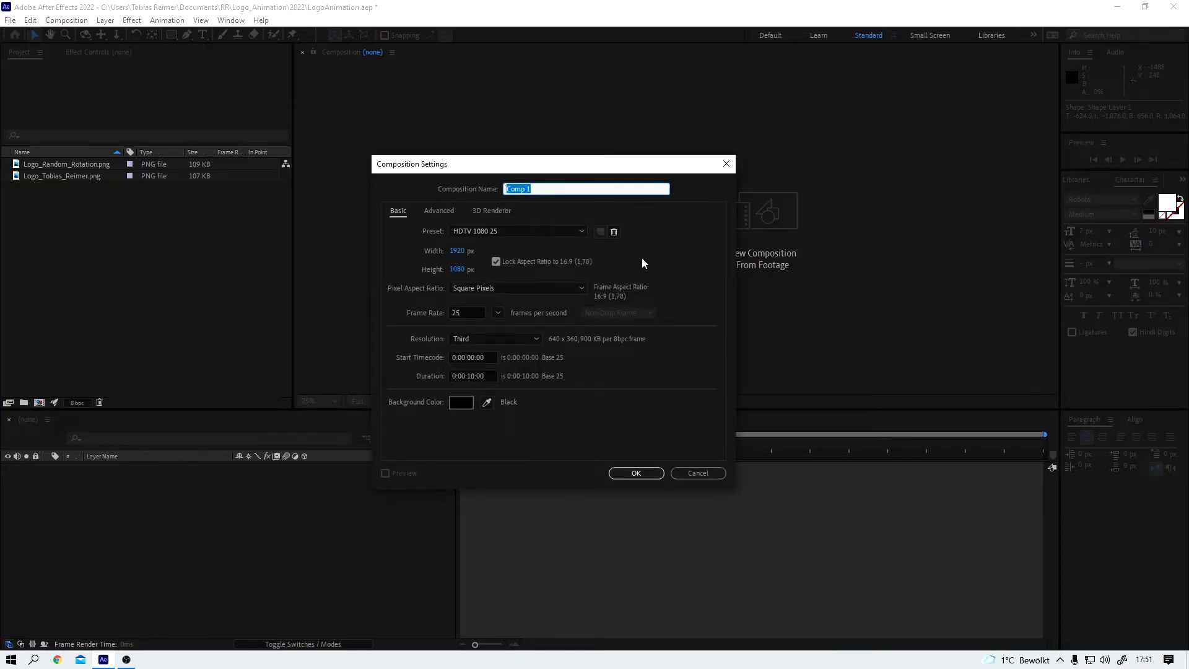
Step: Name the 1920×1080, 25 fps, ten-second HDTV composition 'Logo Animation'
text(Logo Animation)
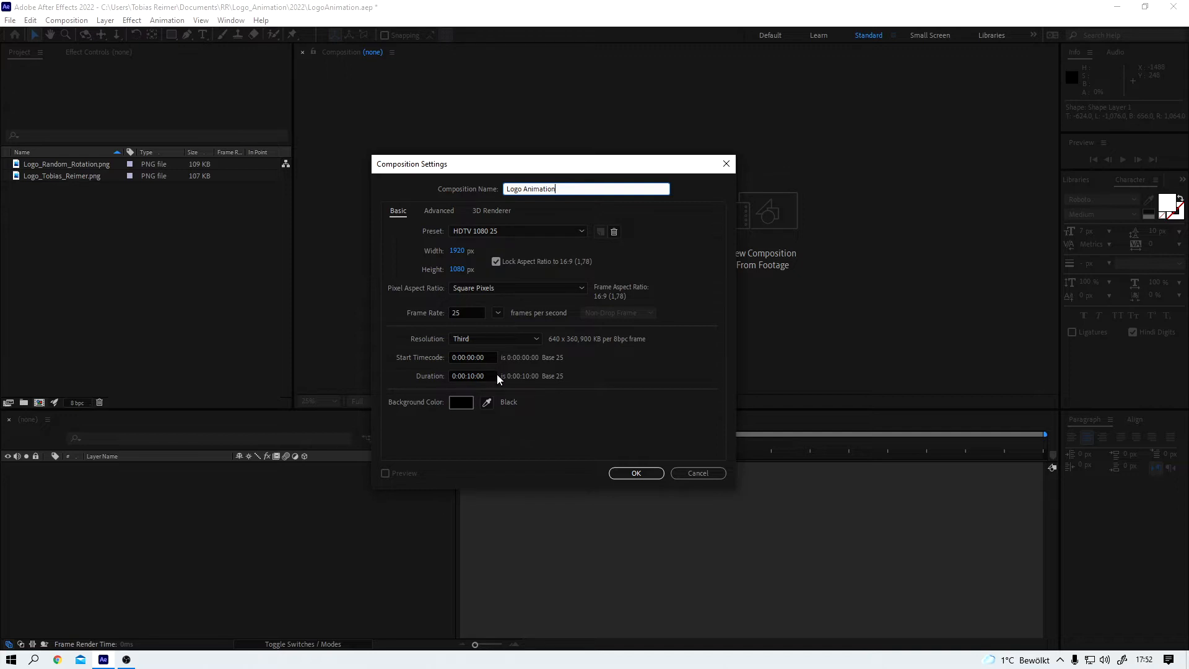
mouse_move(627, 403)
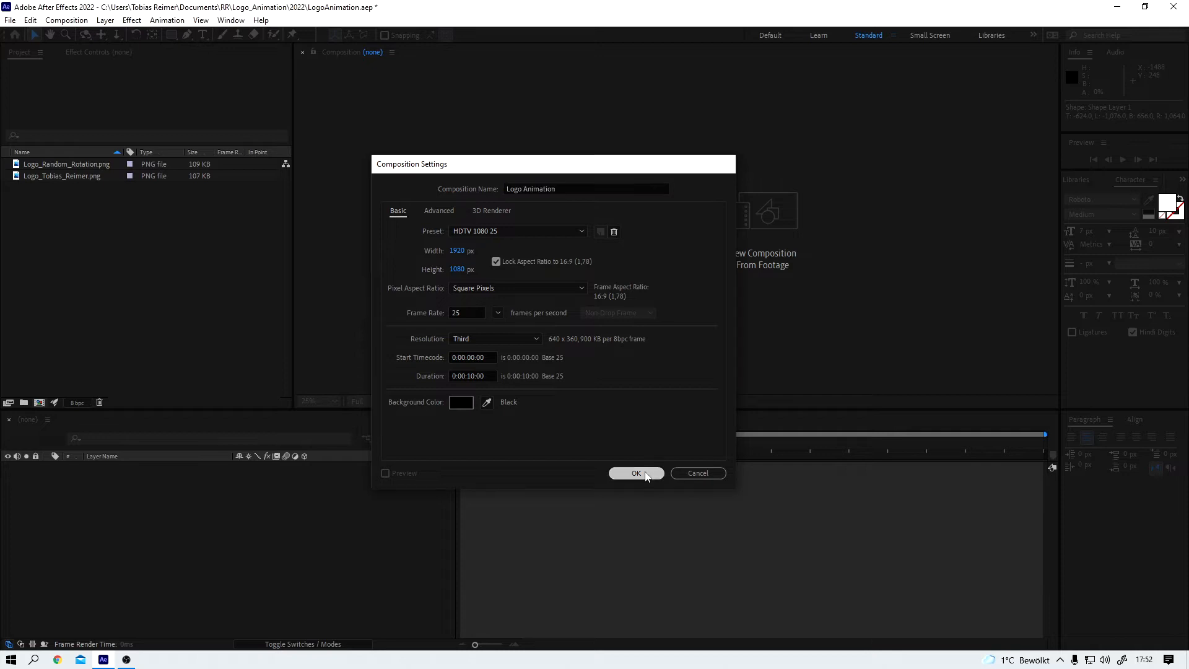
Step: Create the Logo Animation comp and scale the Logo_Random_Rotation.png layer to 35%
click(635, 473)
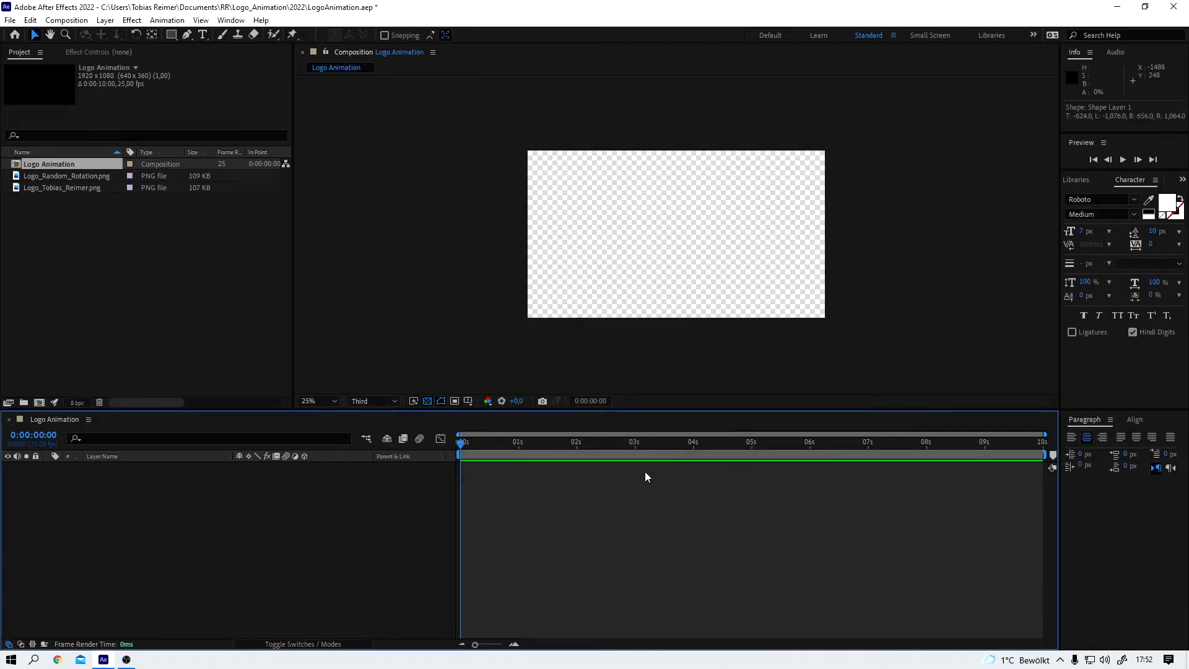
mouse_move(97, 223)
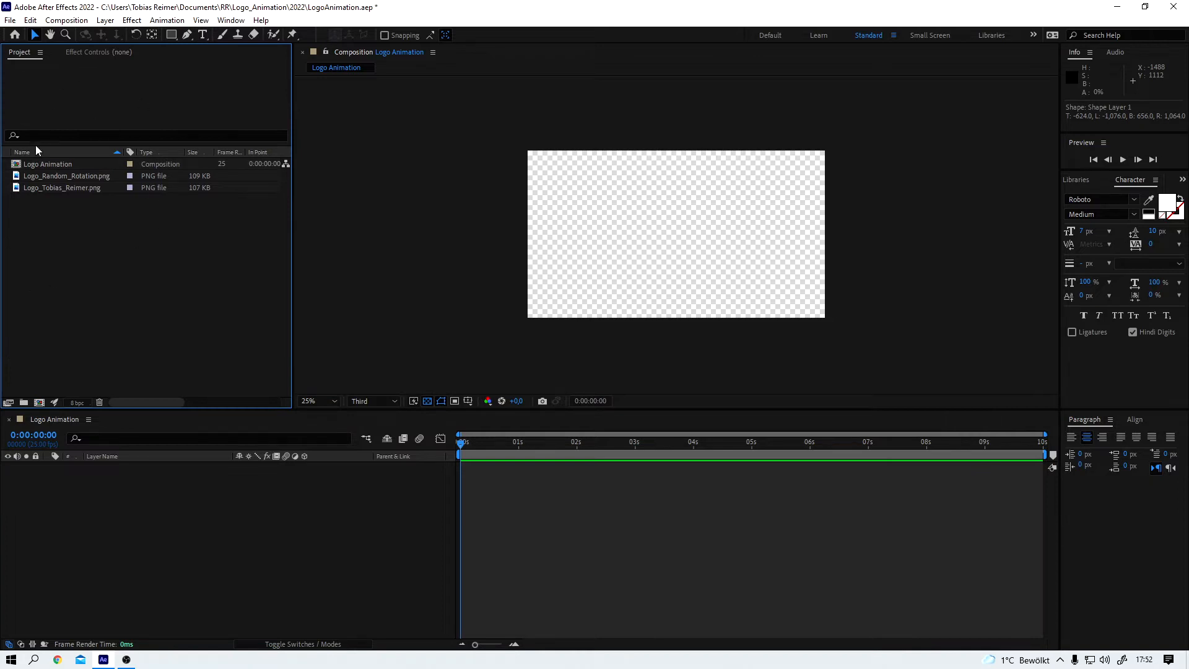
mouse_move(28, 178)
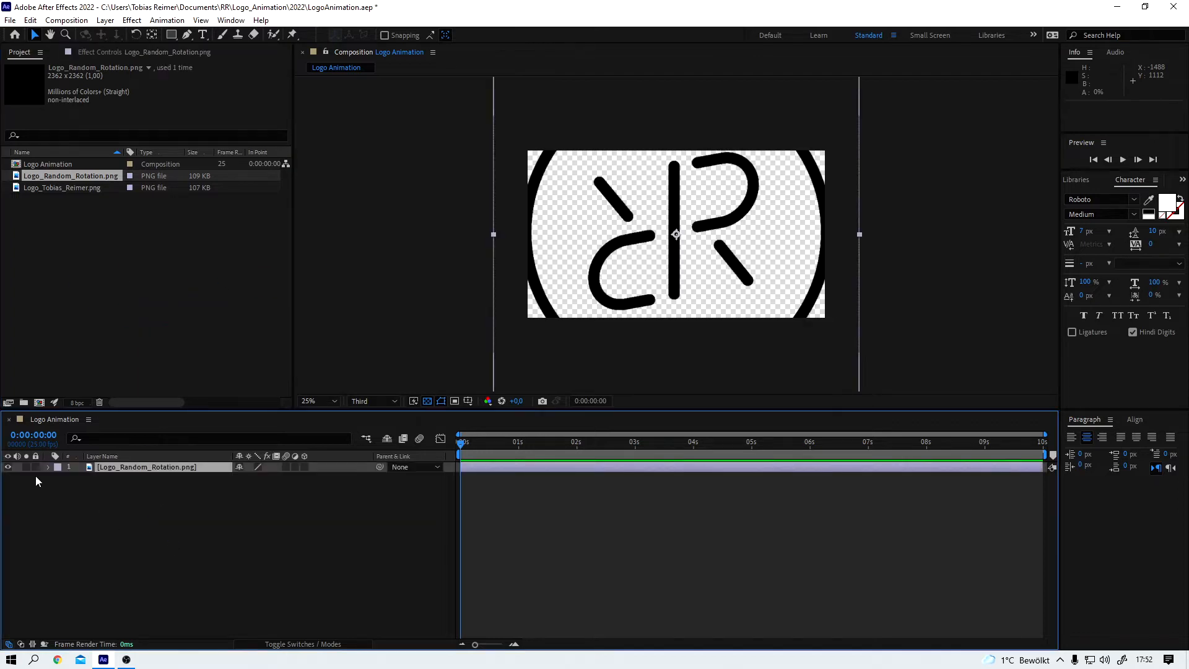
click(48, 466)
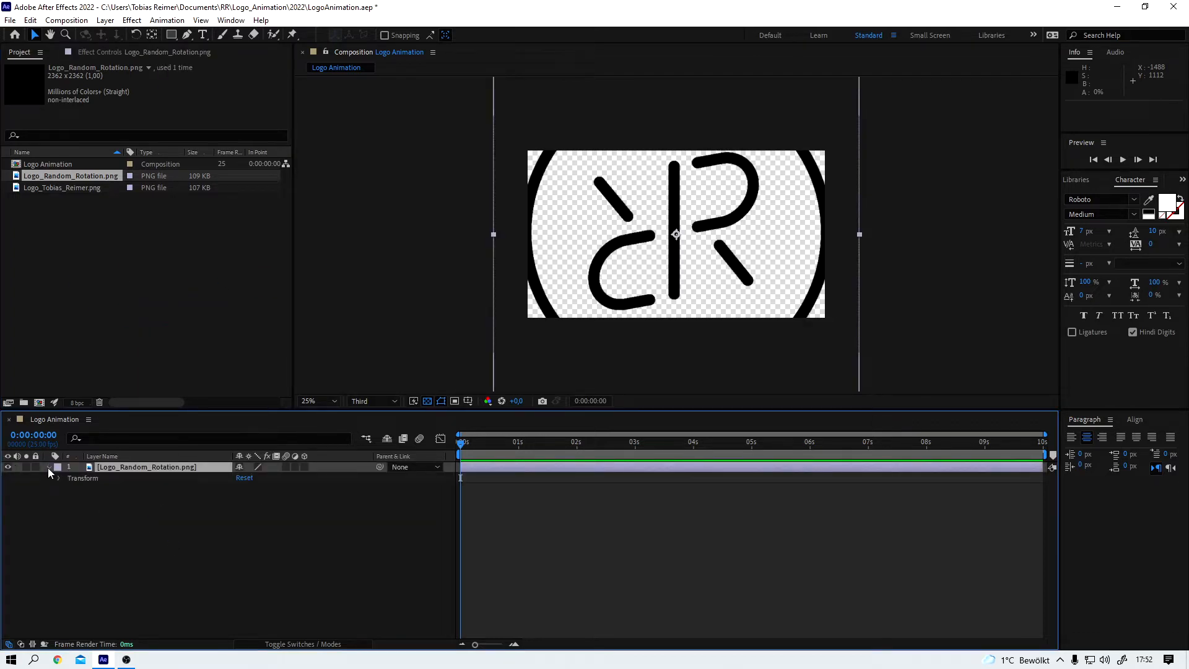
click(60, 477)
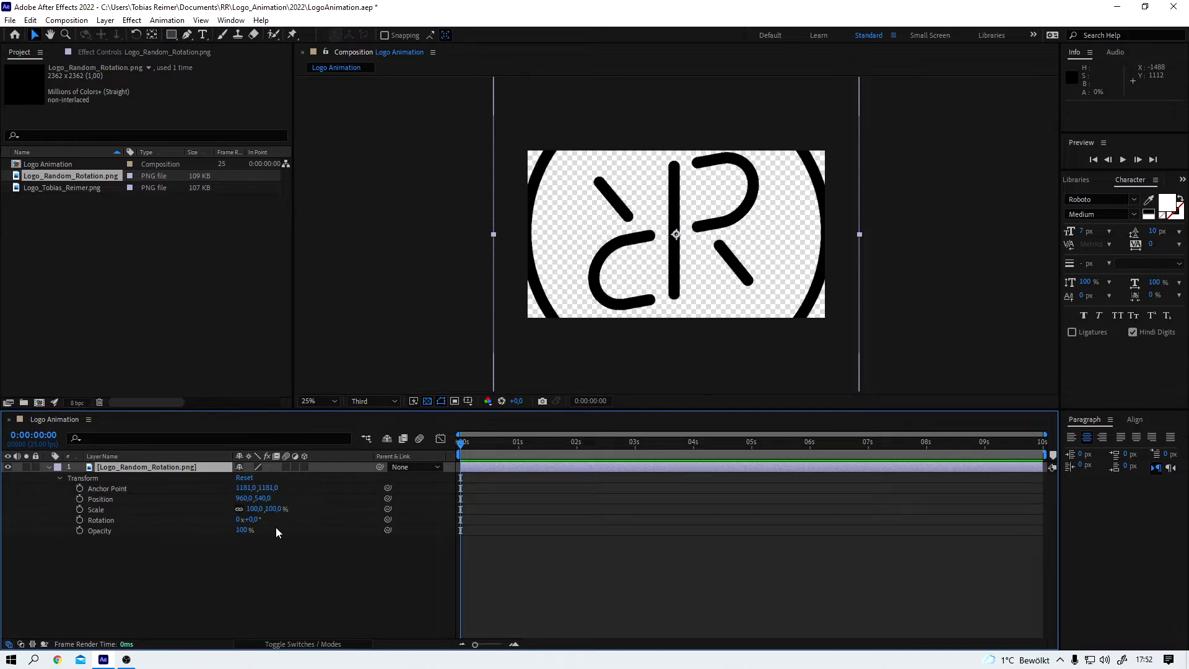
double_click(273, 509)
text(35)
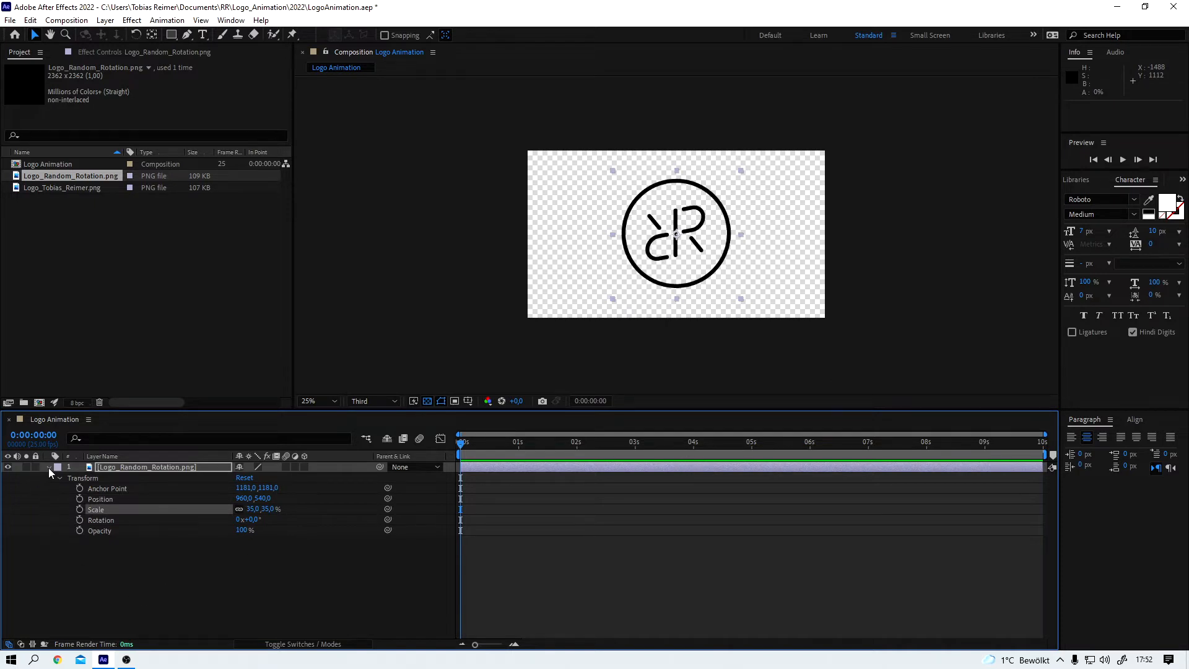
click(48, 466)
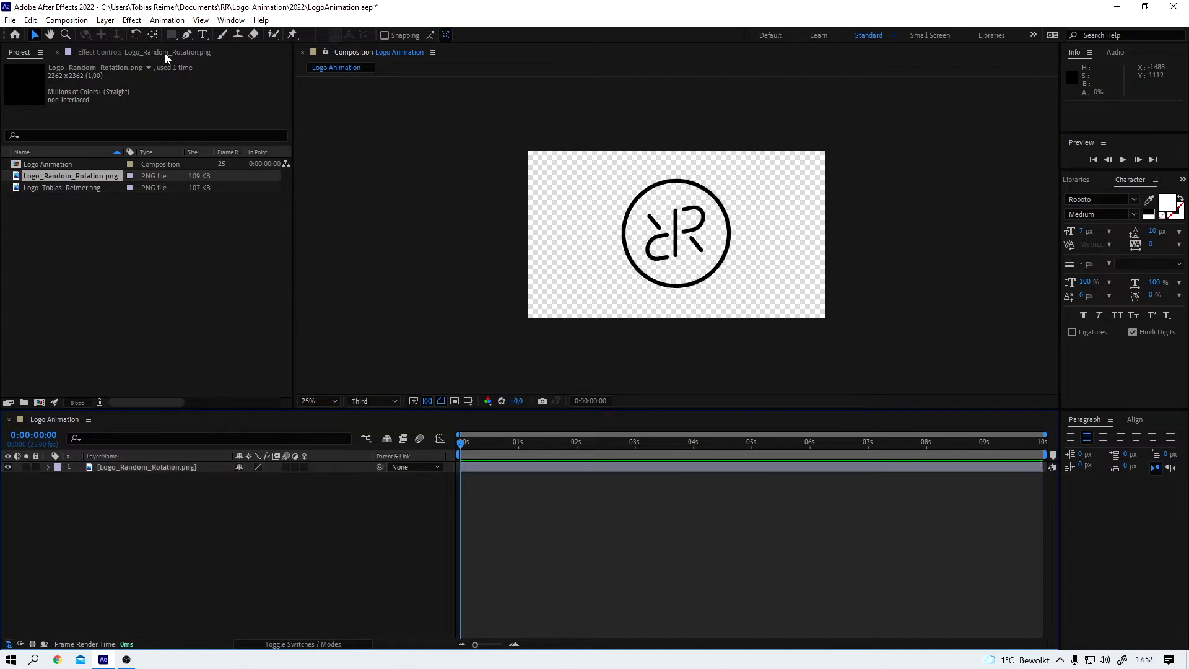
mouse_move(172, 35)
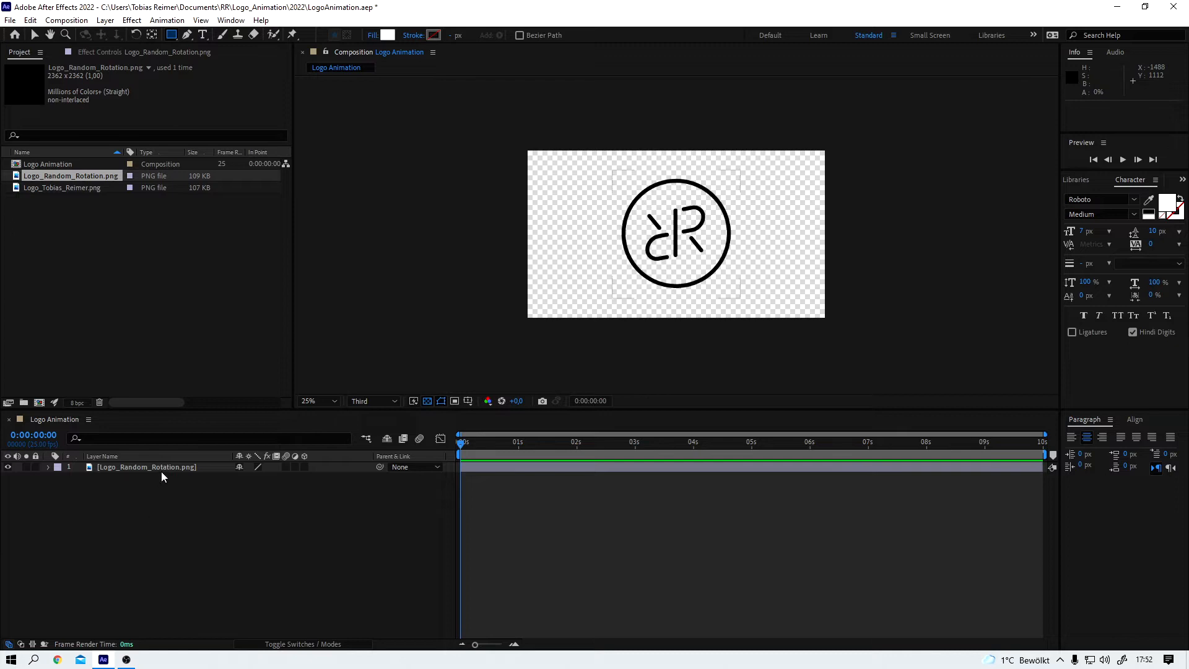
click(146, 466)
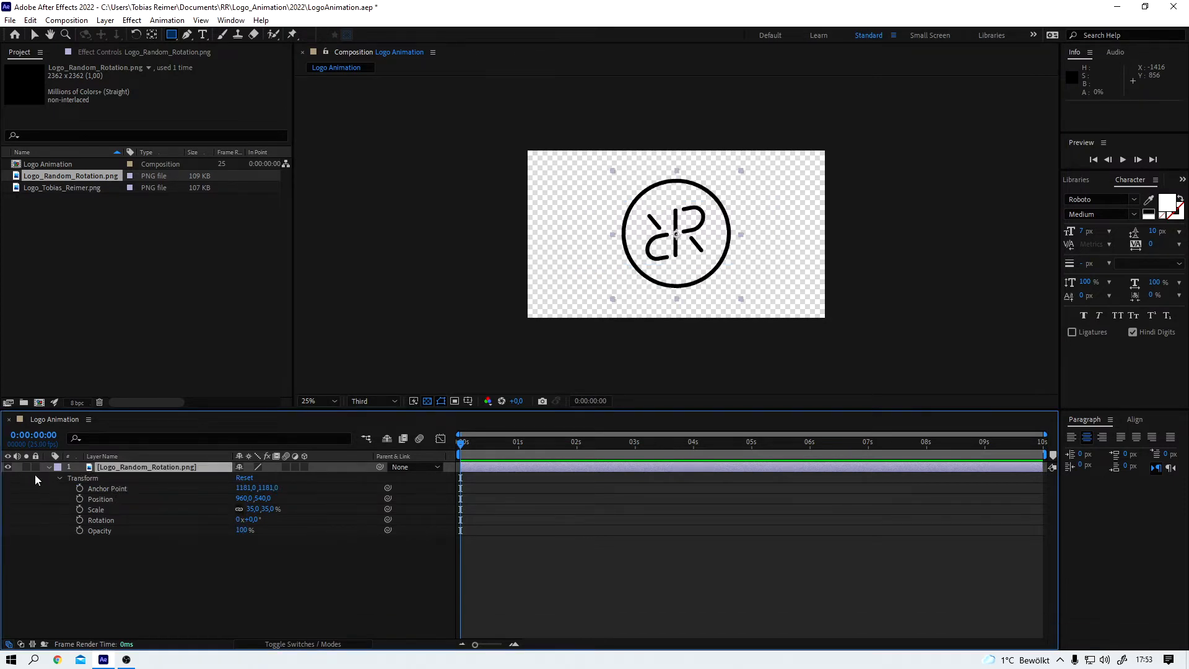
Step: Add a white full-frame rectangle with Position keyframes at 0 s and 2 s
click(59, 467)
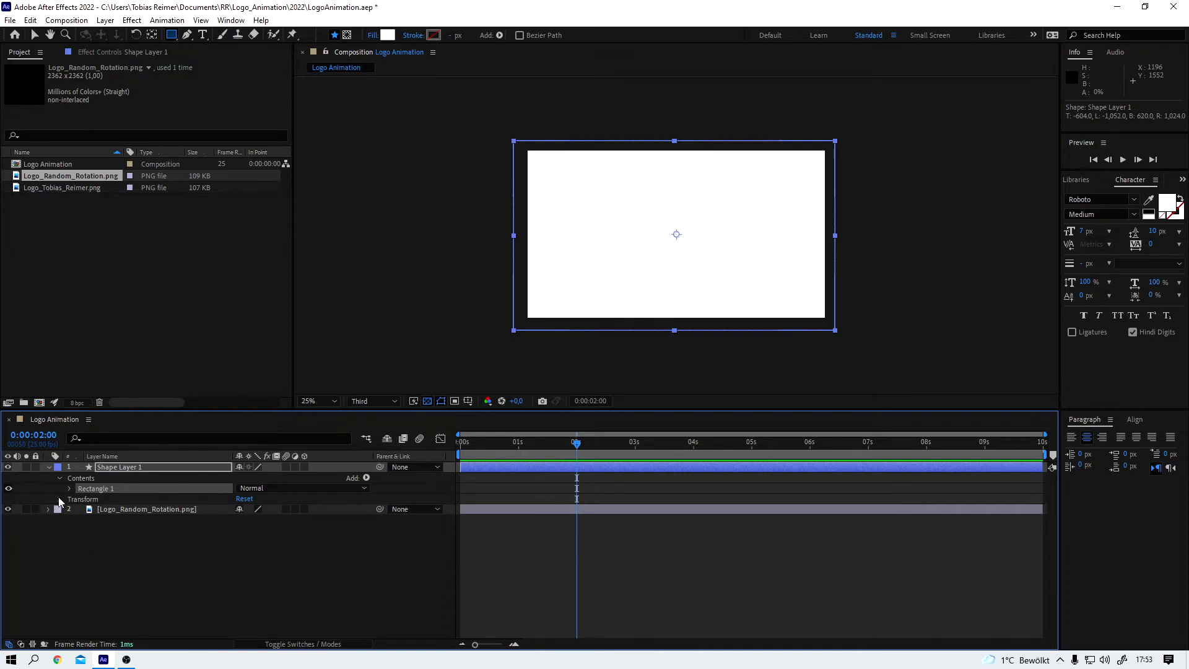
click(70, 499)
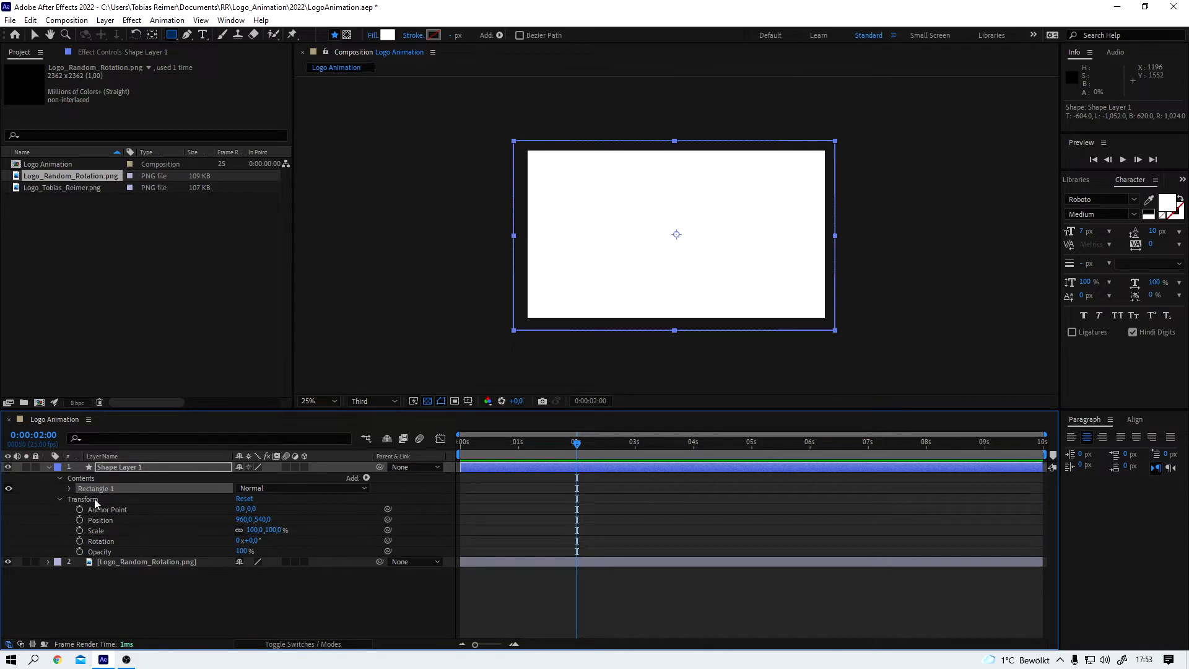
mouse_move(80, 526)
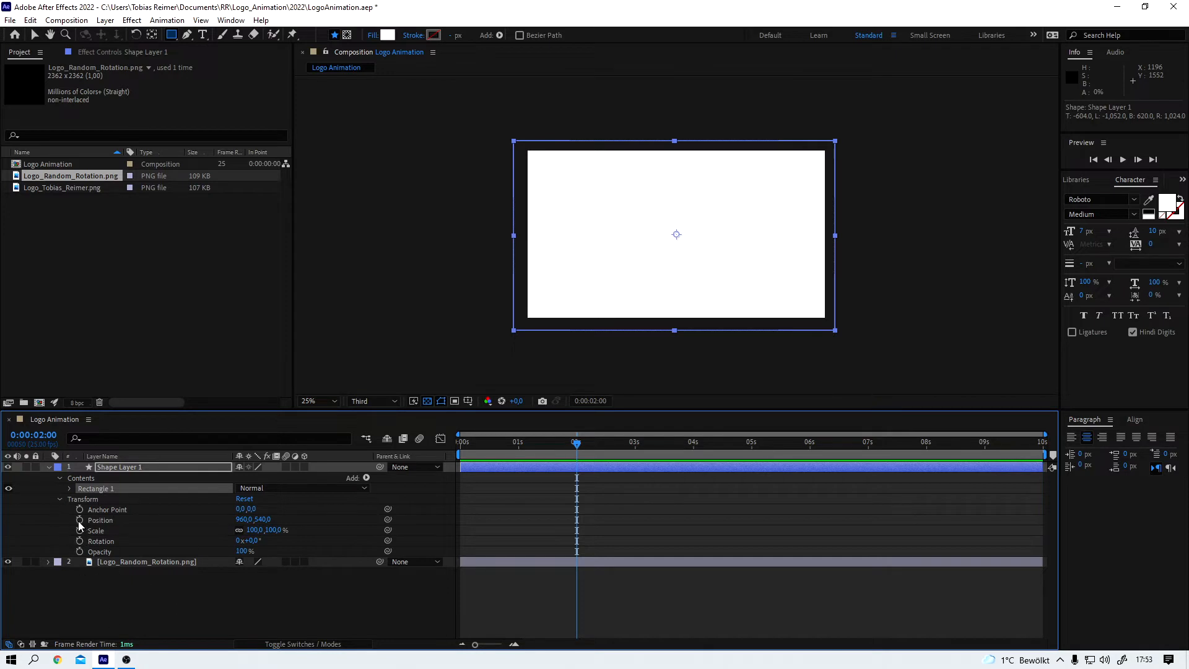
click(101, 519)
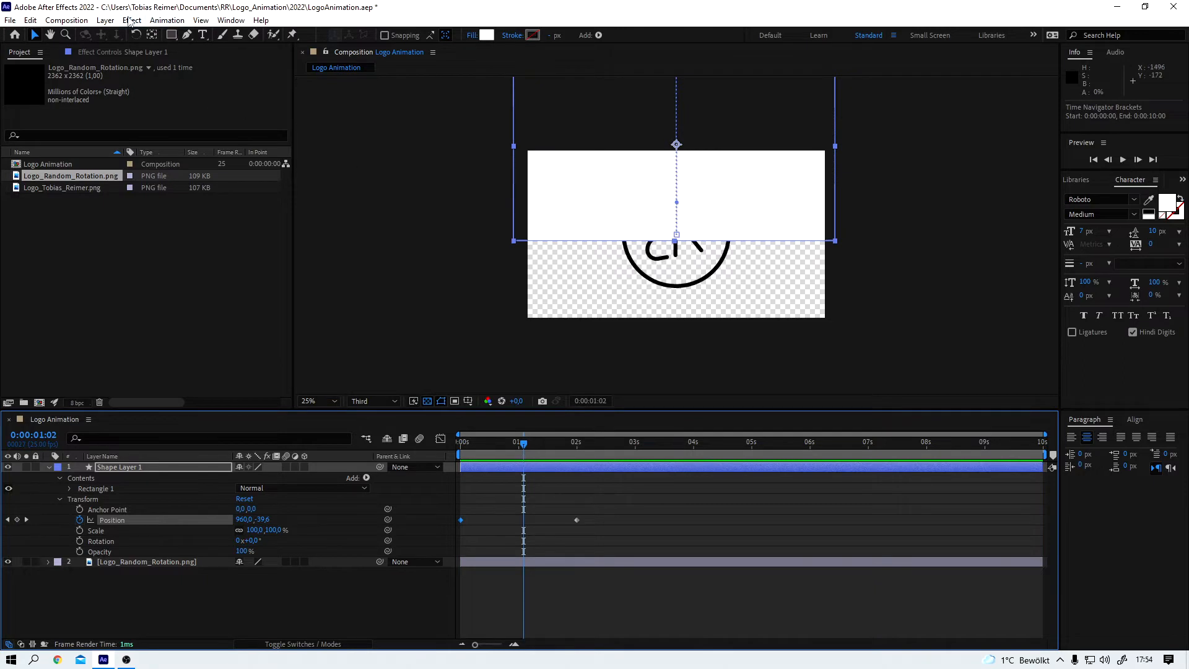
Step: Apply Turbulent Displace to the rectangle with Amount 90 and Twist displacement
click(131, 20)
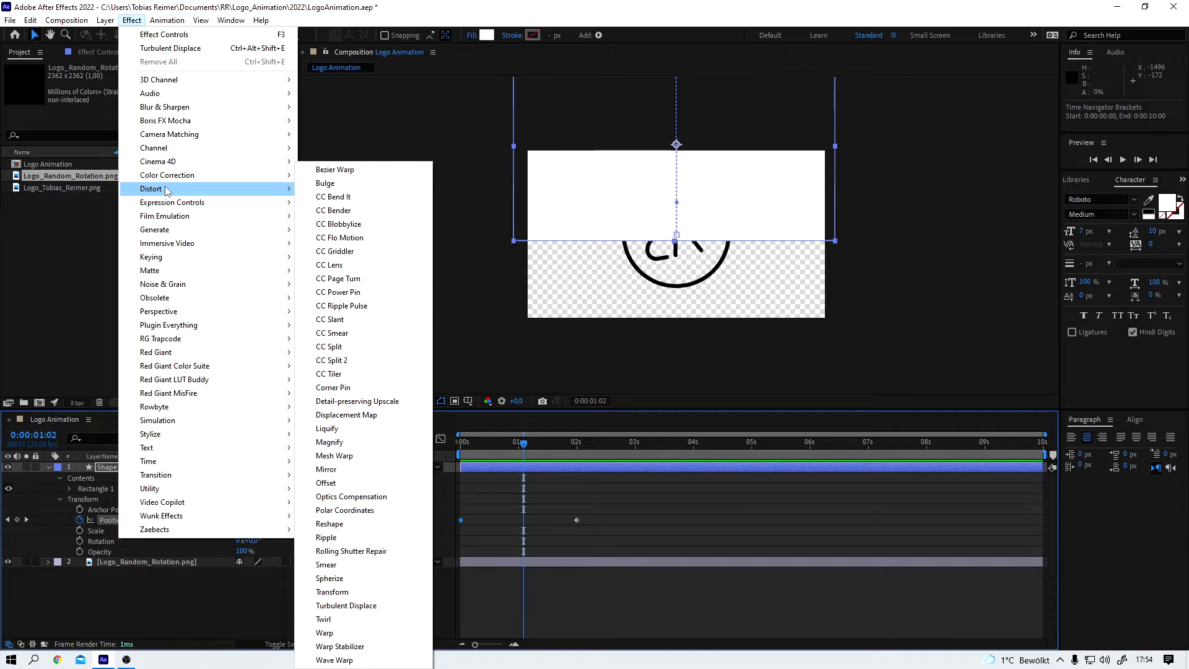
mouse_move(345, 605)
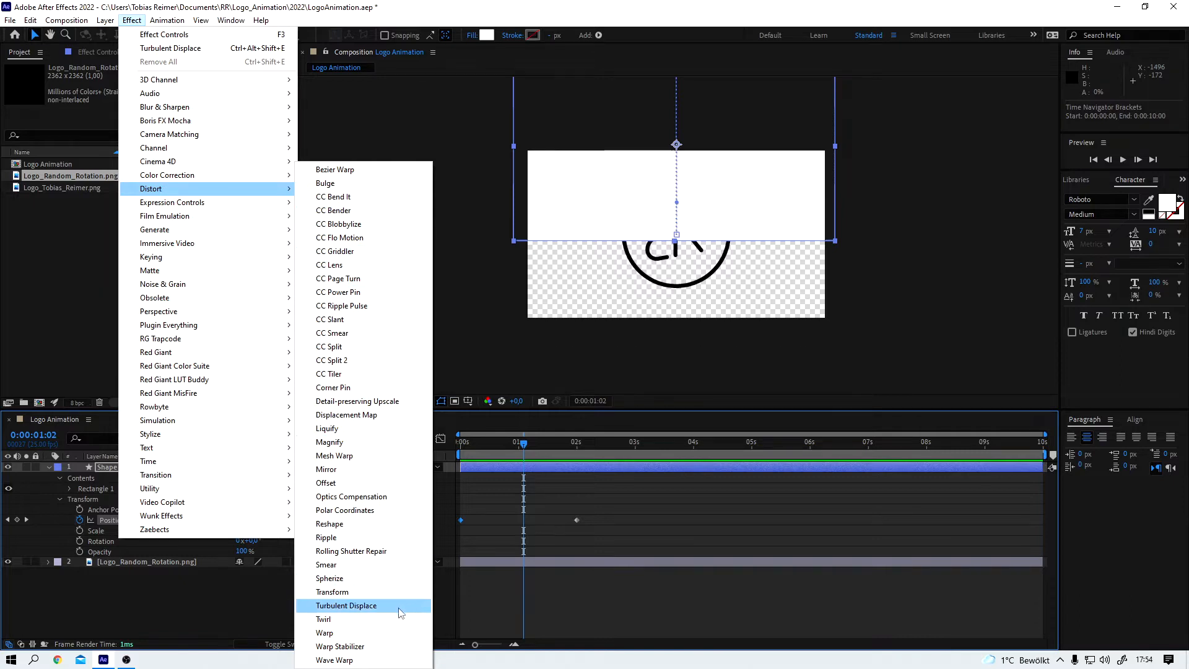
mouse_move(365, 607)
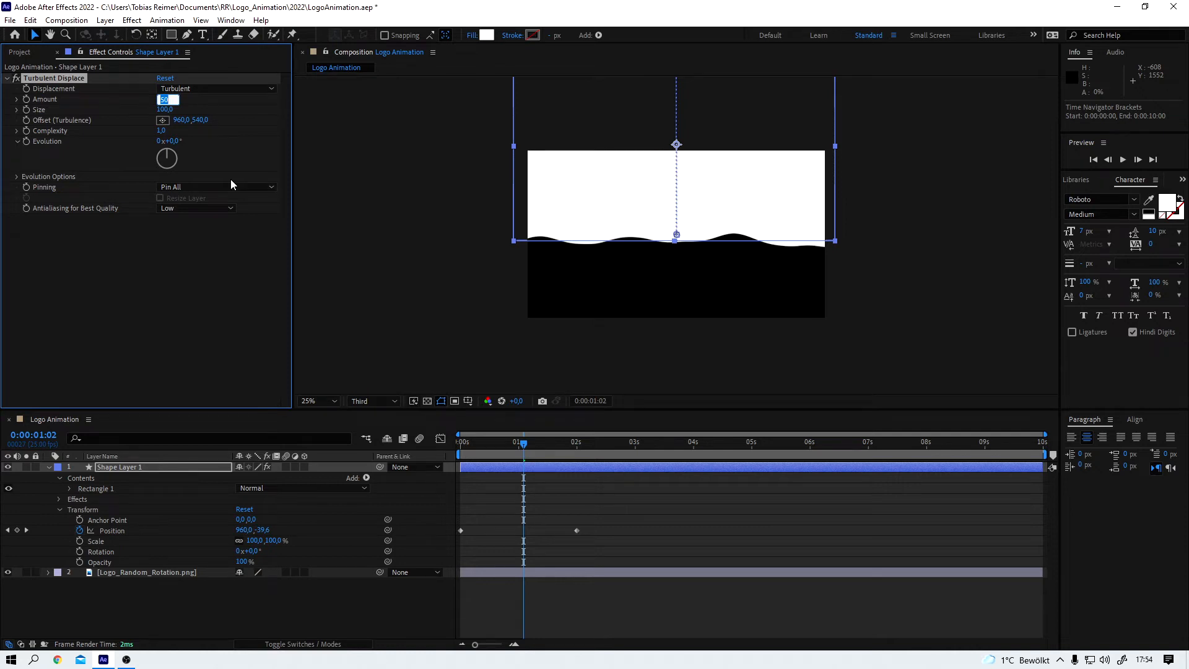
text(80,0)
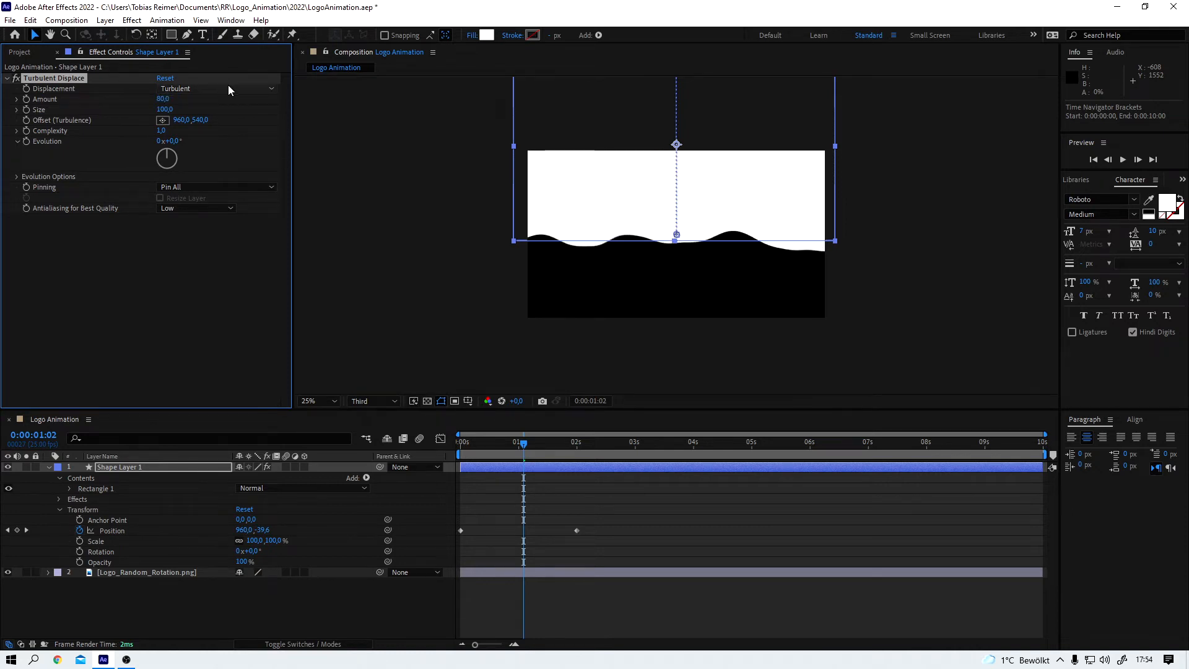
click(216, 88)
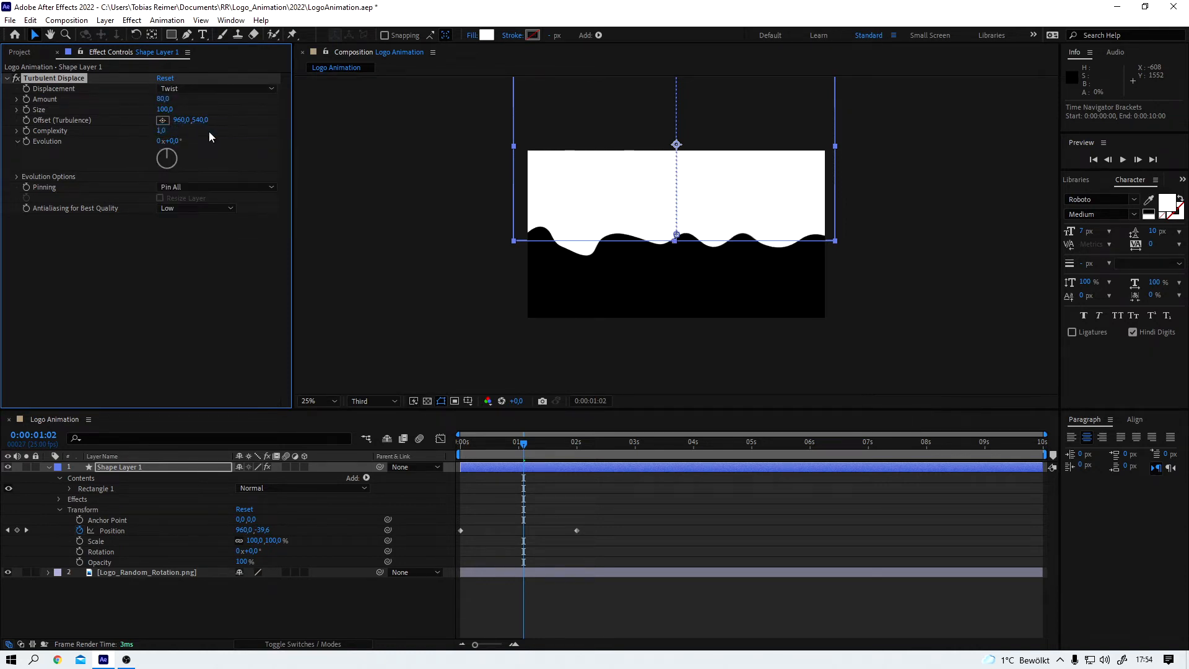
mouse_move(205, 372)
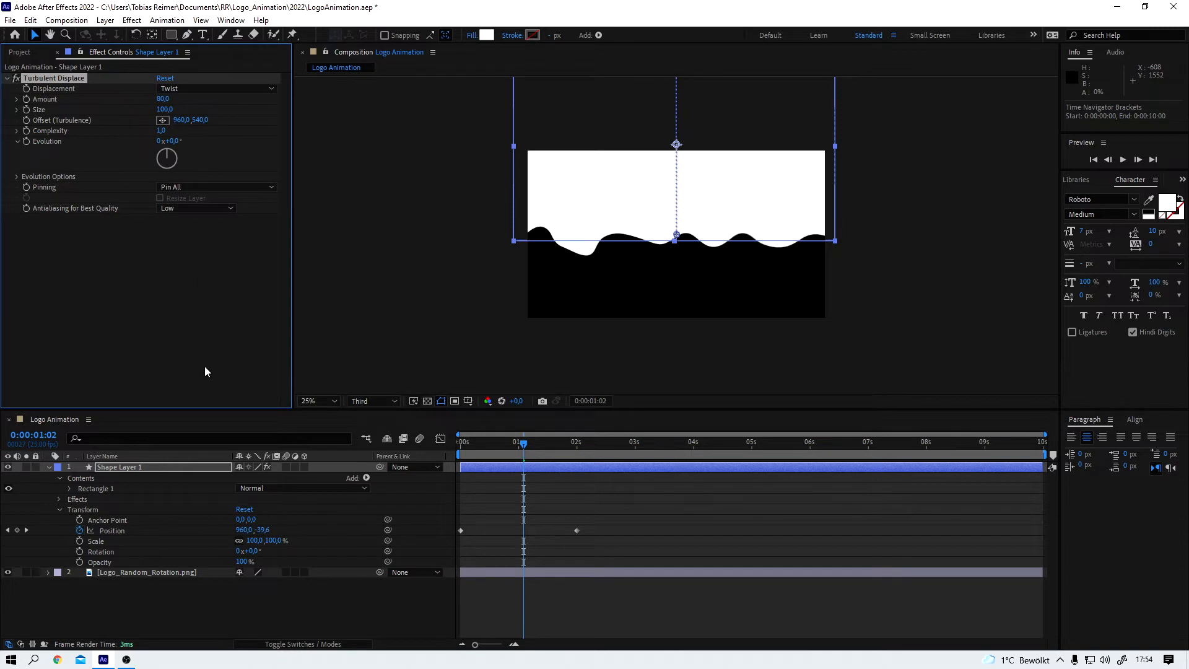
mouse_move(523, 447)
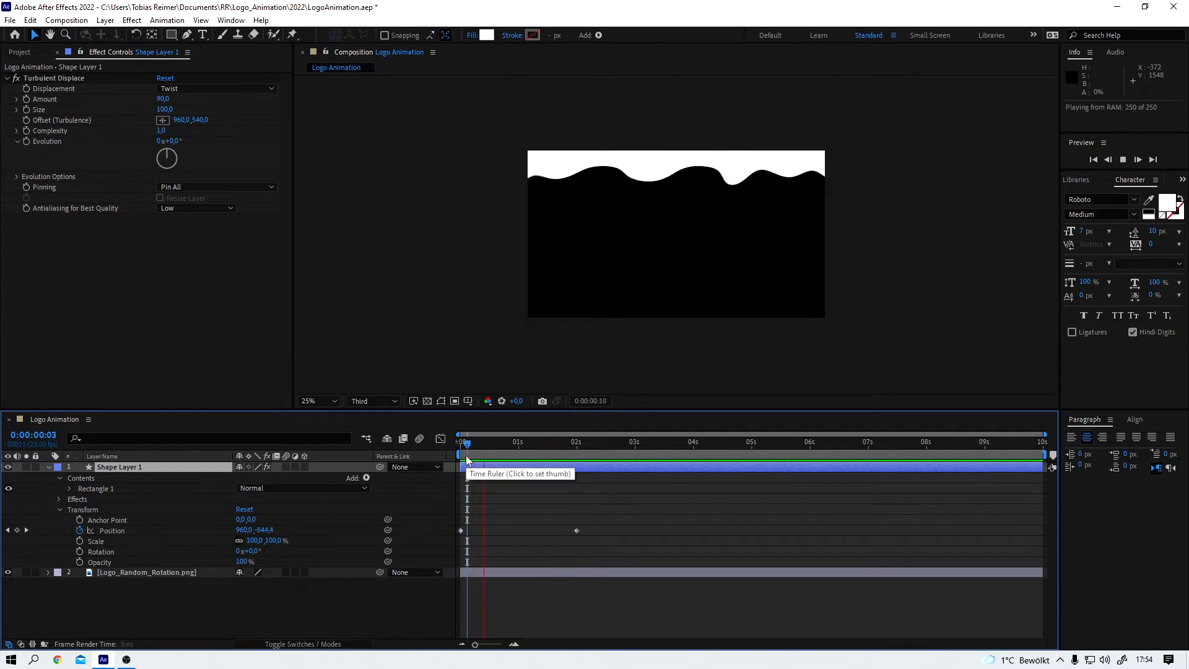
click(504, 442)
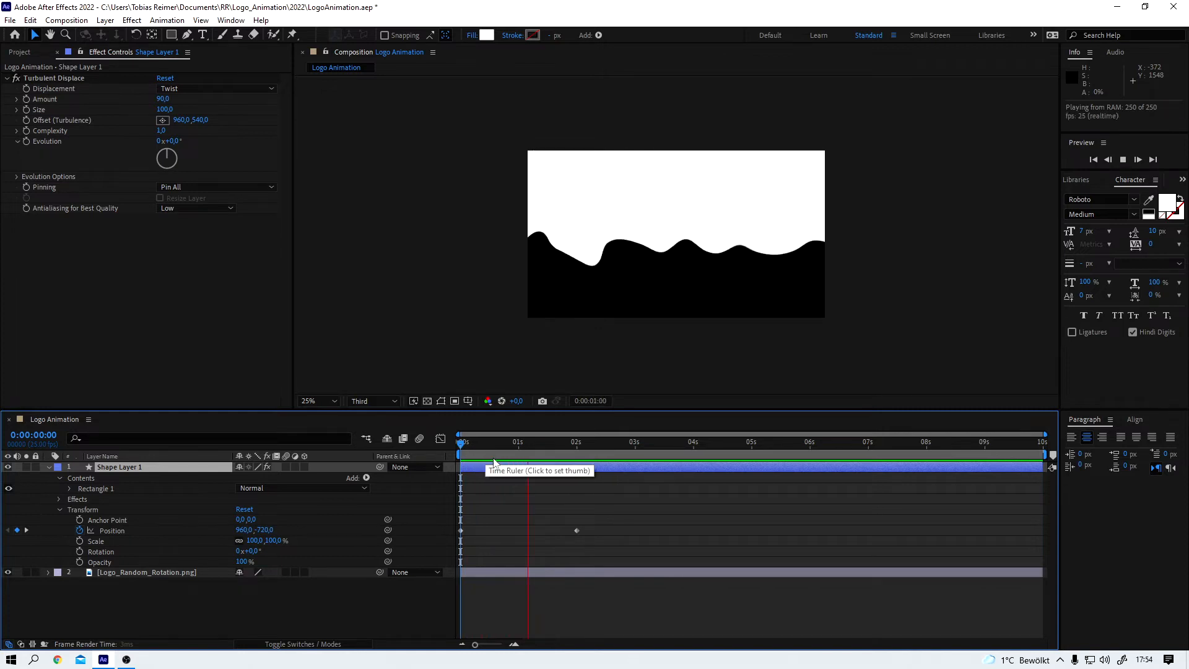
Step: Duplicate the wavy rectangle, fill the copy light blue #4ECFE6, and delay its start
click(531, 441)
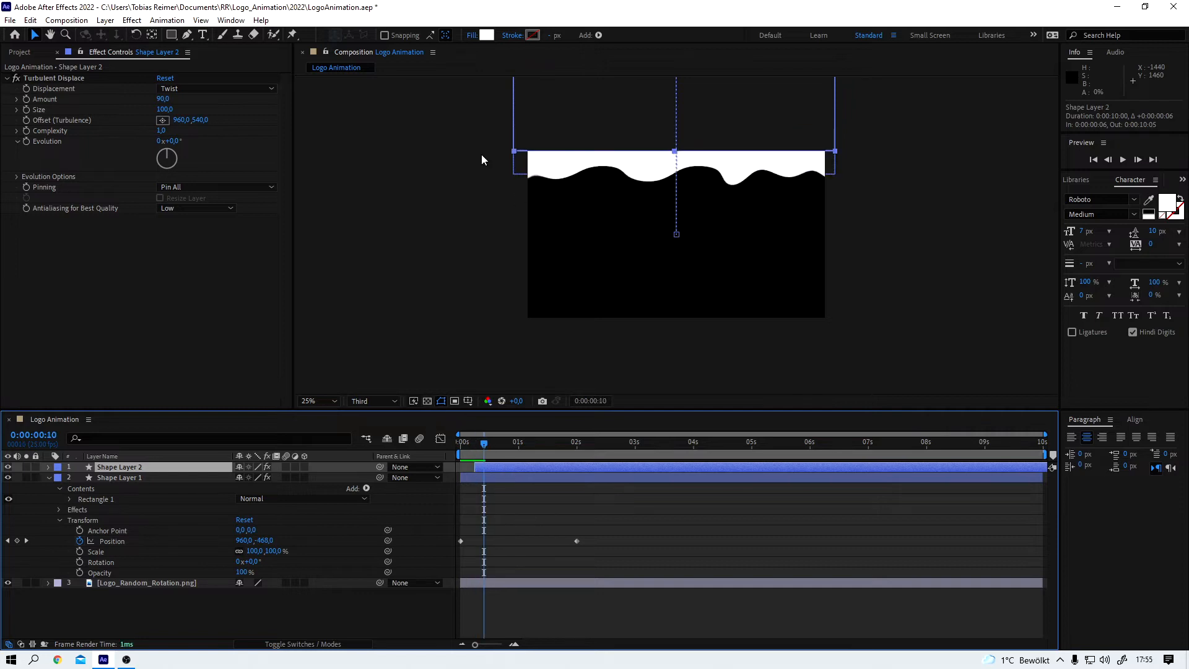
click(489, 35)
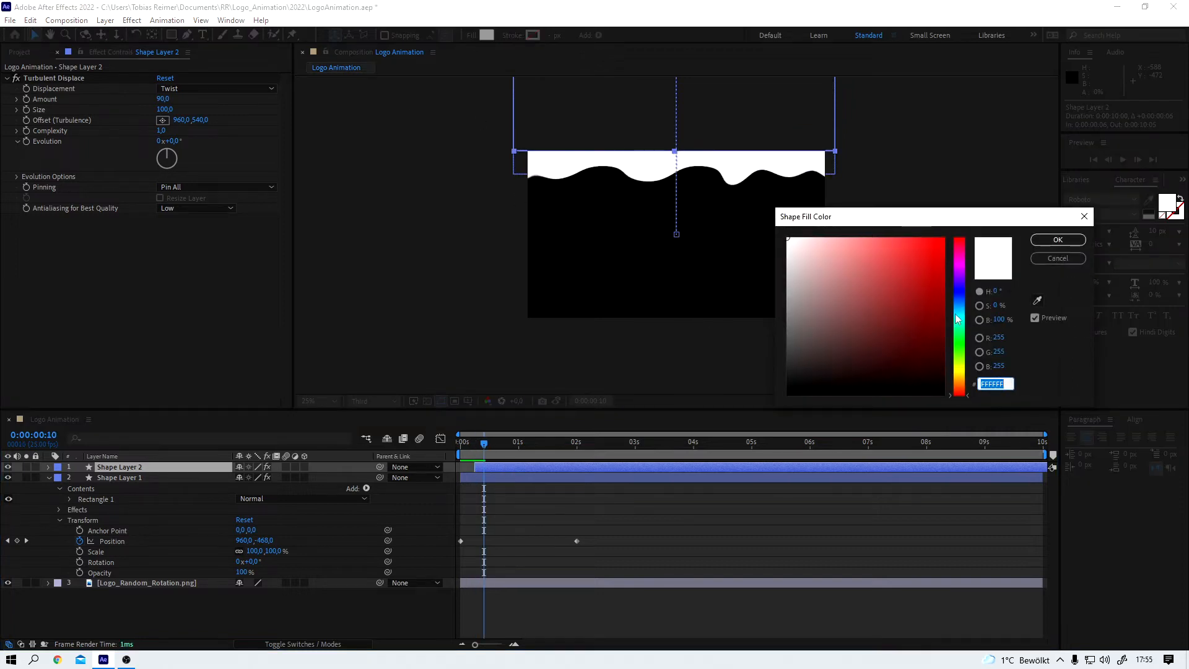
click(890, 253)
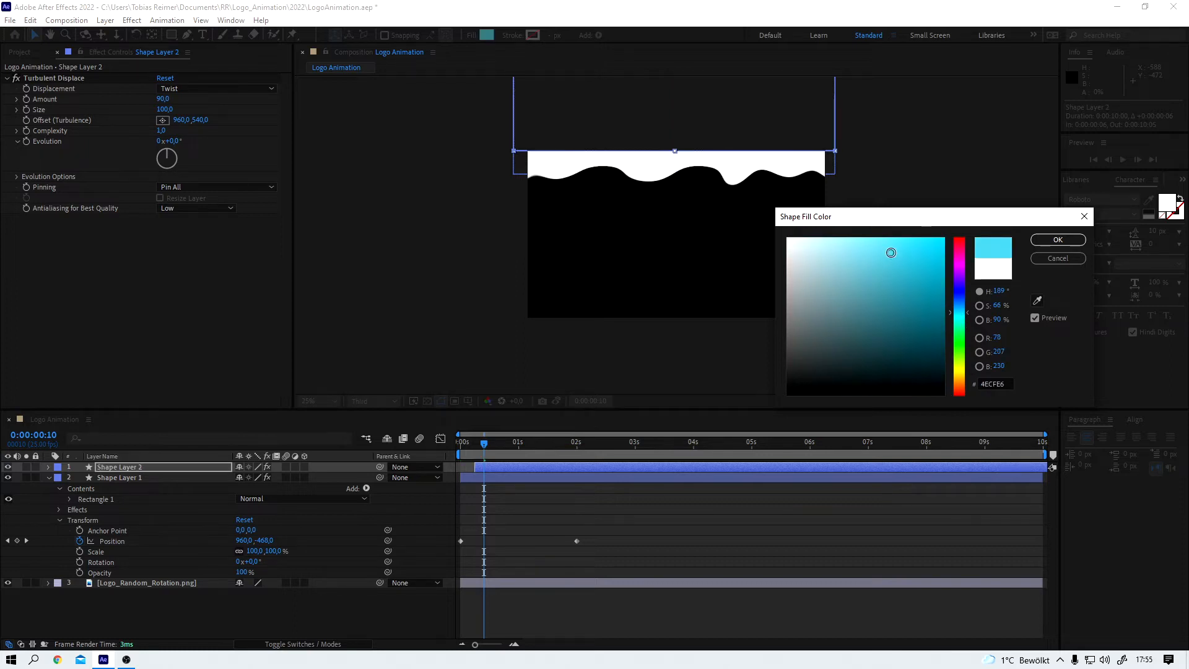
click(1057, 240)
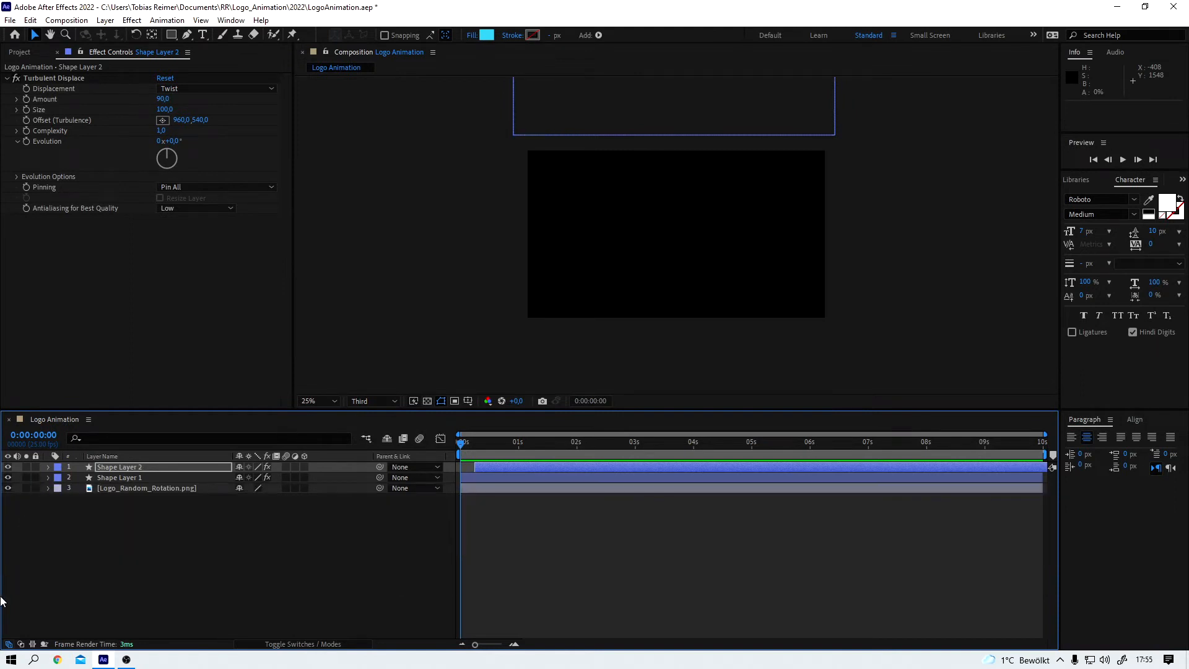
Step: Set the logo layer's mode to Stencil Alpha and check the reveal at about 2 s
click(146, 487)
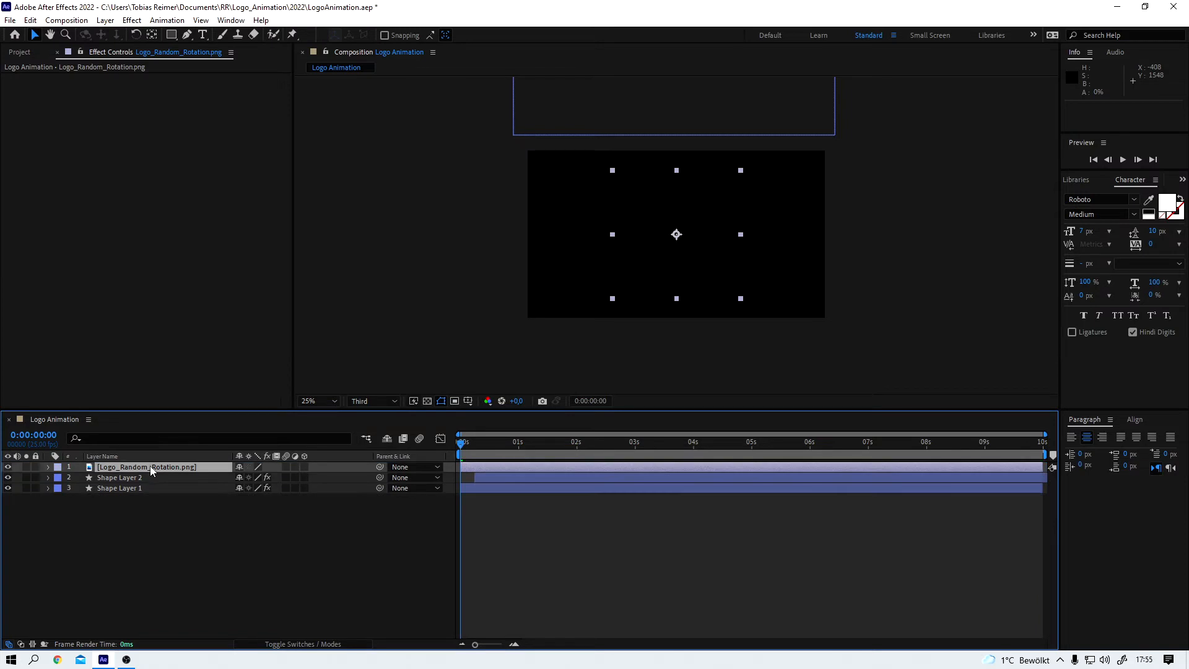
mouse_move(302, 644)
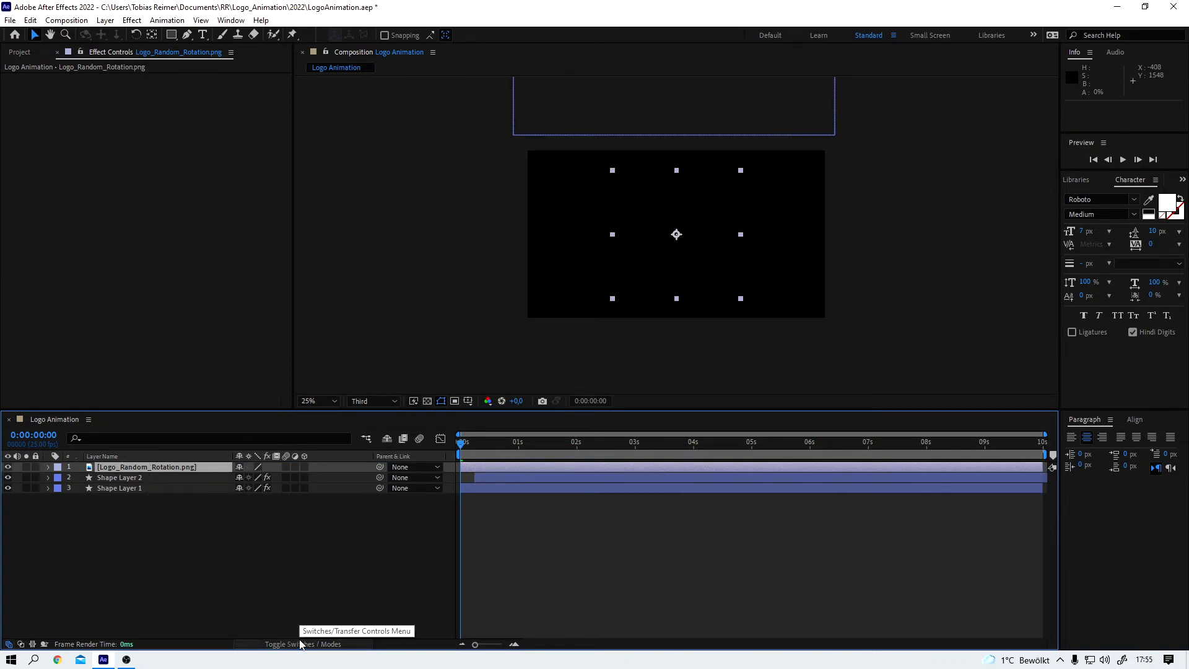
mouse_move(259, 648)
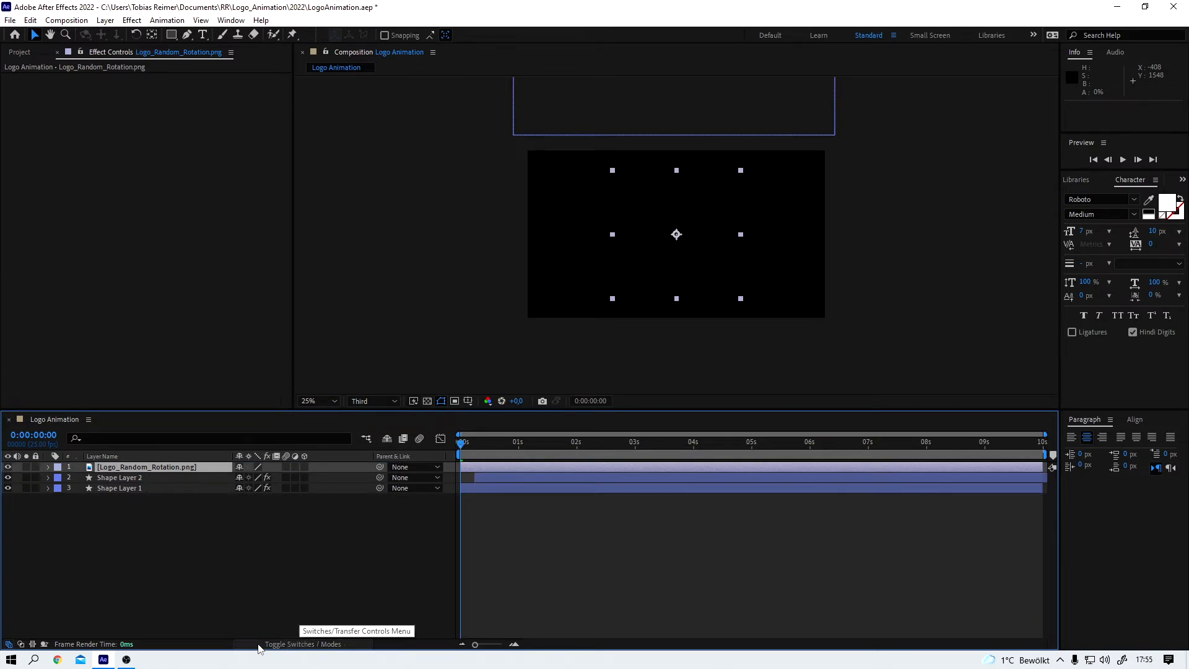
click(302, 644)
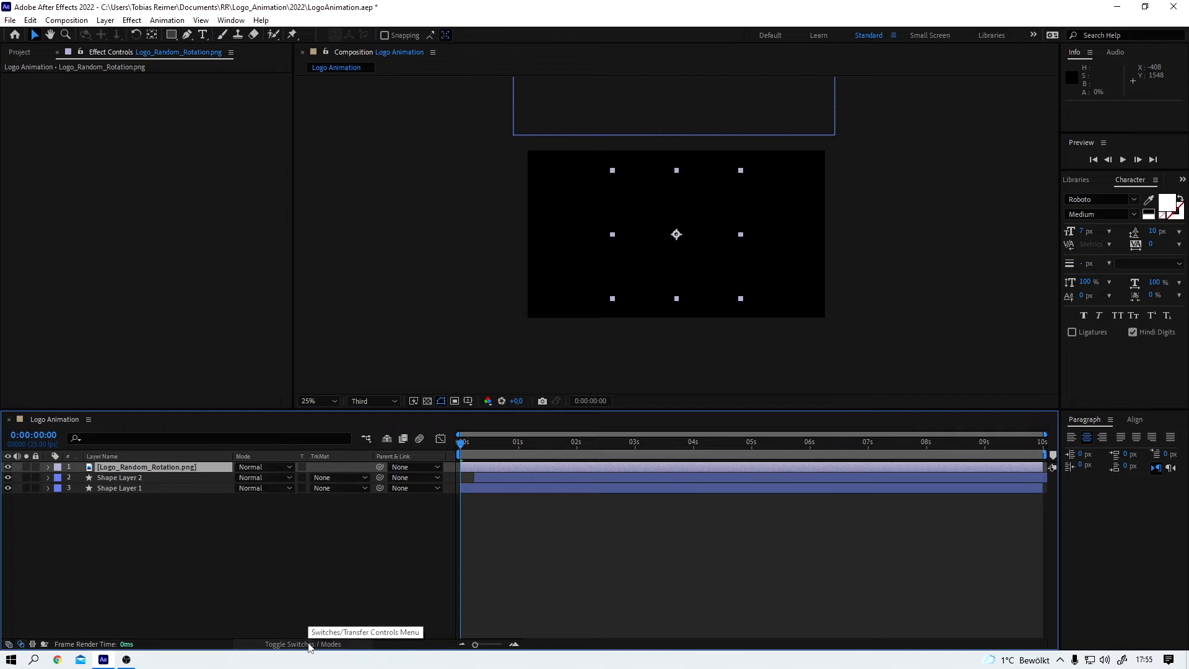
click(264, 466)
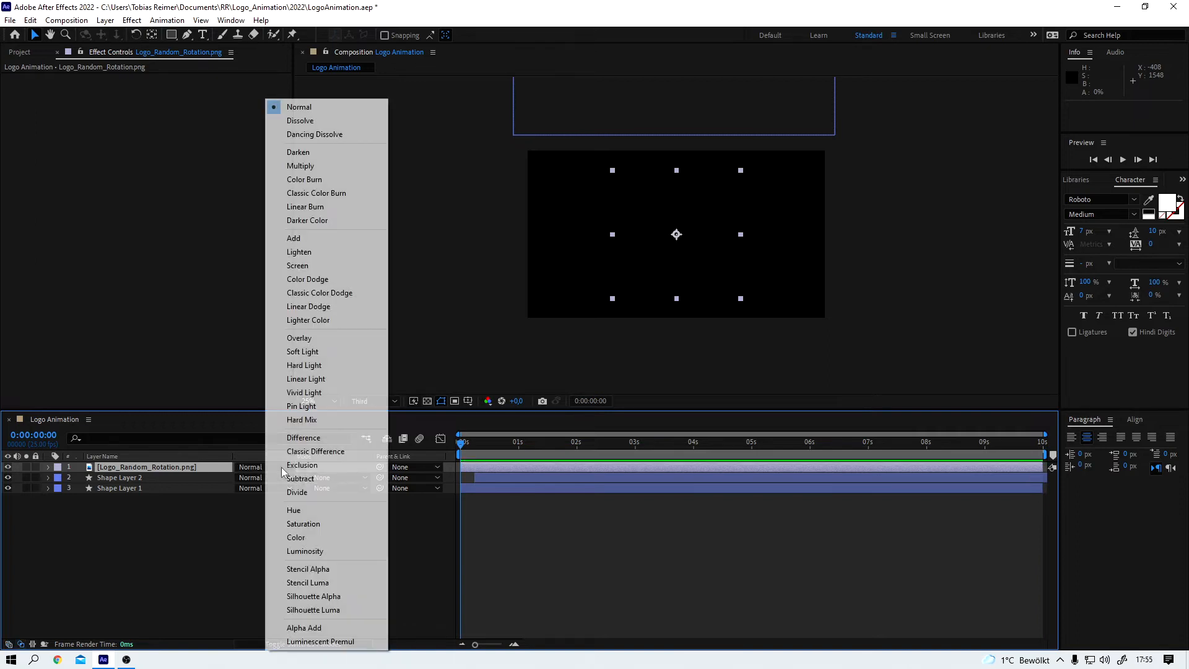
click(308, 569)
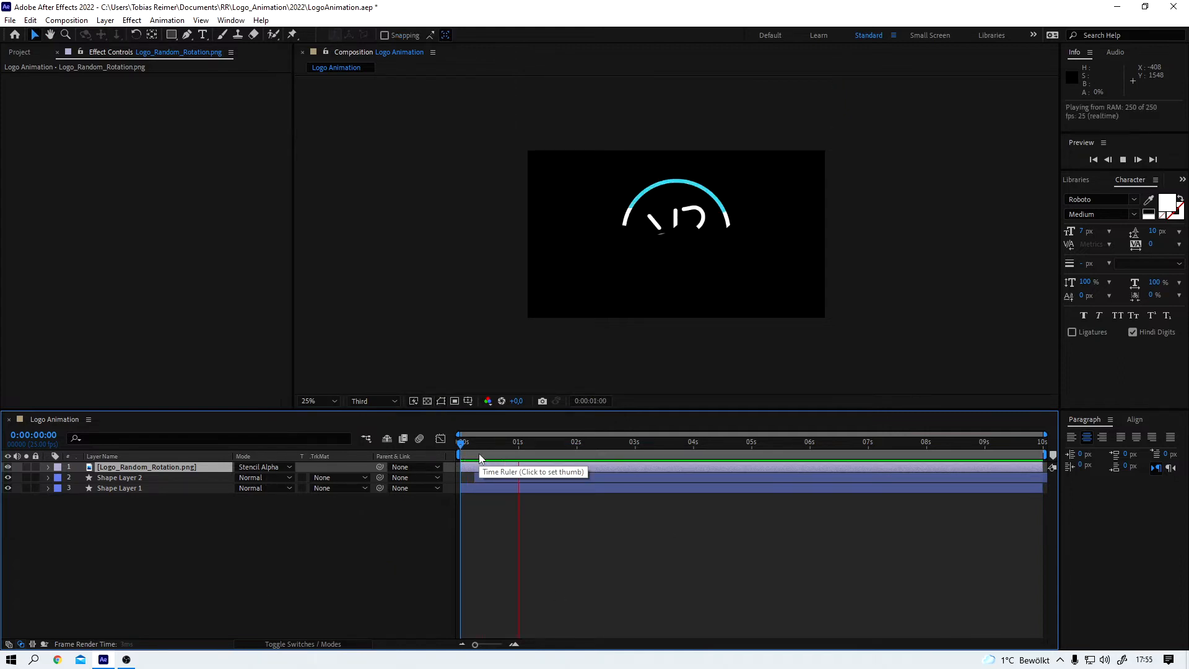
click(460, 443)
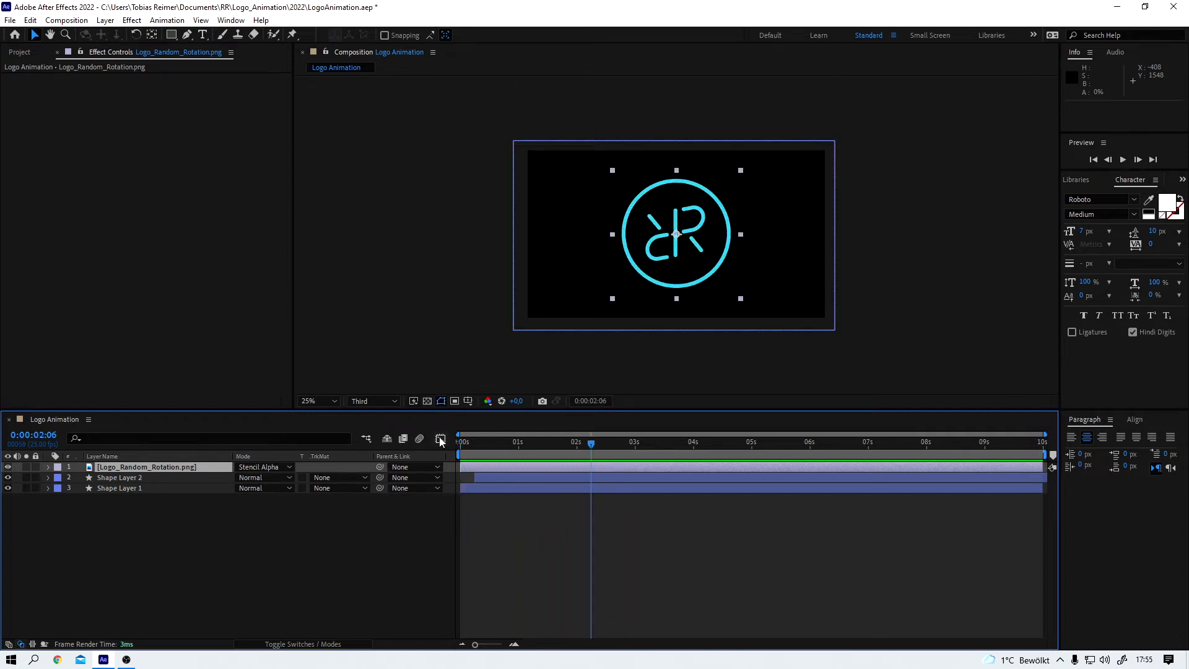
Step: Turn on the transparency grid and pre-compose the logo and both shape layers as 'Logo'
click(427, 401)
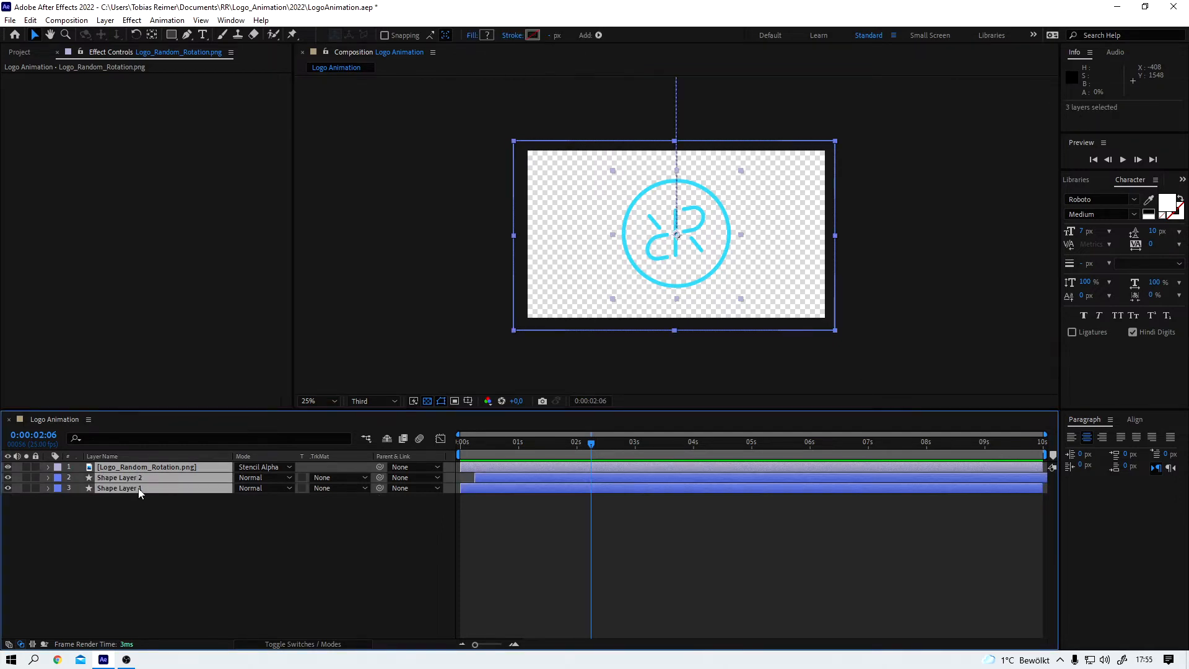
right_click(139, 492)
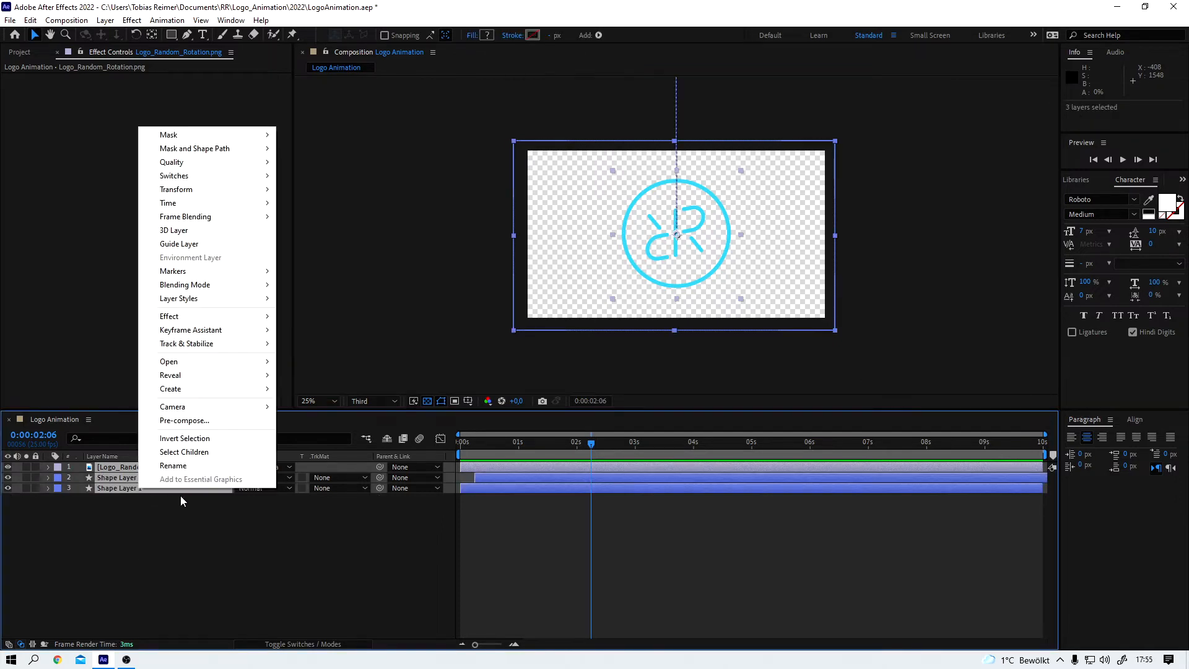
mouse_move(184, 420)
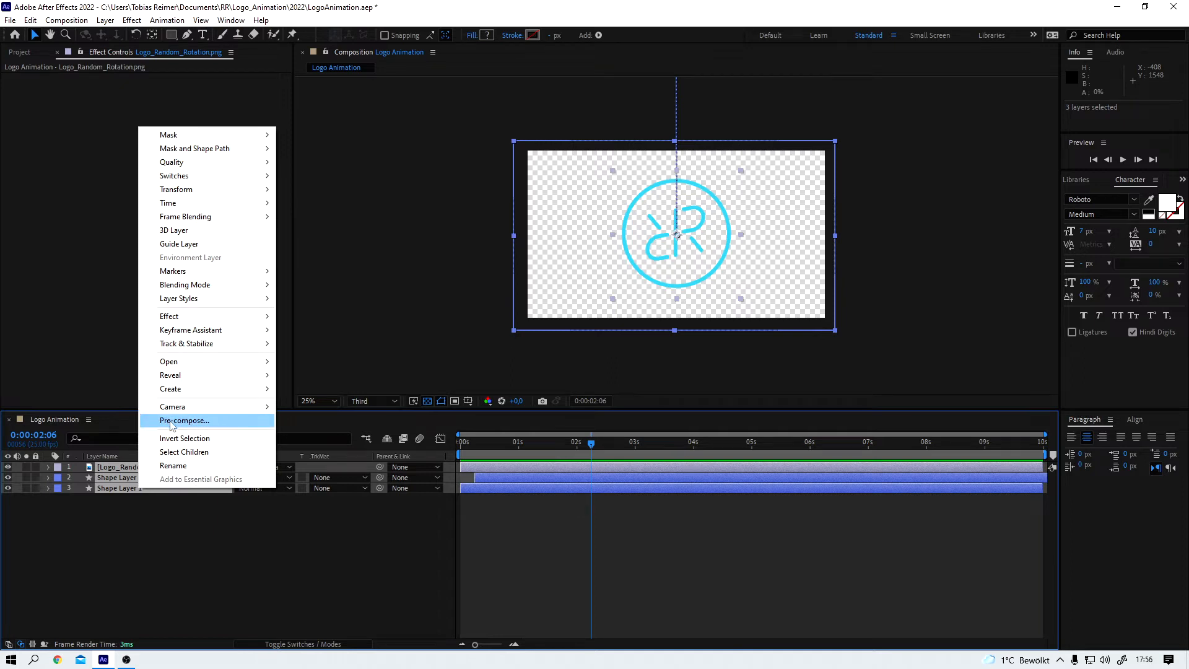
click(184, 420)
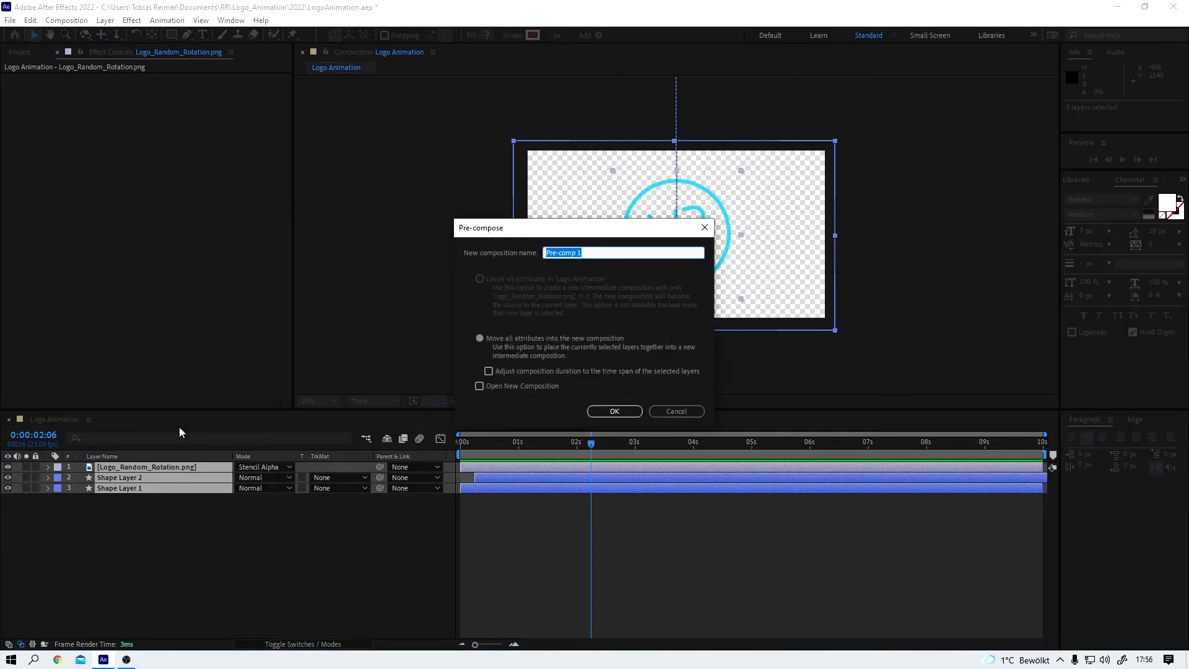
text(Logo)
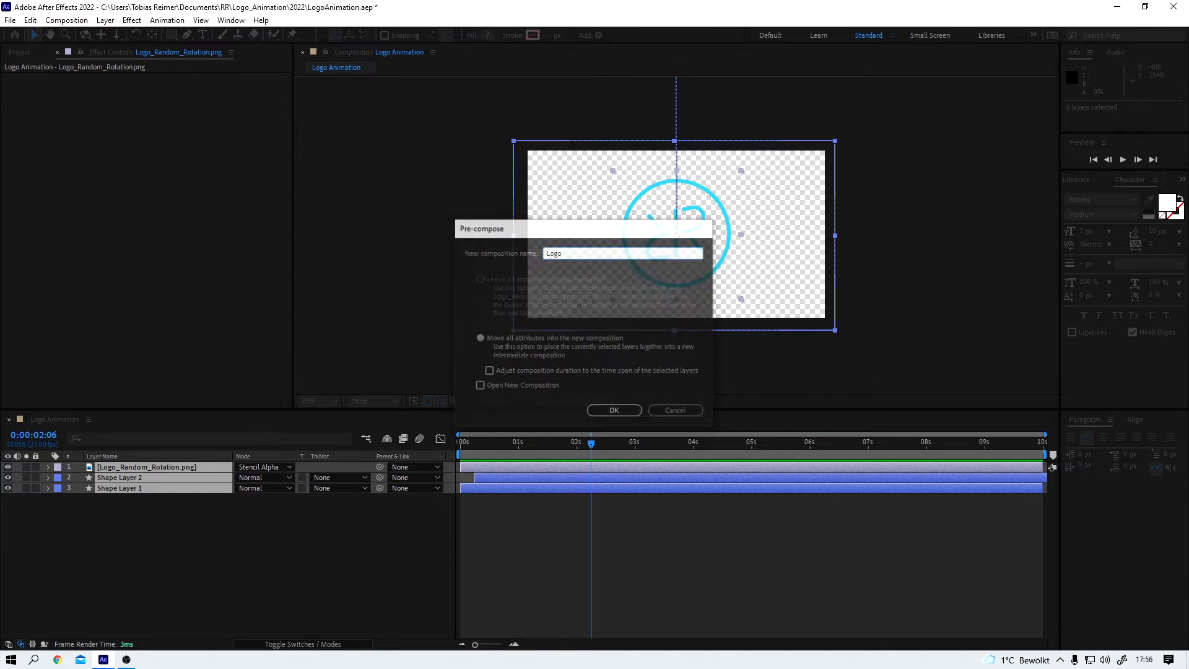
click(614, 410)
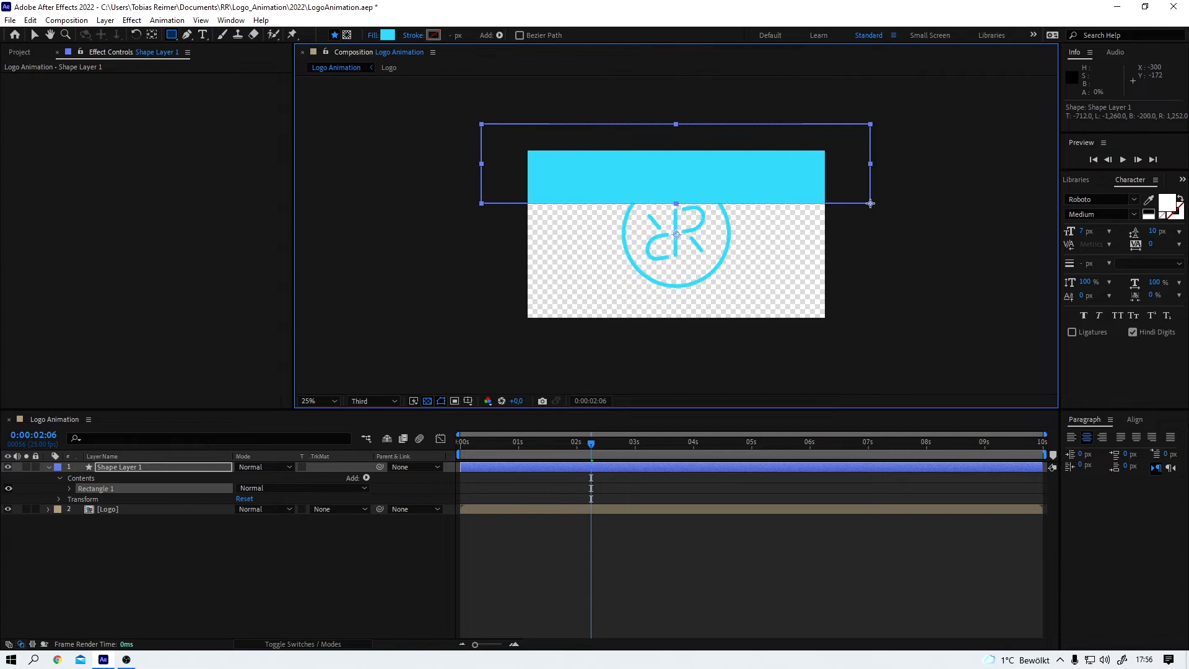
Step: Fill the rectangle near-black and keyframe its Position sliding in from off-frame right
click(387, 34)
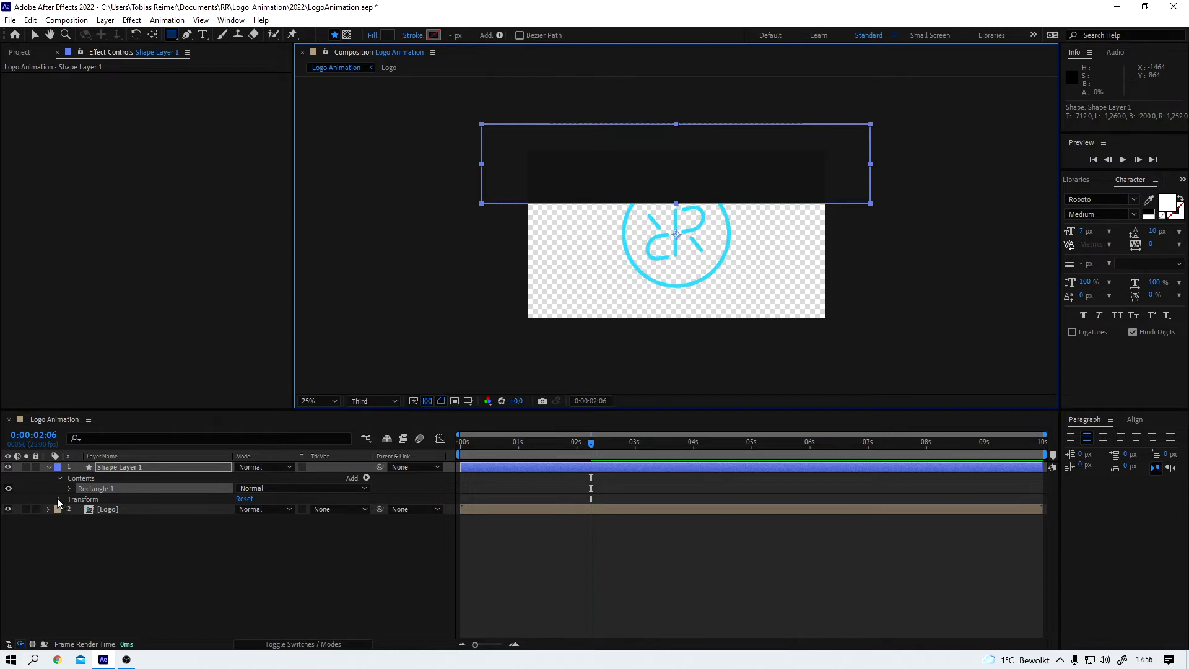
click(60, 499)
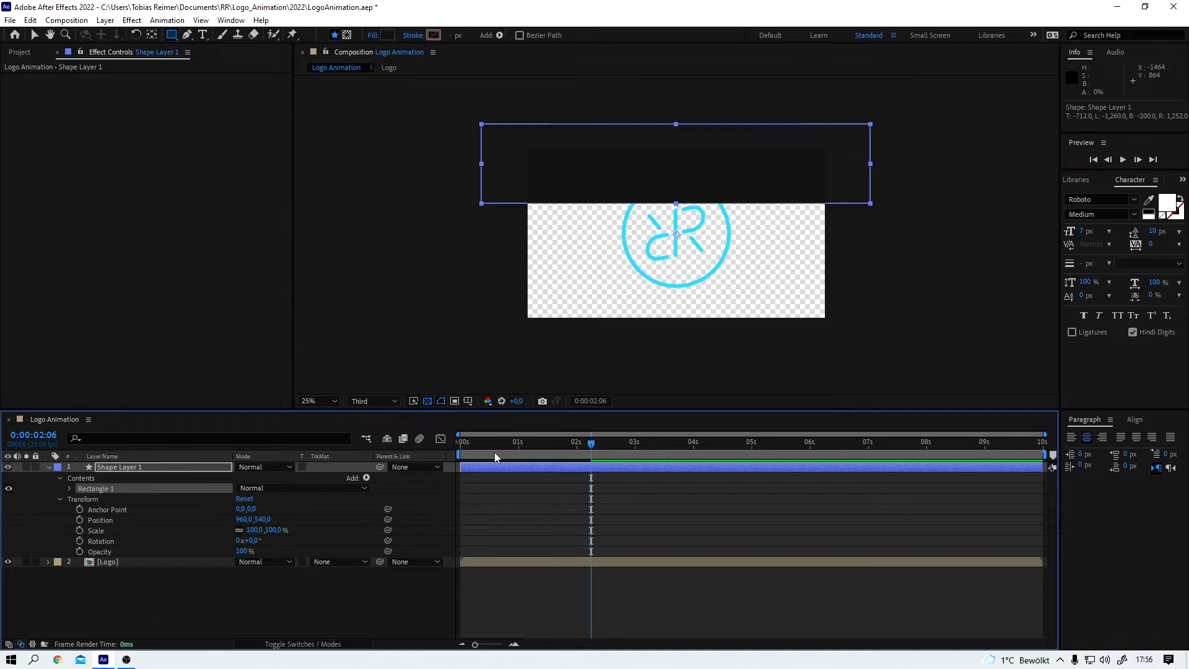
click(489, 443)
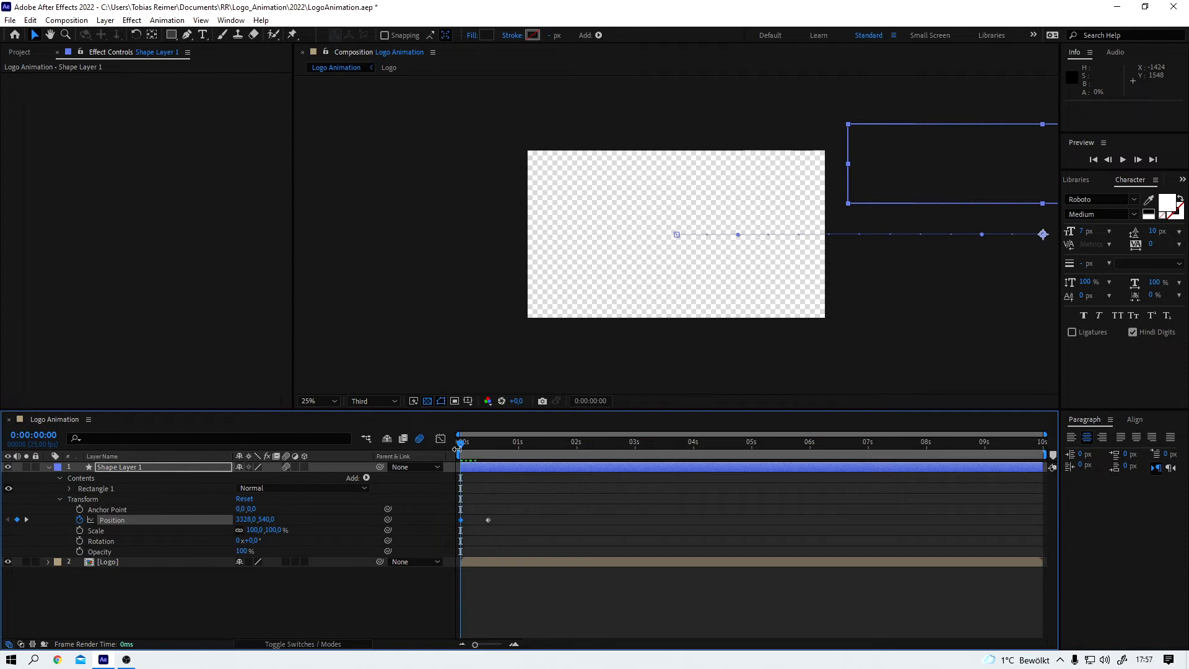
Step: Preview the bar sliding in and delay the duplicate bar's start by a few frames
key(space)
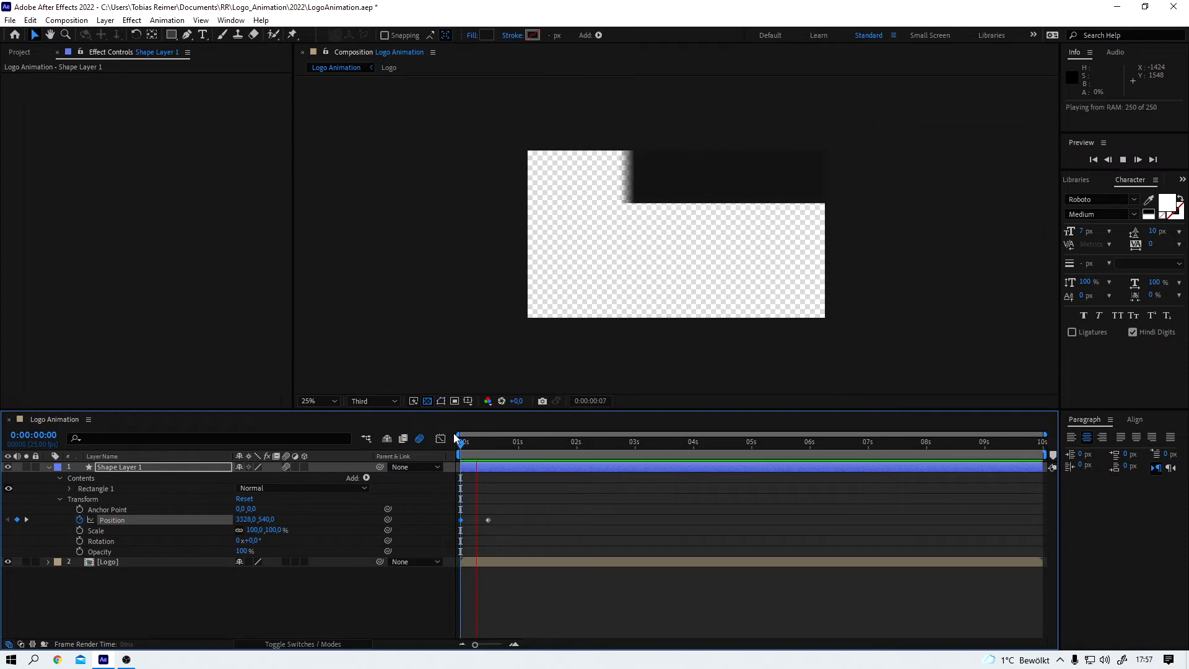
click(460, 442)
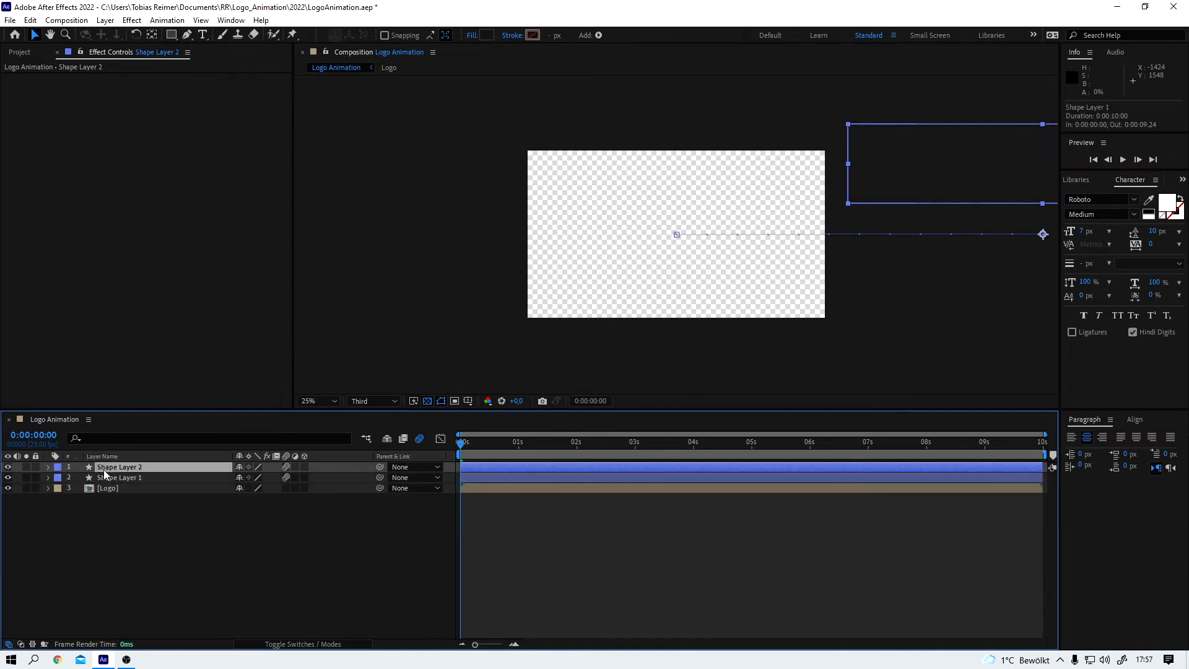
drag(460, 467, 478, 467)
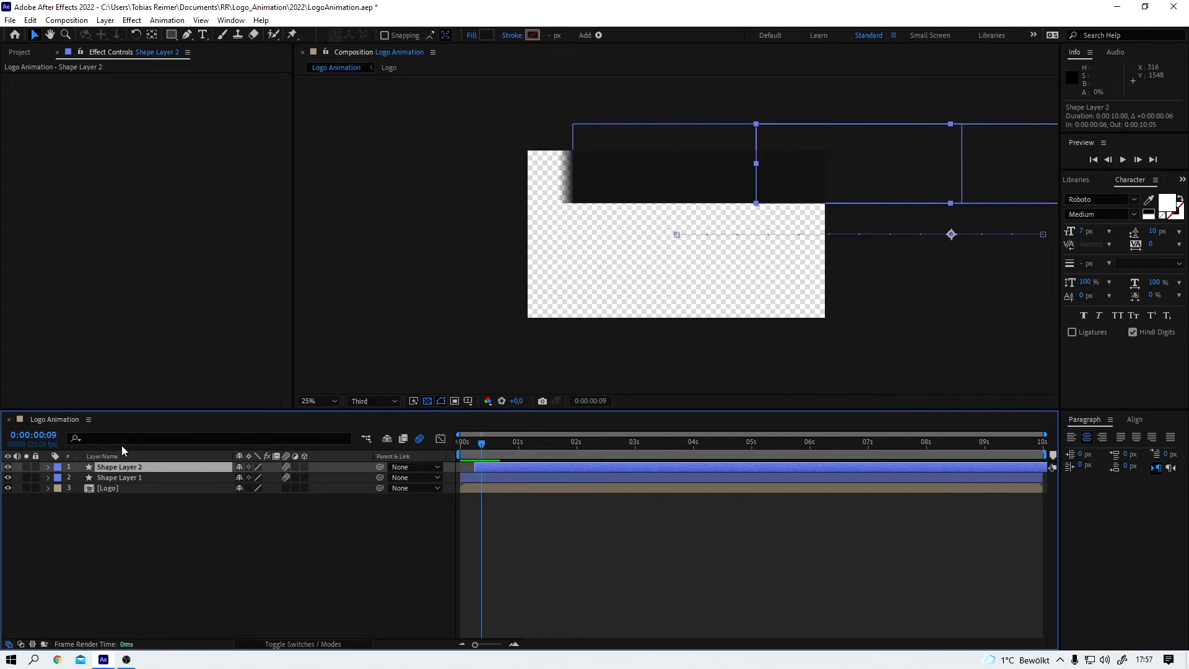
Step: Place the duplicate and third bars in the bottom and middle bands, then scrub to check
click(47, 467)
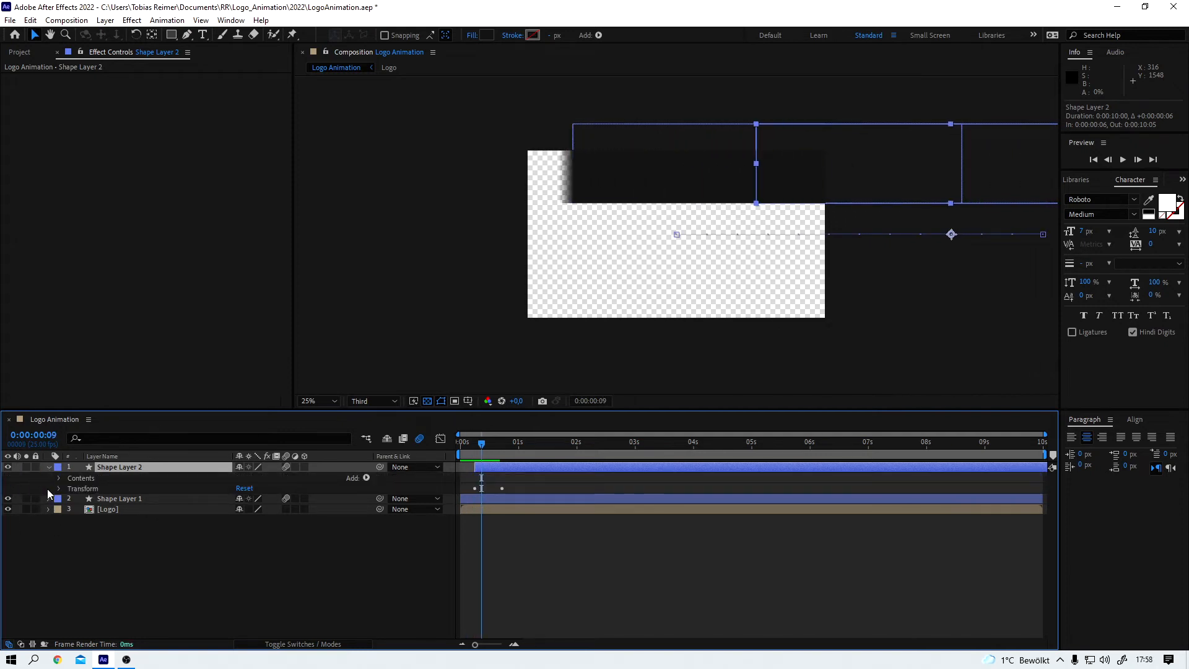
click(58, 489)
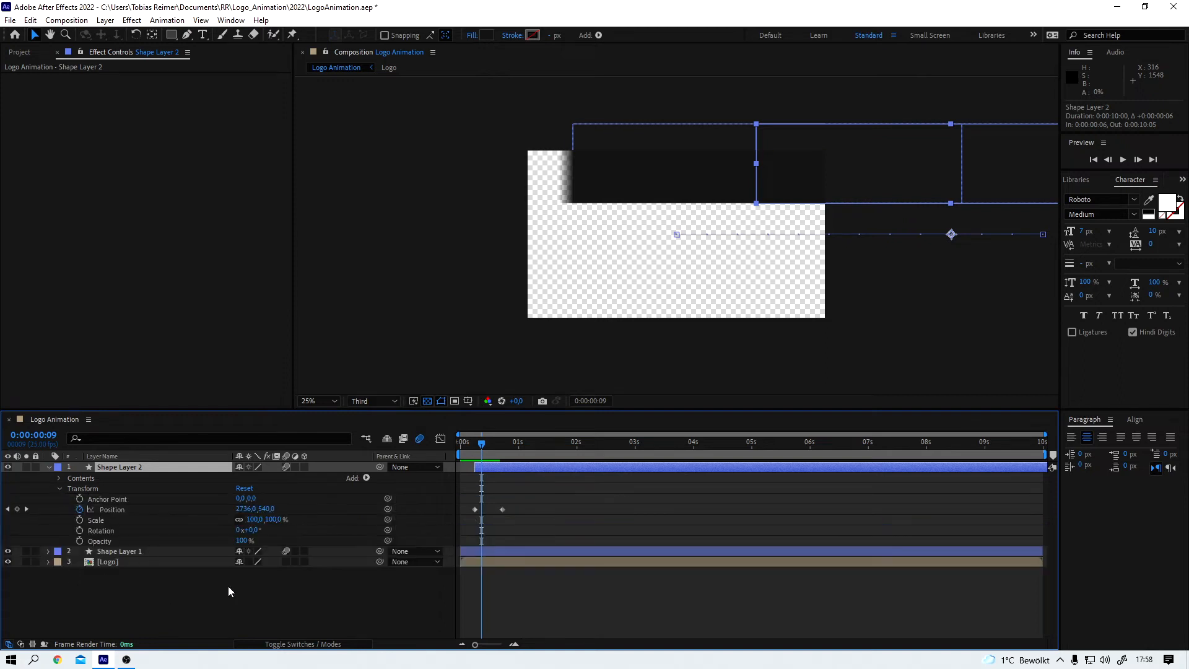
mouse_move(135, 473)
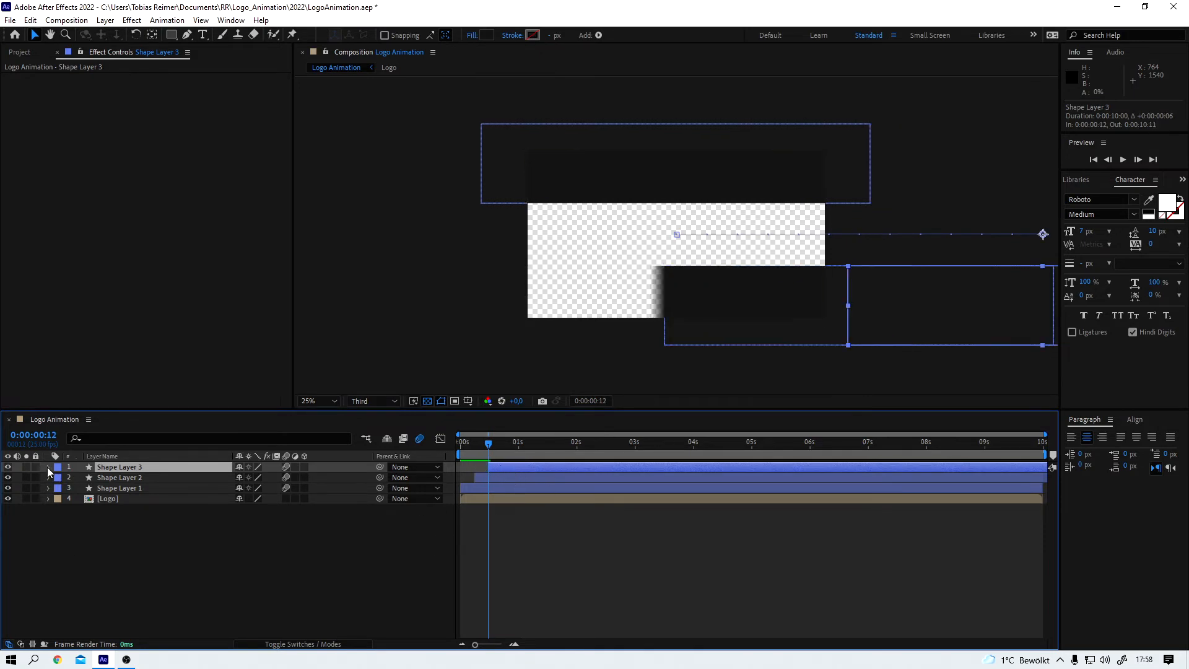
click(48, 466)
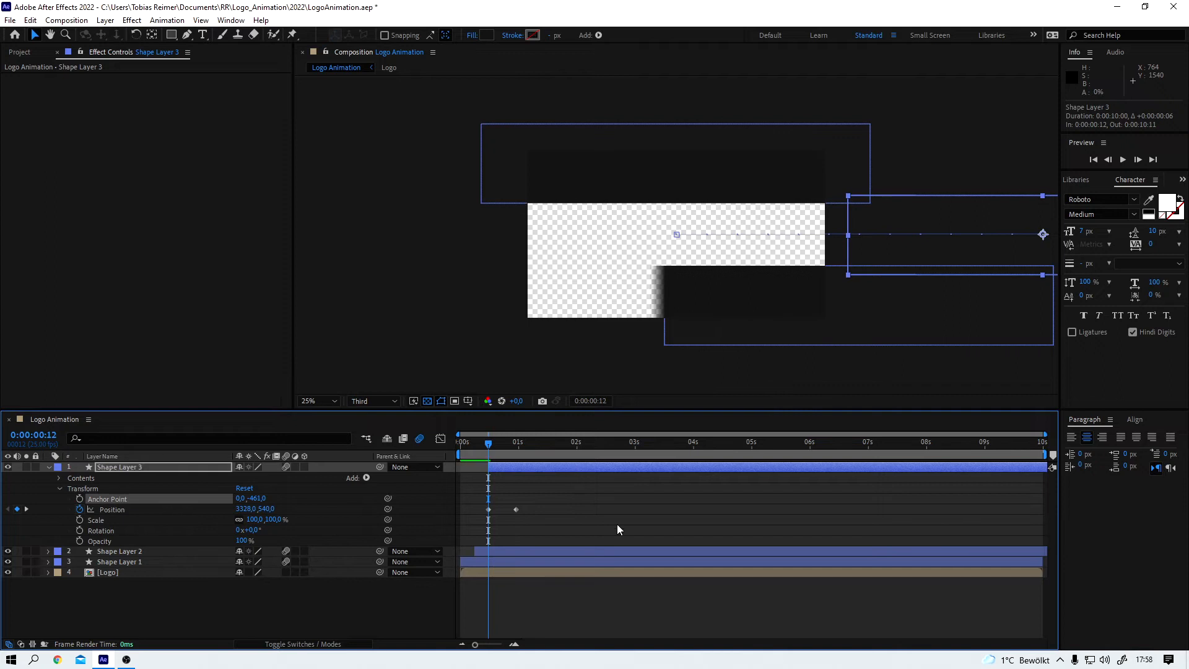
drag(488, 447, 466, 447)
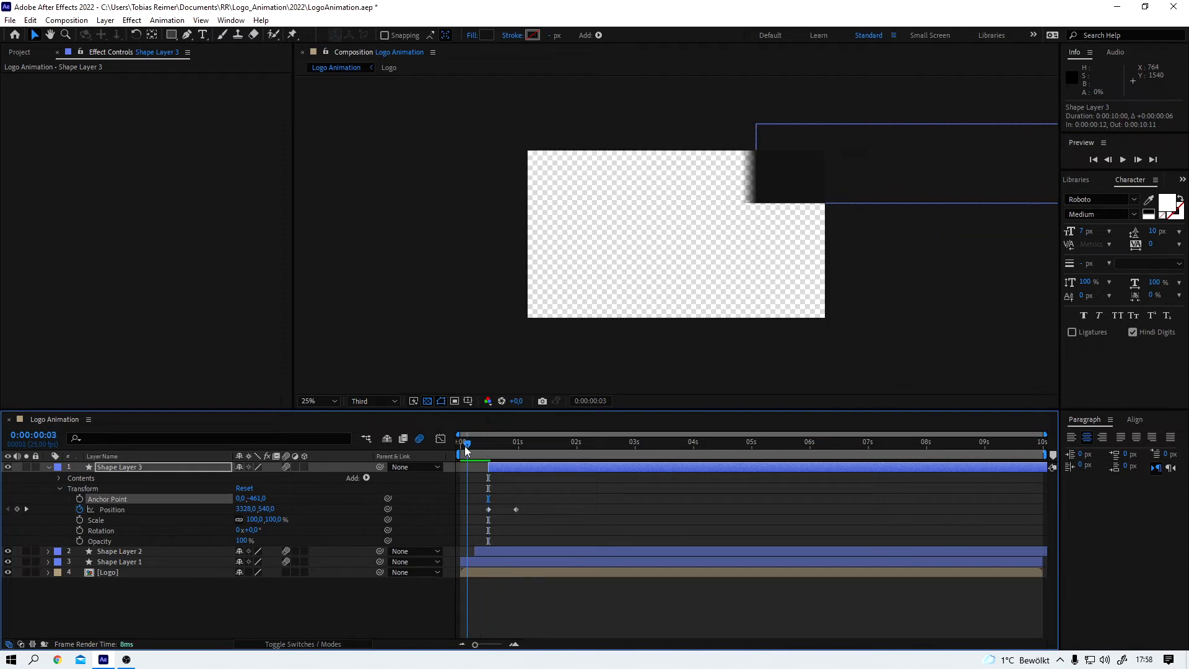
drag(465, 453, 524, 453)
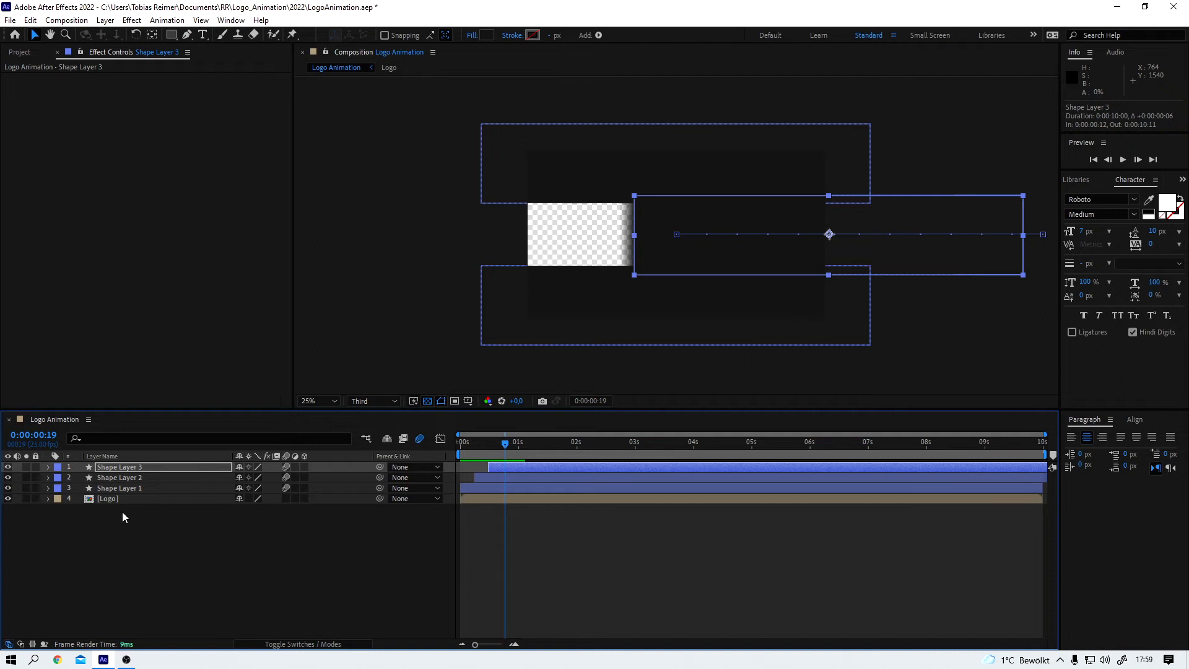
Step: Move the Logo comp above the bars, start it at 0:00:00:15, and preview
click(107, 498)
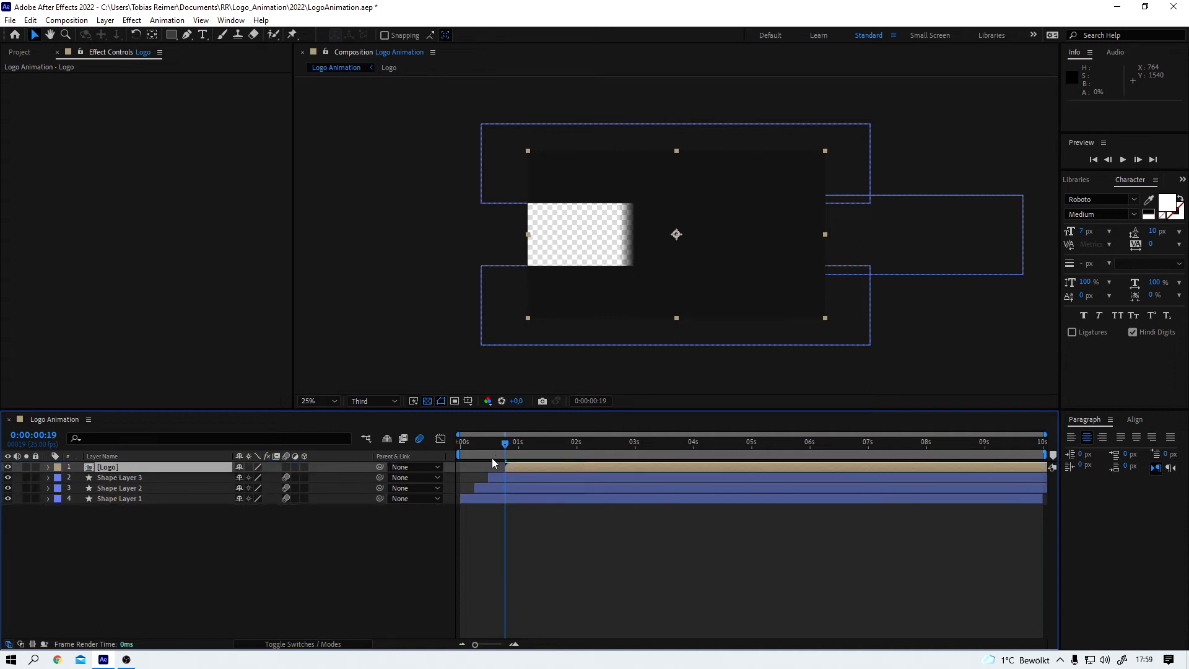
click(119, 498)
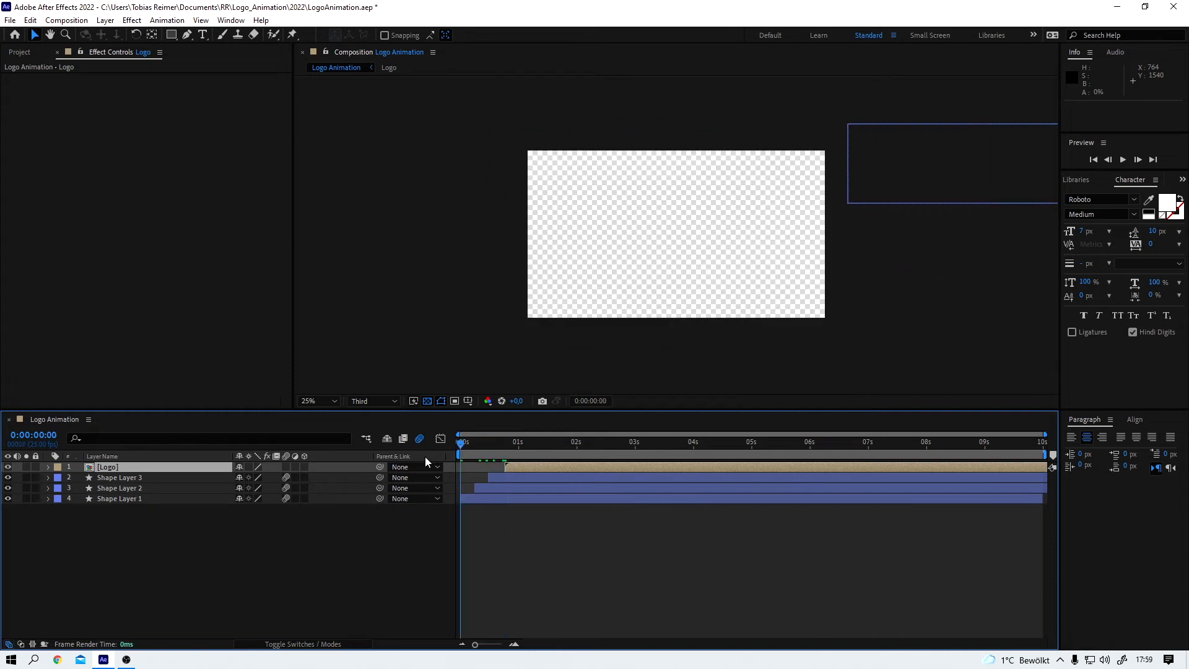
key(space)
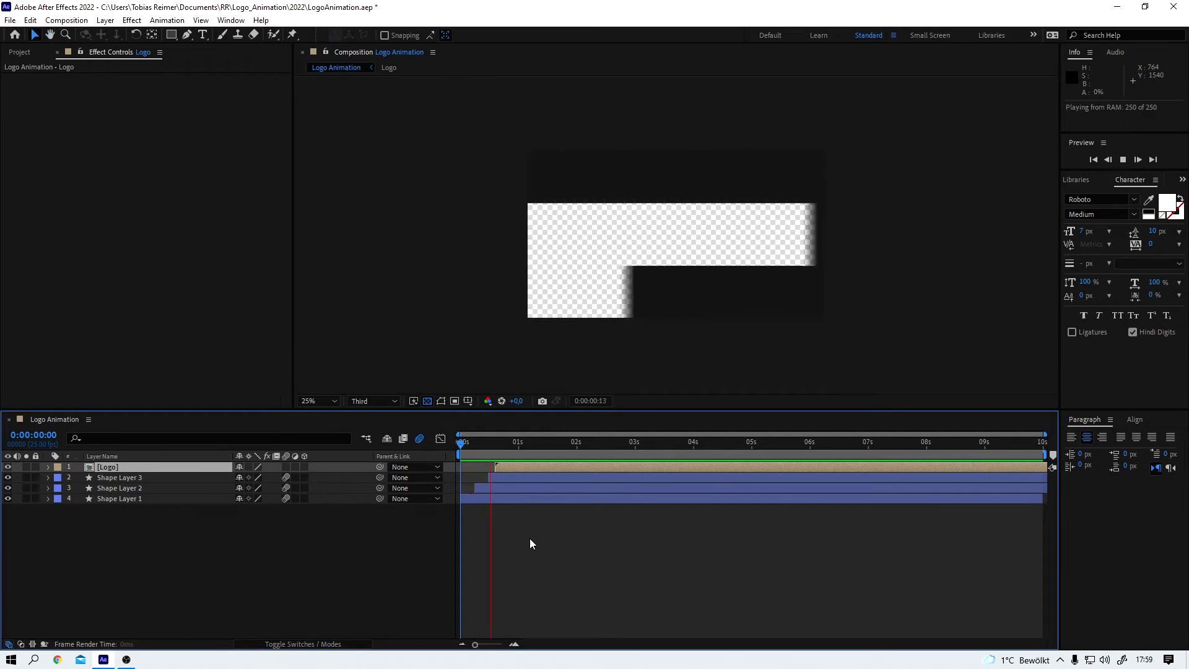
key(space)
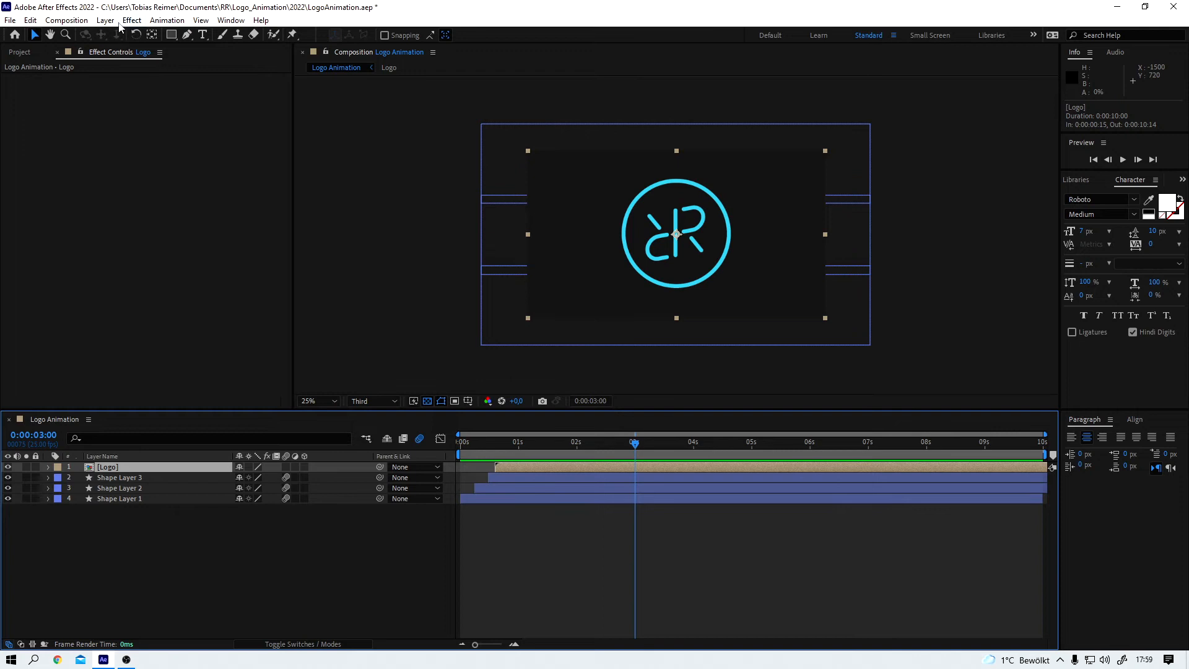
Step: Apply the Rowbyte Bad TV effect to the Logo layer
click(132, 20)
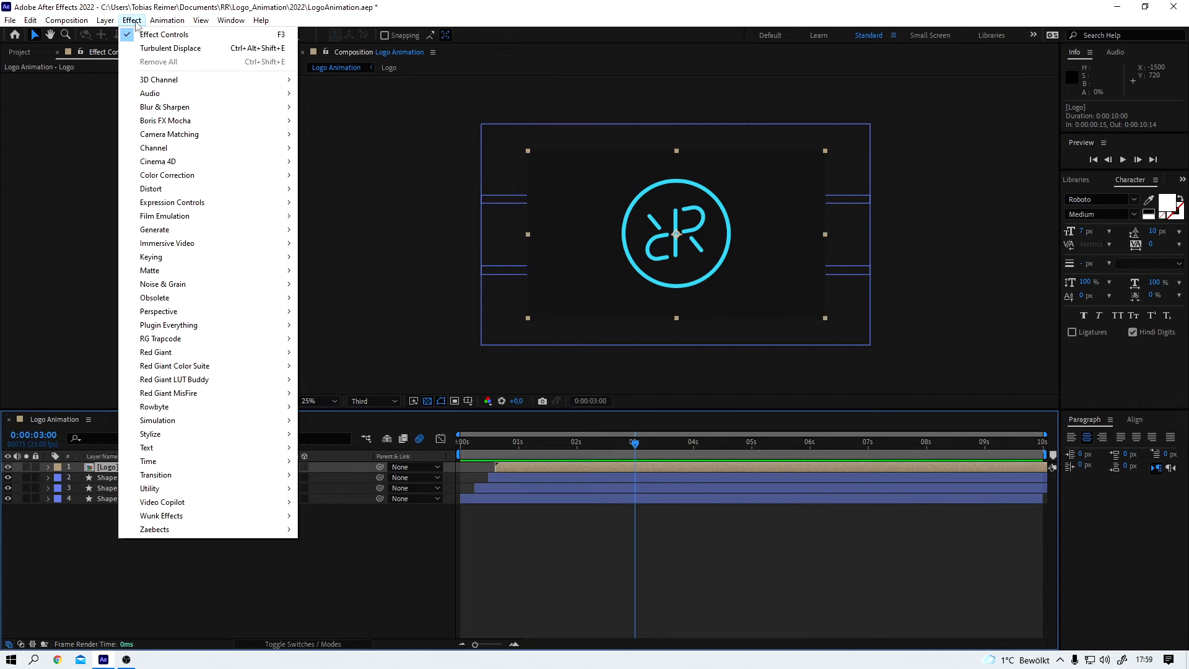
mouse_move(135, 28)
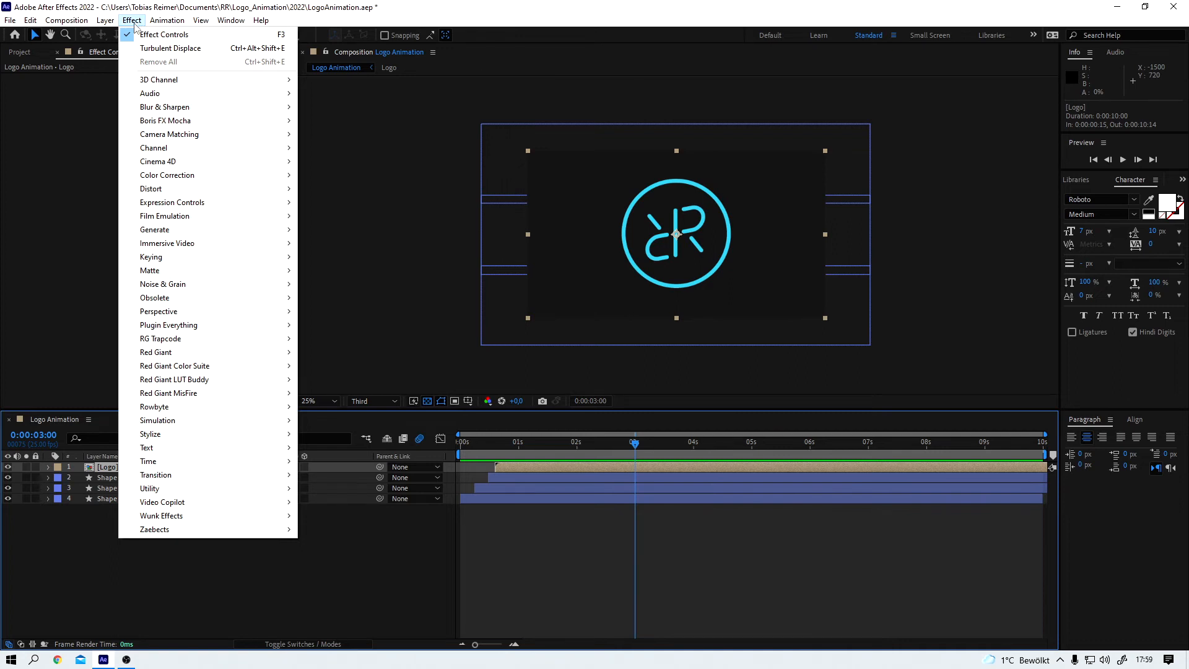
mouse_move(155, 406)
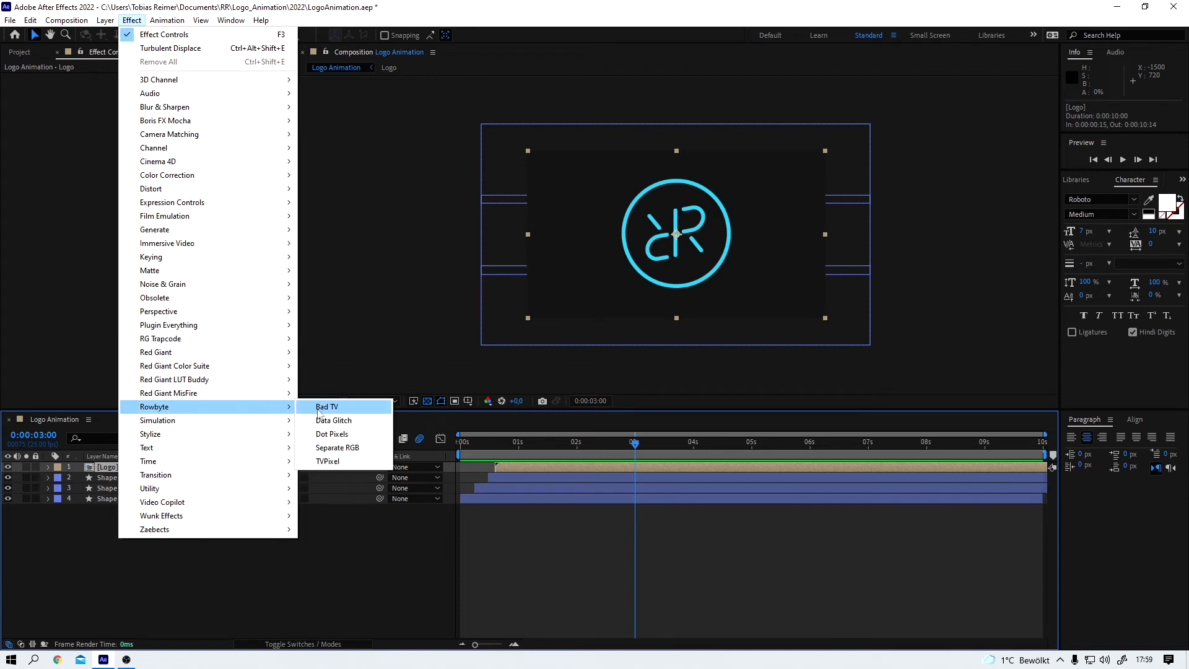
click(326, 406)
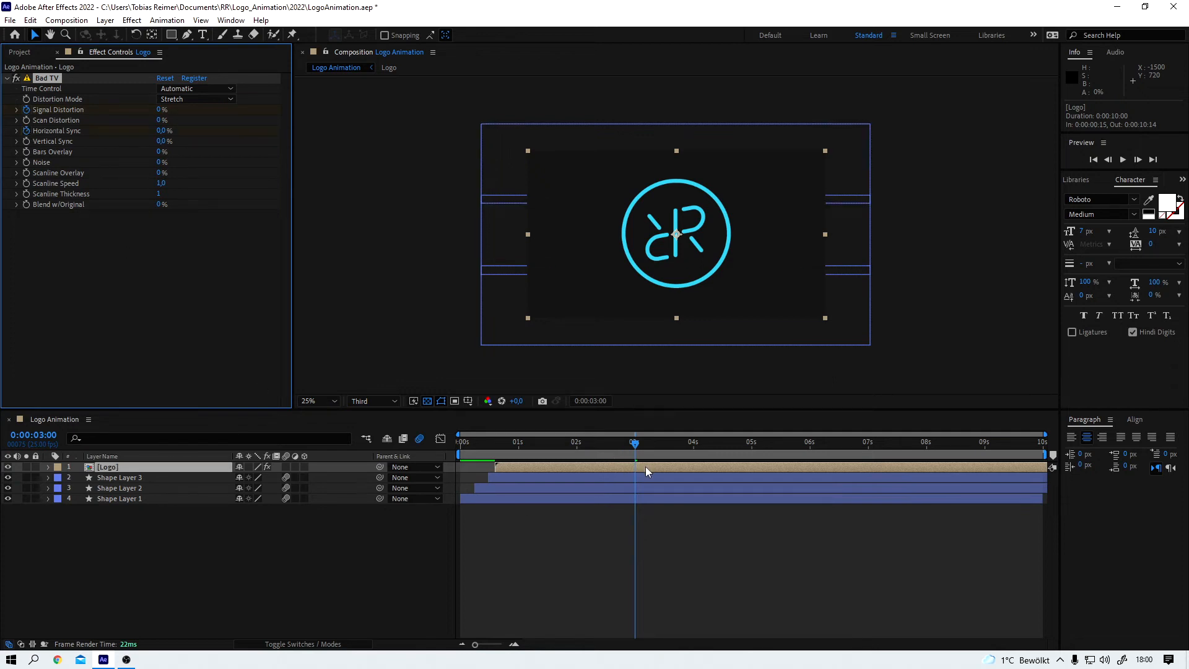
Step: Keyframe Signal Distortion and Horizontal Sync, settling both to 0 at 0:00:03:04
click(17, 466)
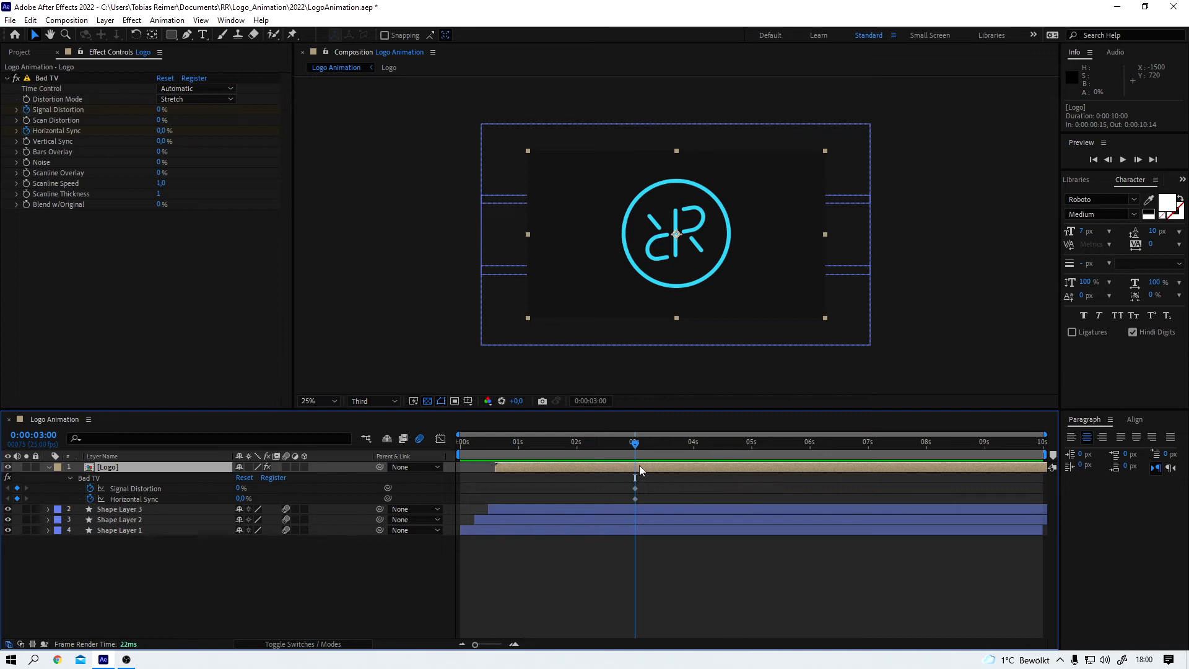
drag(635, 442, 639, 441)
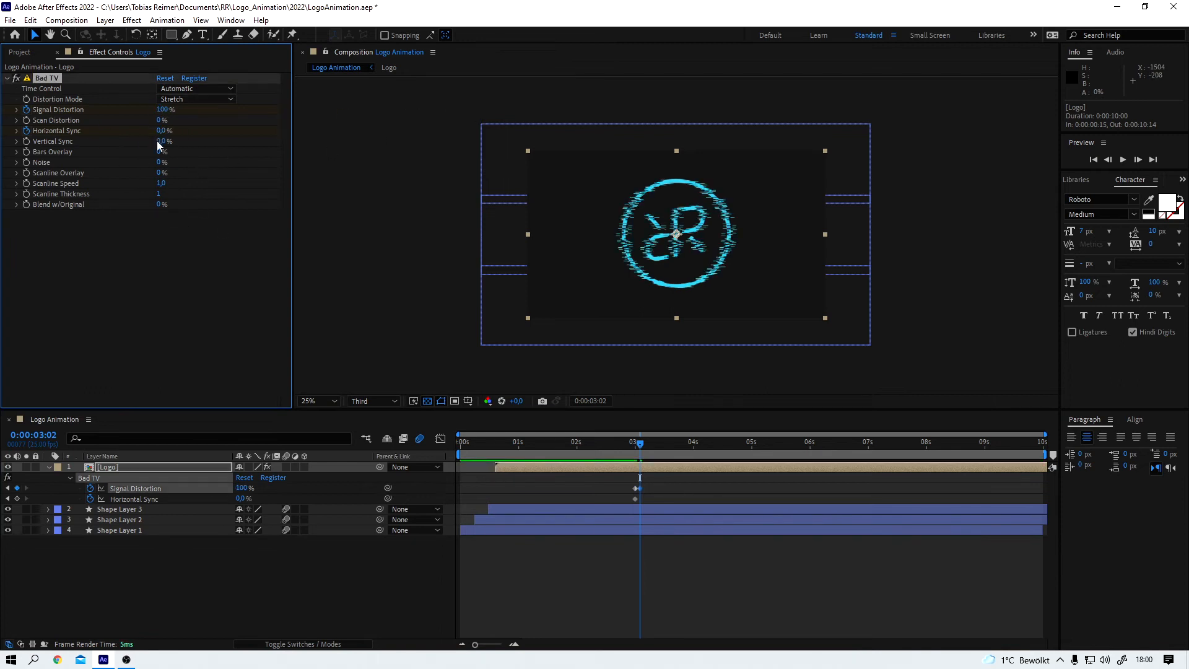
drag(161, 131, 215, 130)
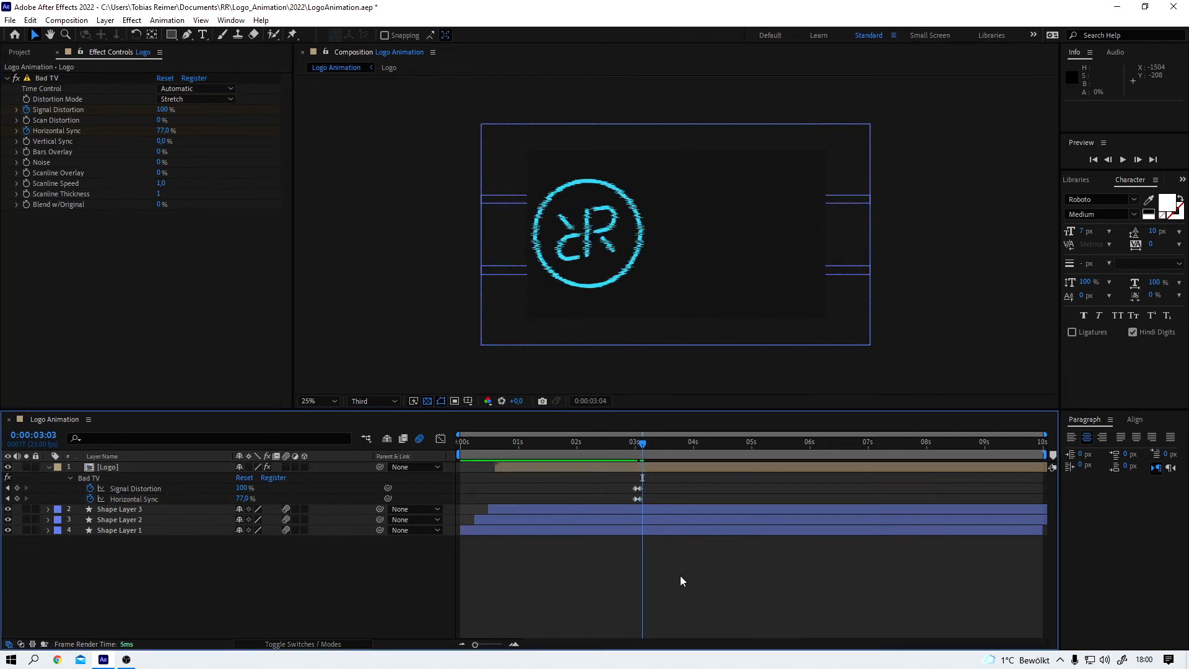
click(167, 131)
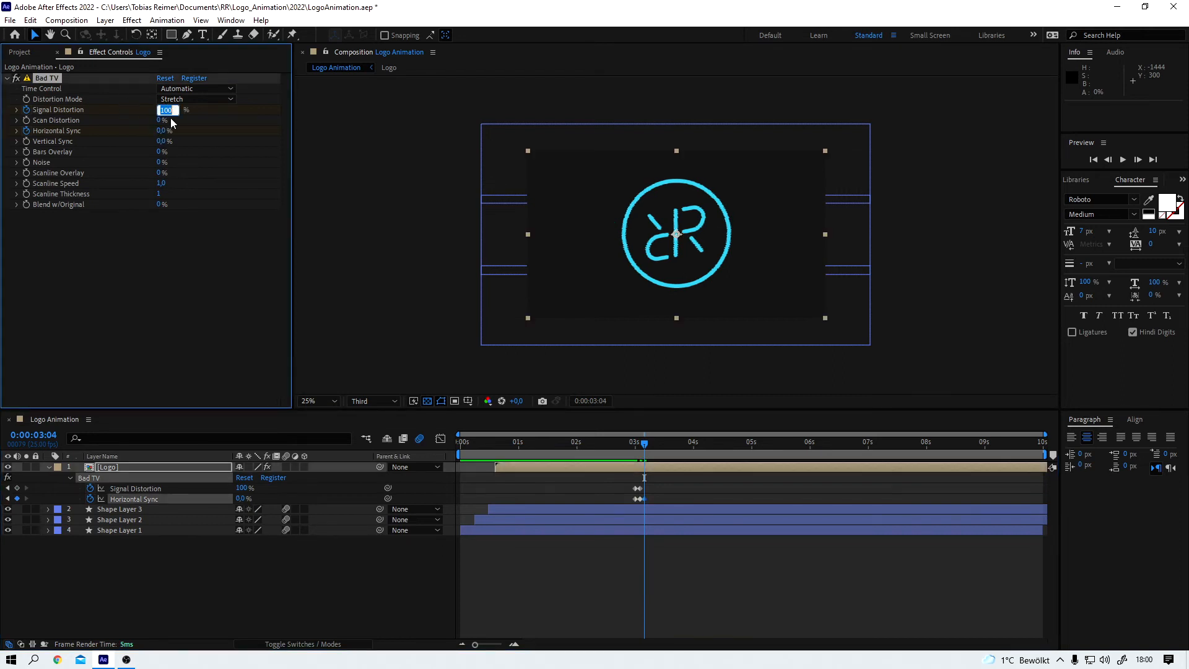
text(0)
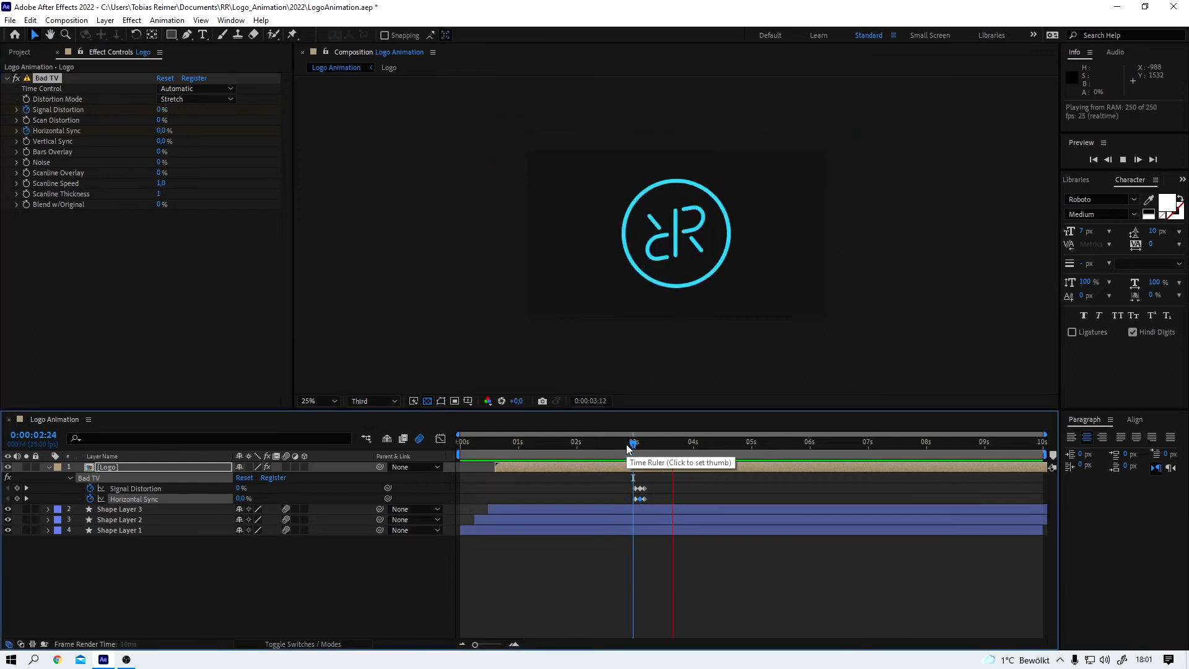
Step: Preview the glitch burst and move the current time to 0:00:04:00
click(625, 442)
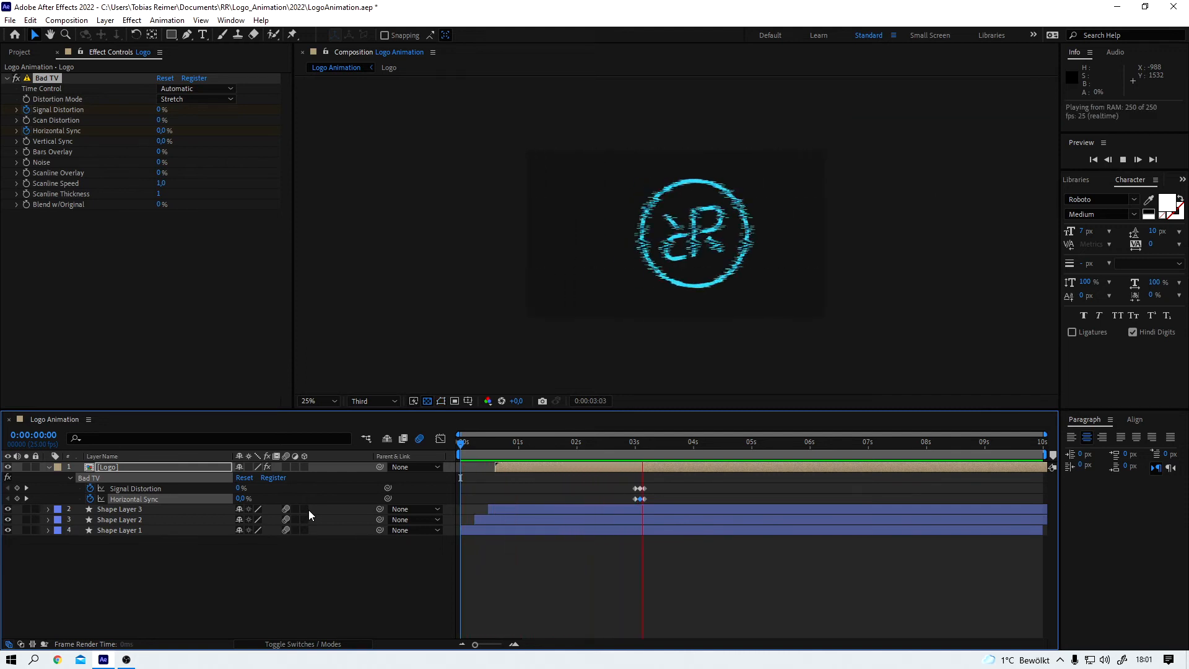
click(679, 442)
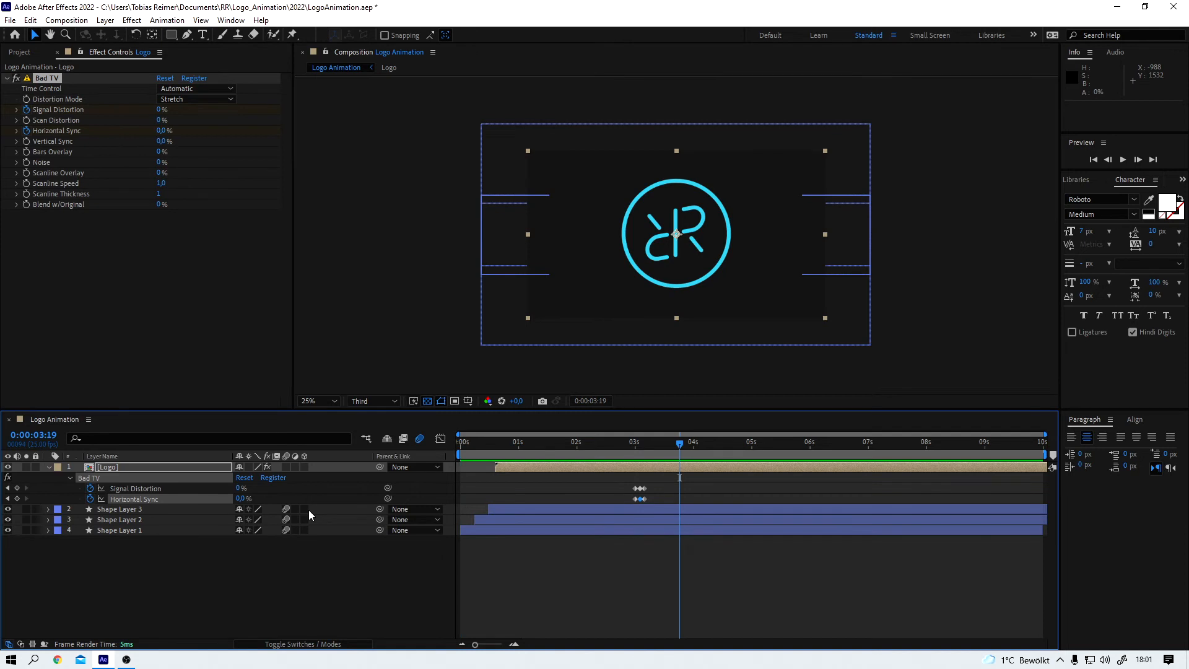
click(682, 442)
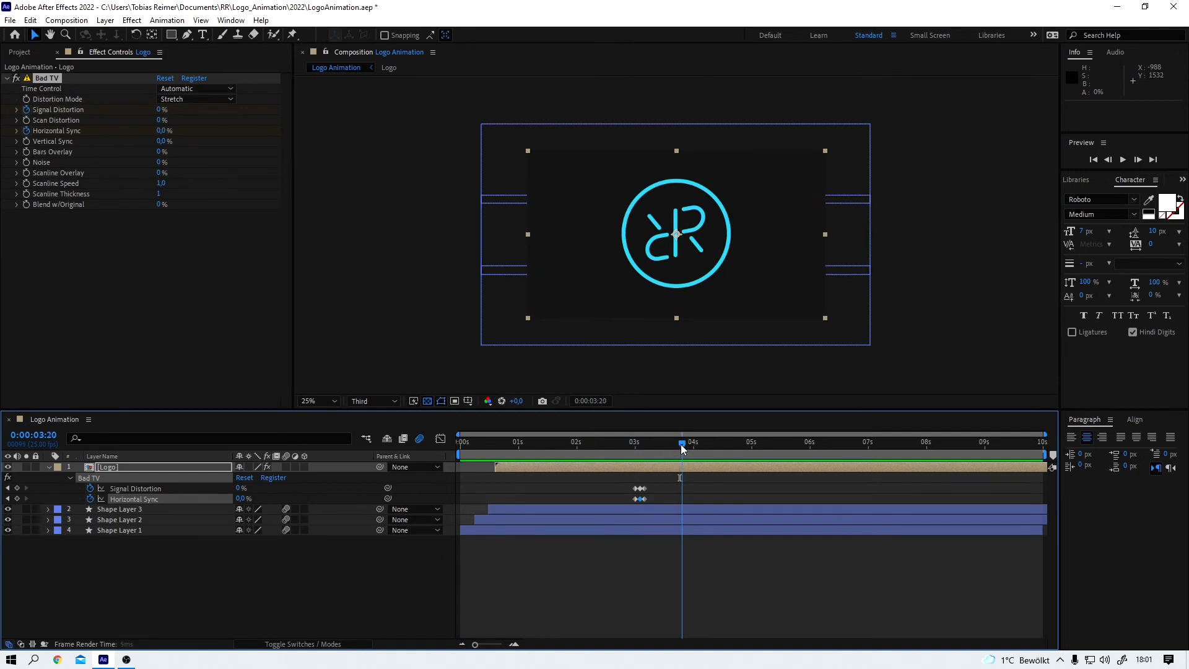
click(693, 442)
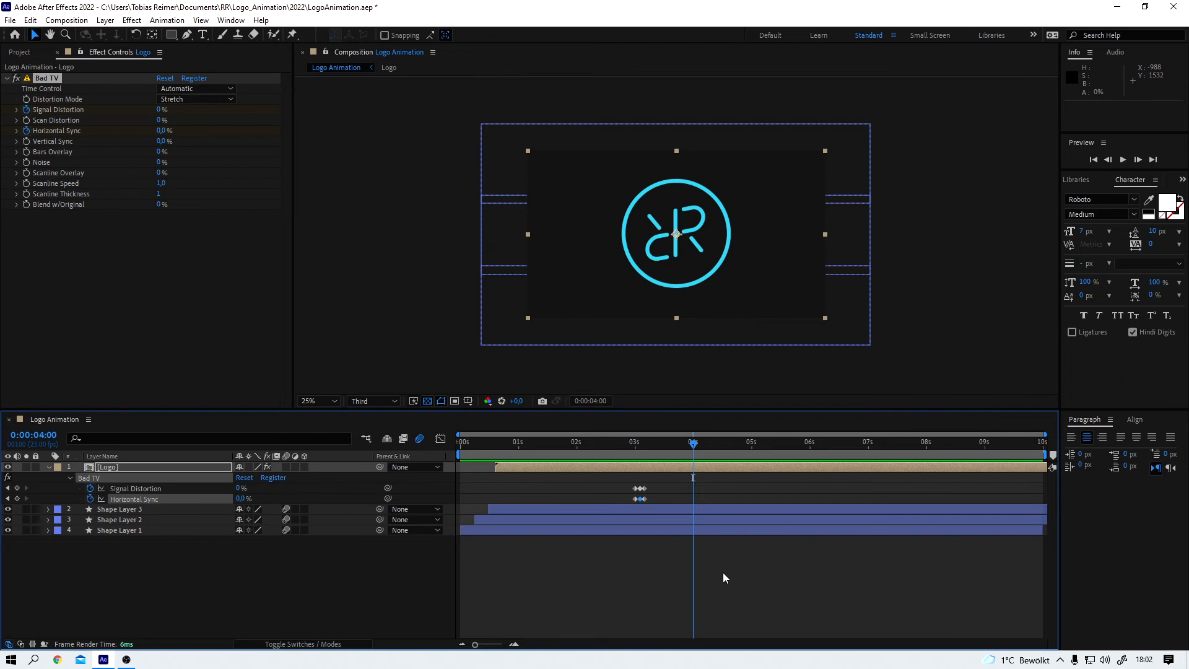
mouse_move(273, 590)
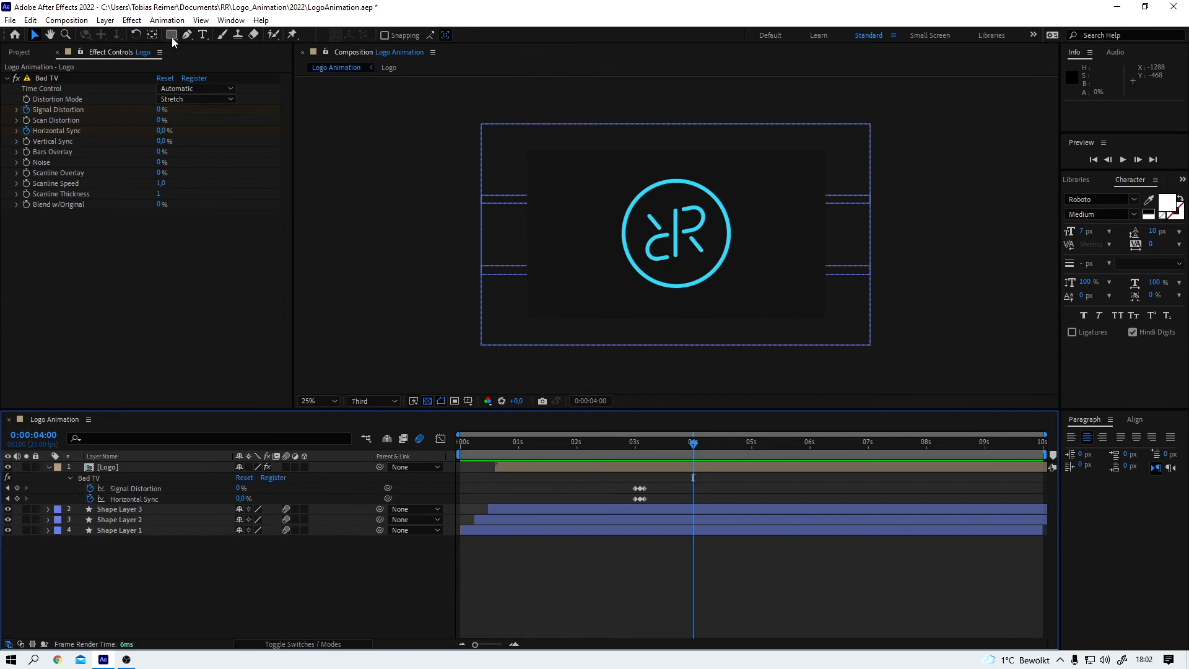
Step: Draw a full-frame rectangle with Turbulent Displace set to Twist, amount 80
click(172, 35)
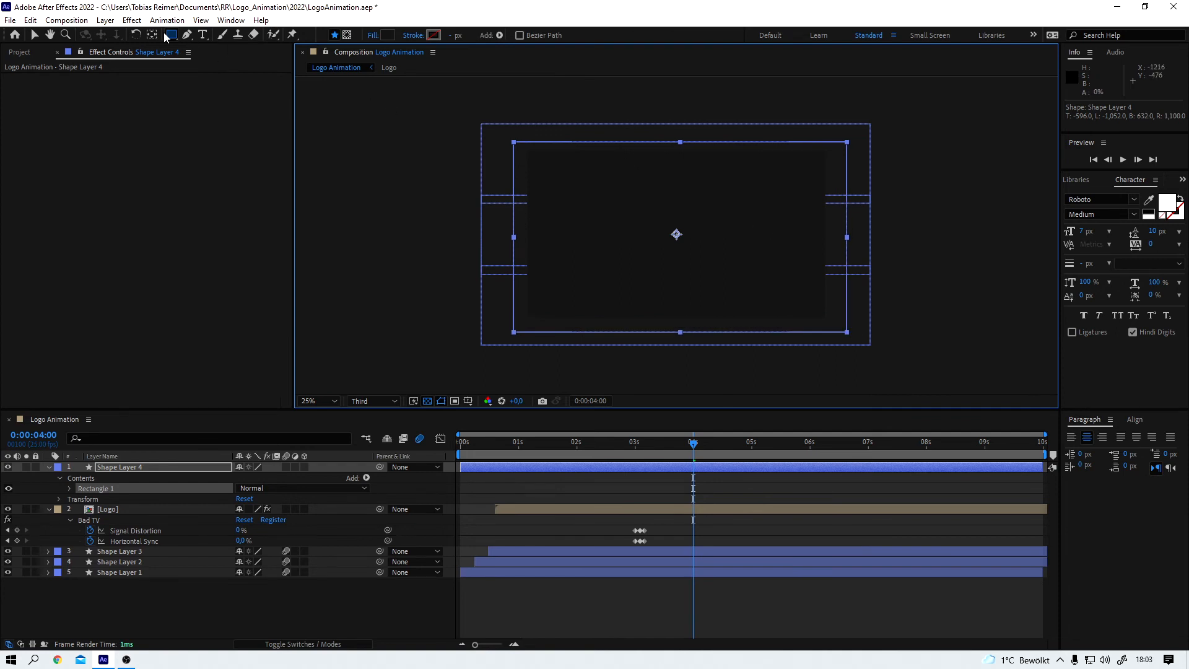
click(131, 20)
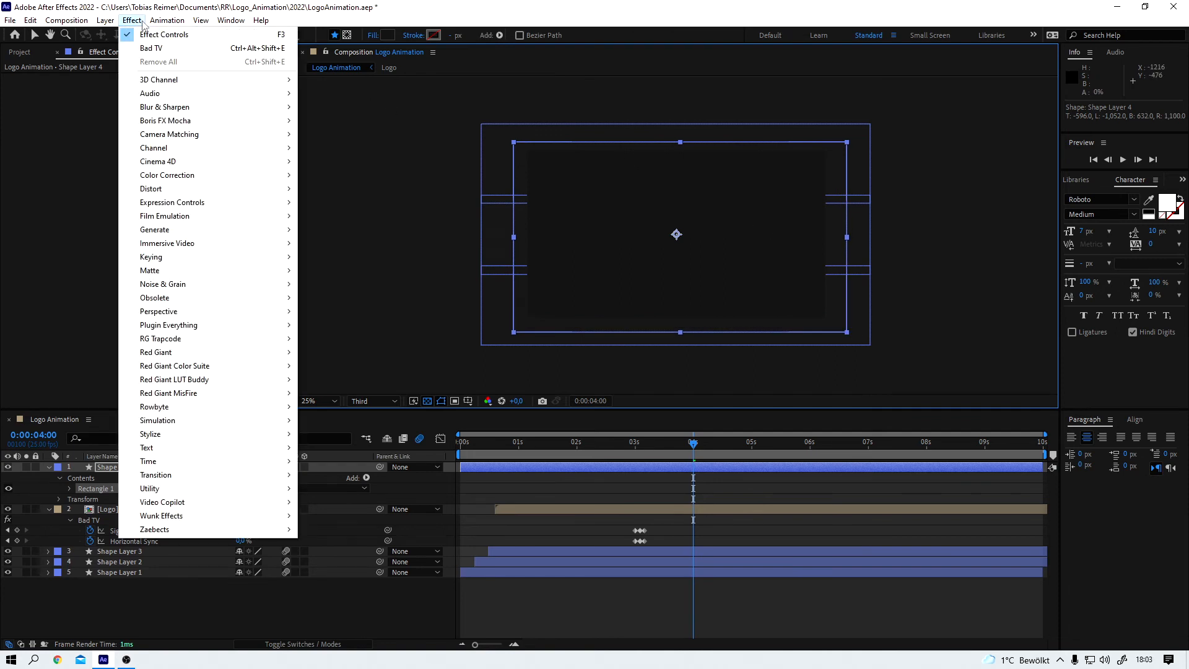
mouse_move(172, 202)
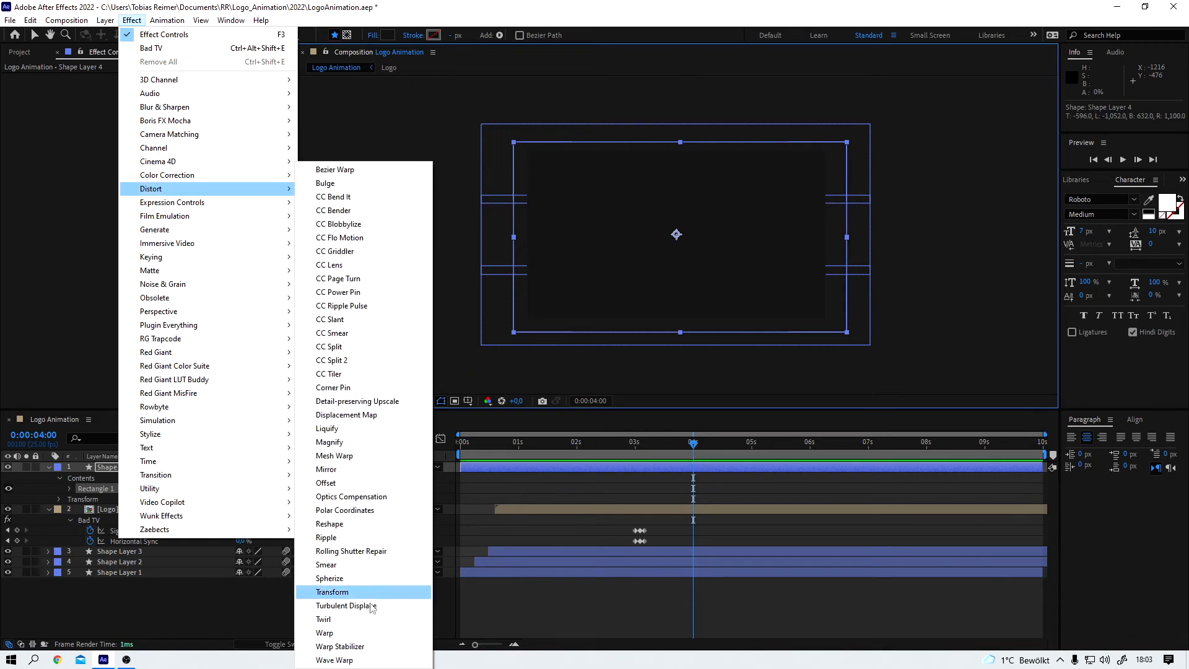
click(345, 605)
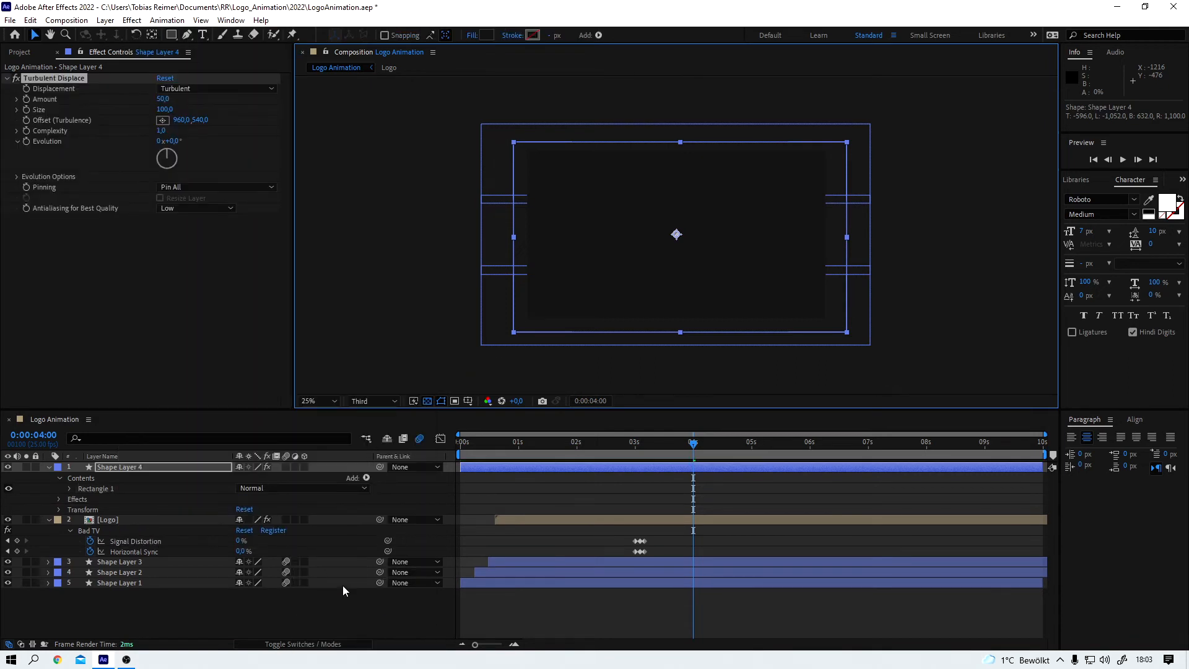
click(216, 88)
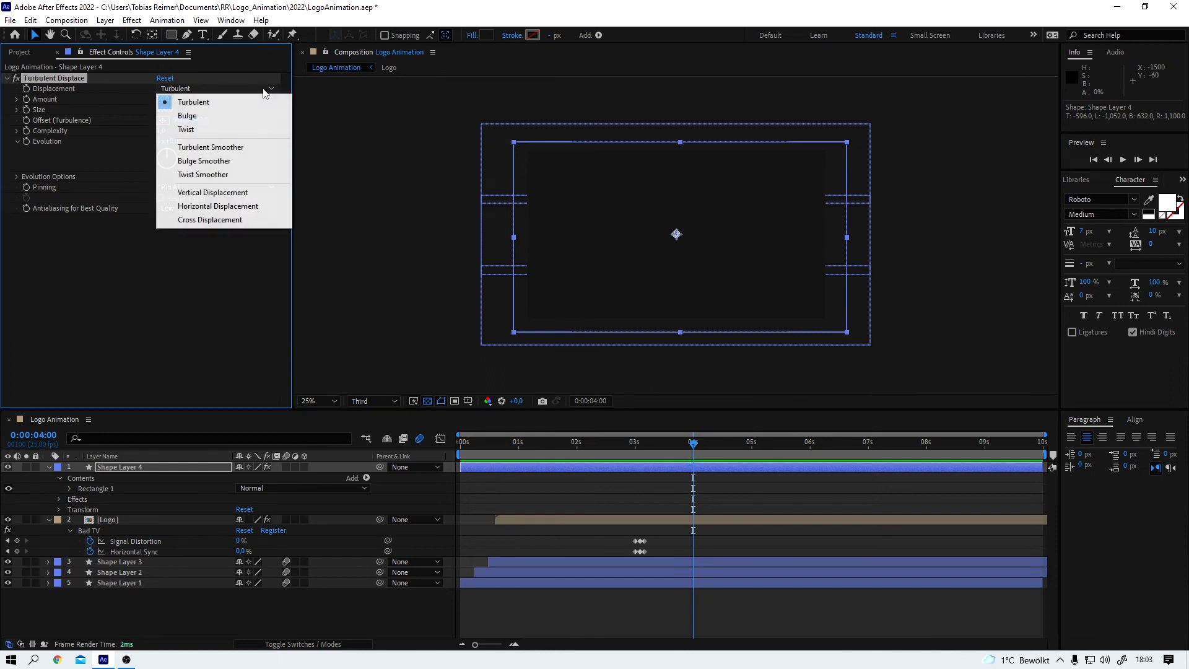
click(185, 129)
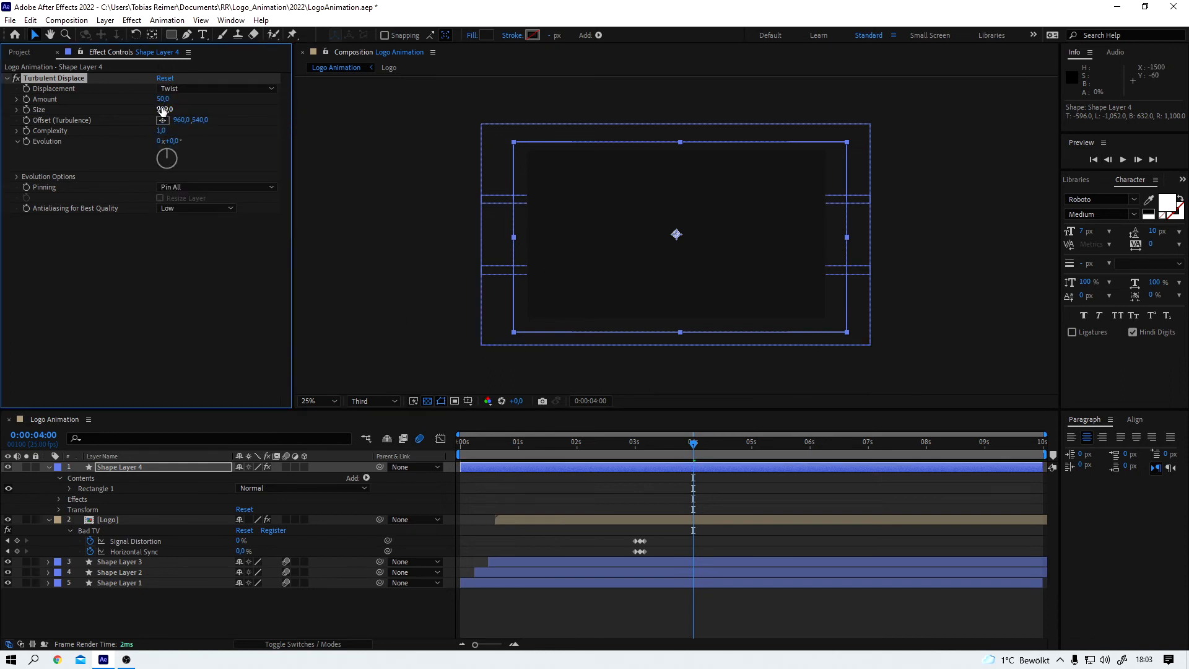
text(80)
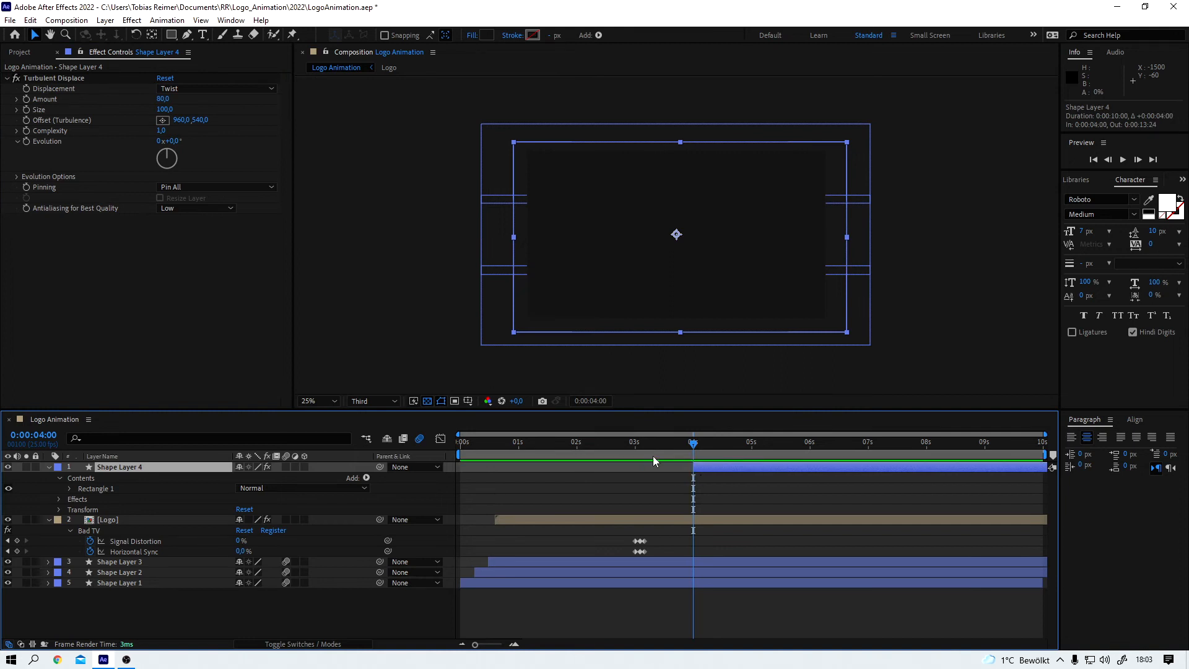
Step: Keyframe the rectangle's Position sliding down from 4s to 6s and set its Mode to Stencil Alpha
click(58, 509)
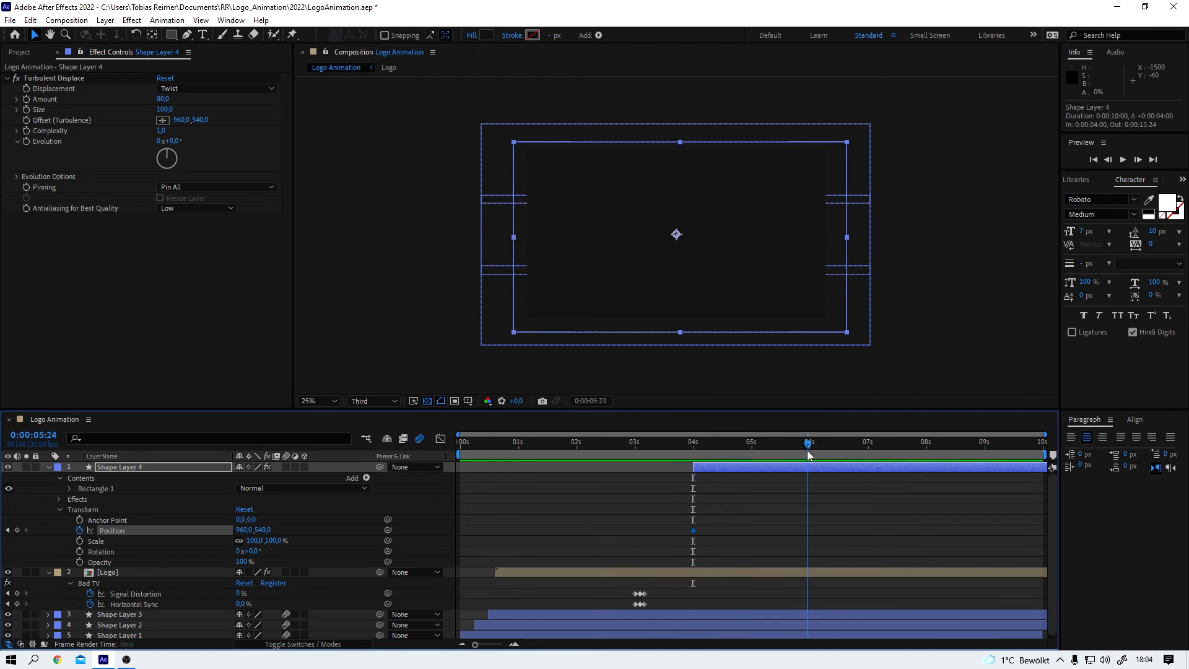
click(810, 441)
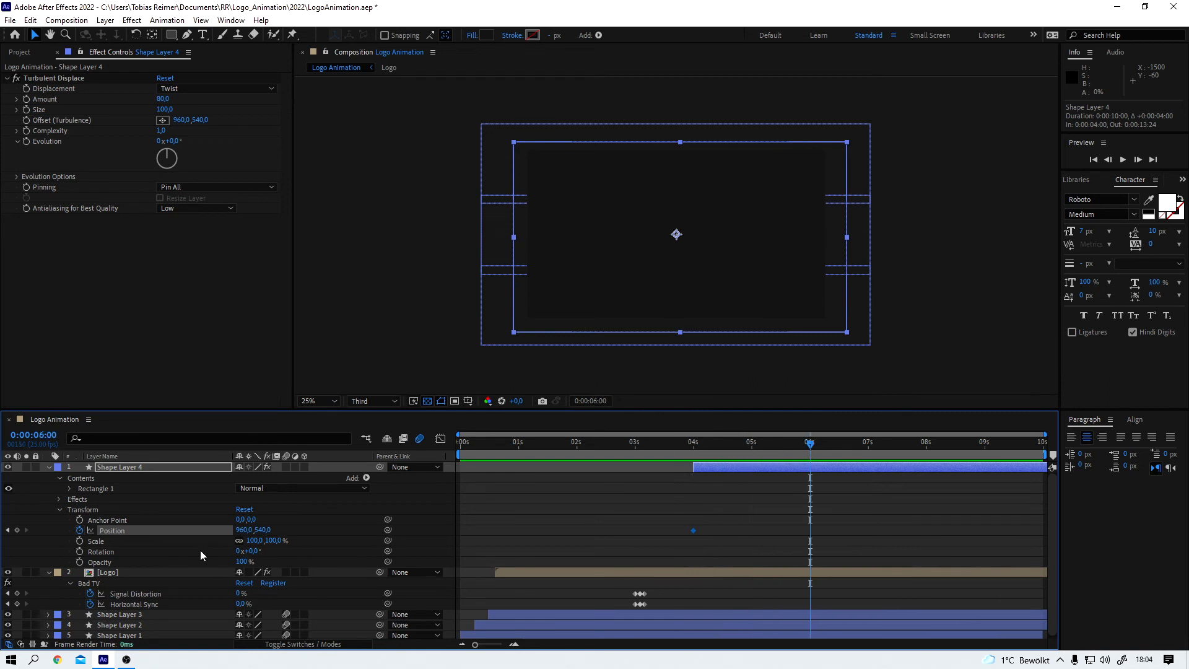
mouse_move(269, 540)
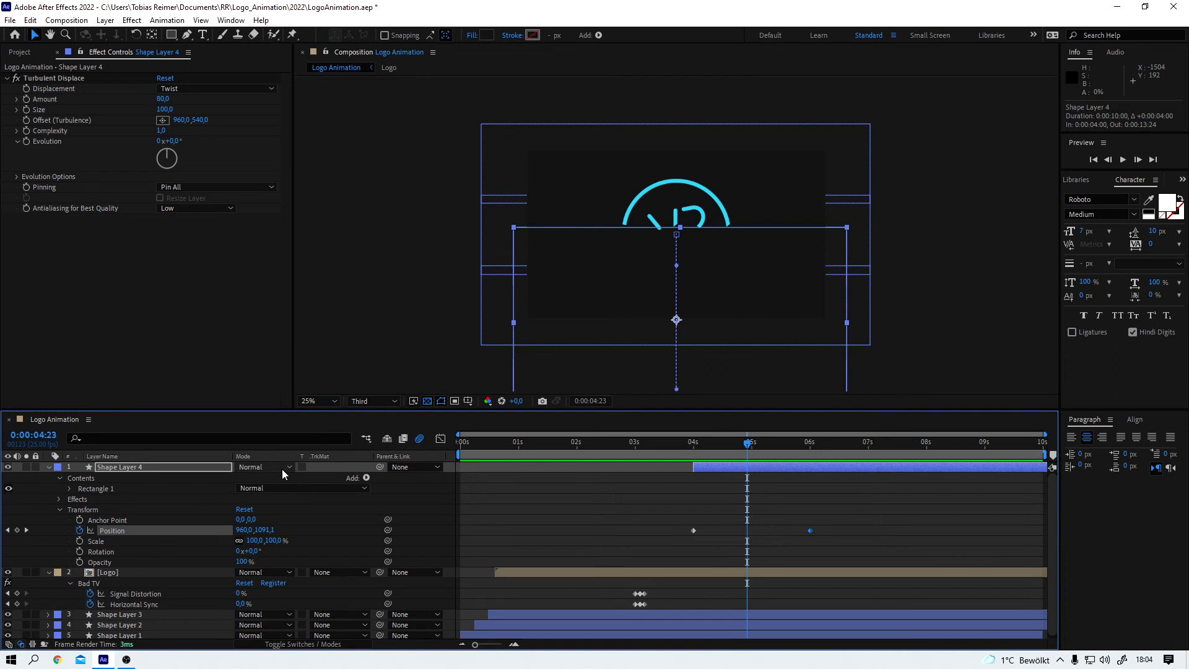
click(262, 466)
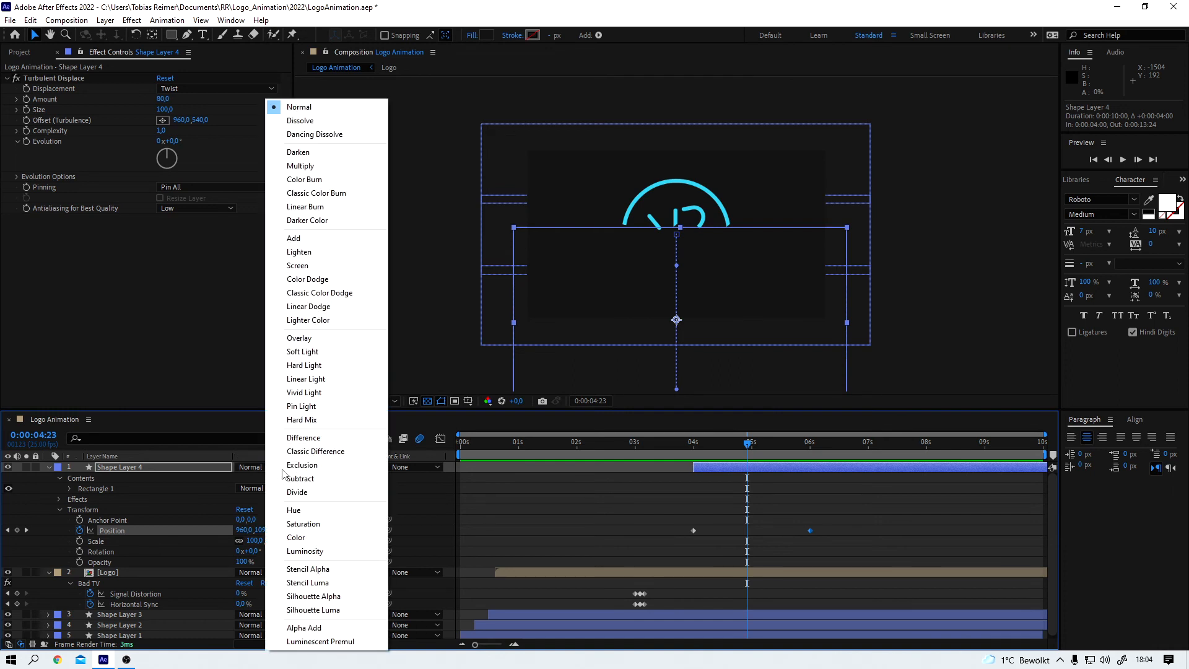
click(307, 569)
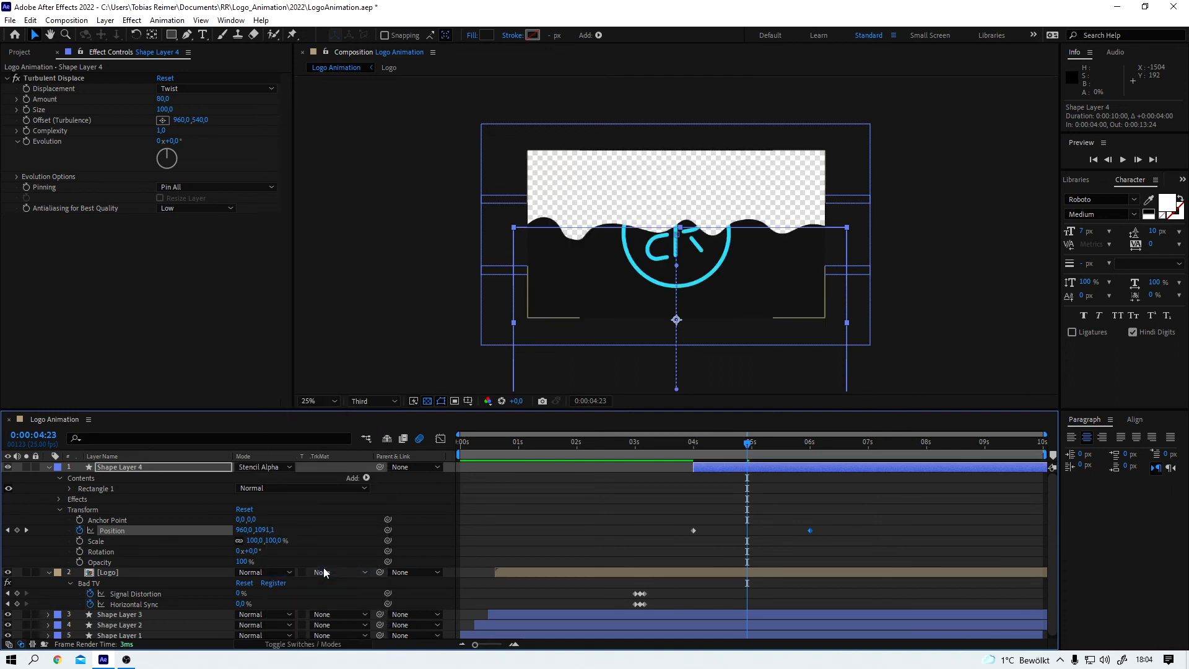
mouse_move(721, 452)
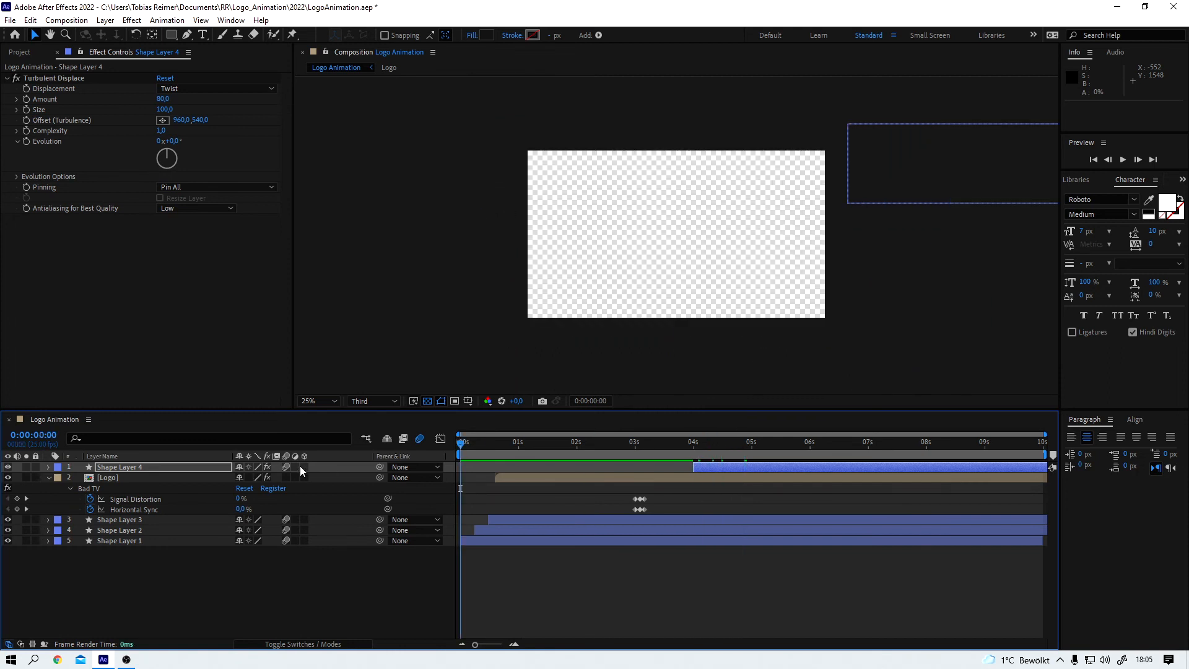
mouse_move(578, 564)
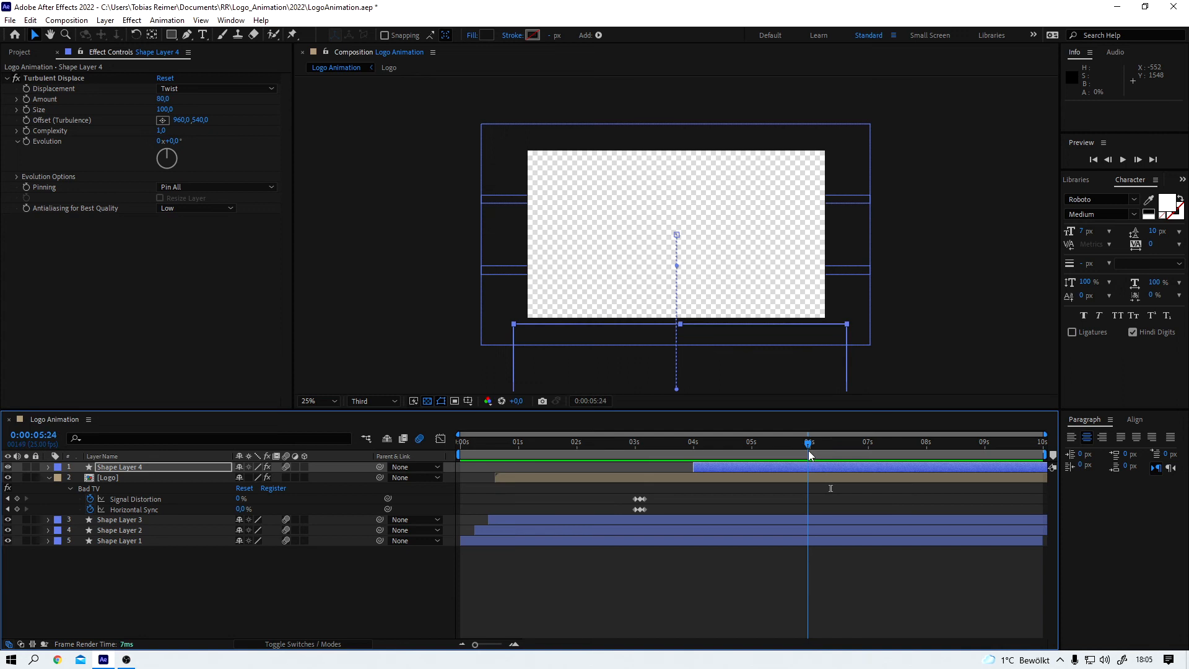
Step: End the work area at 0:00:07:00 and trim the comp to it
click(867, 442)
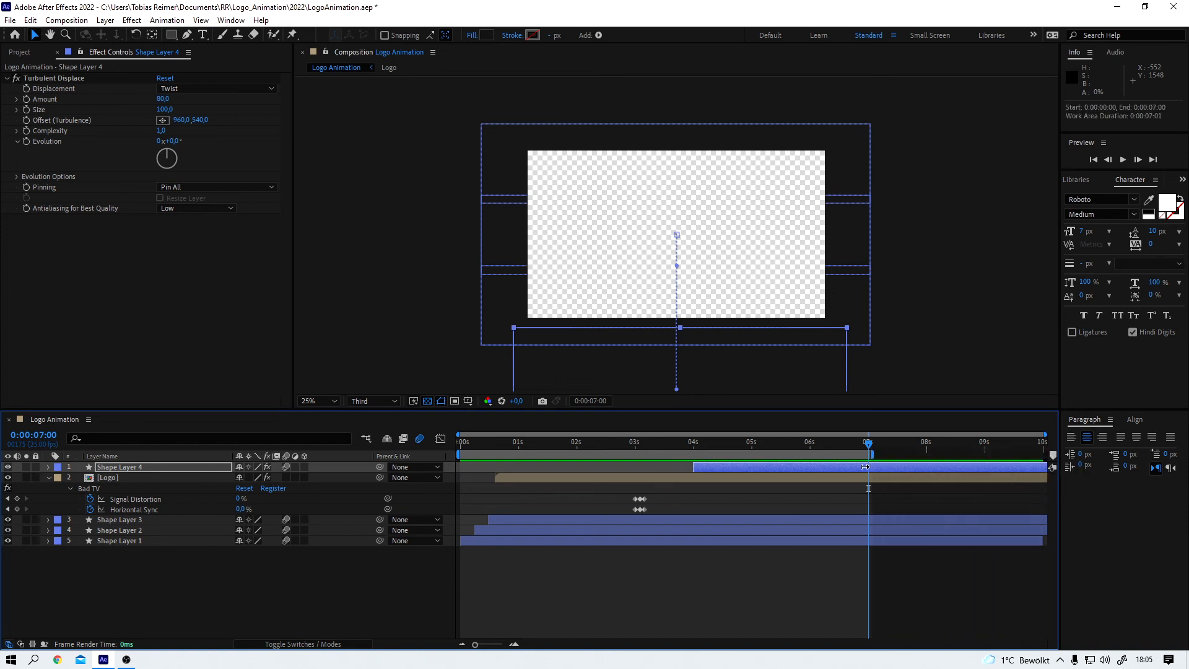
right_click(868, 462)
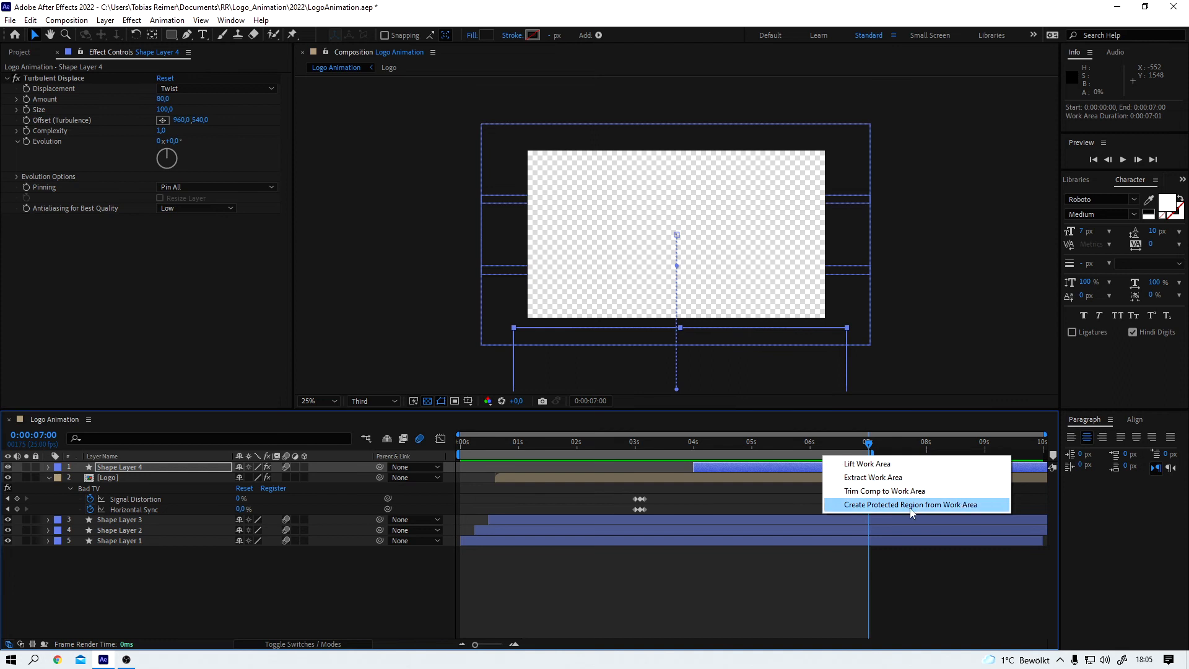
click(909, 504)
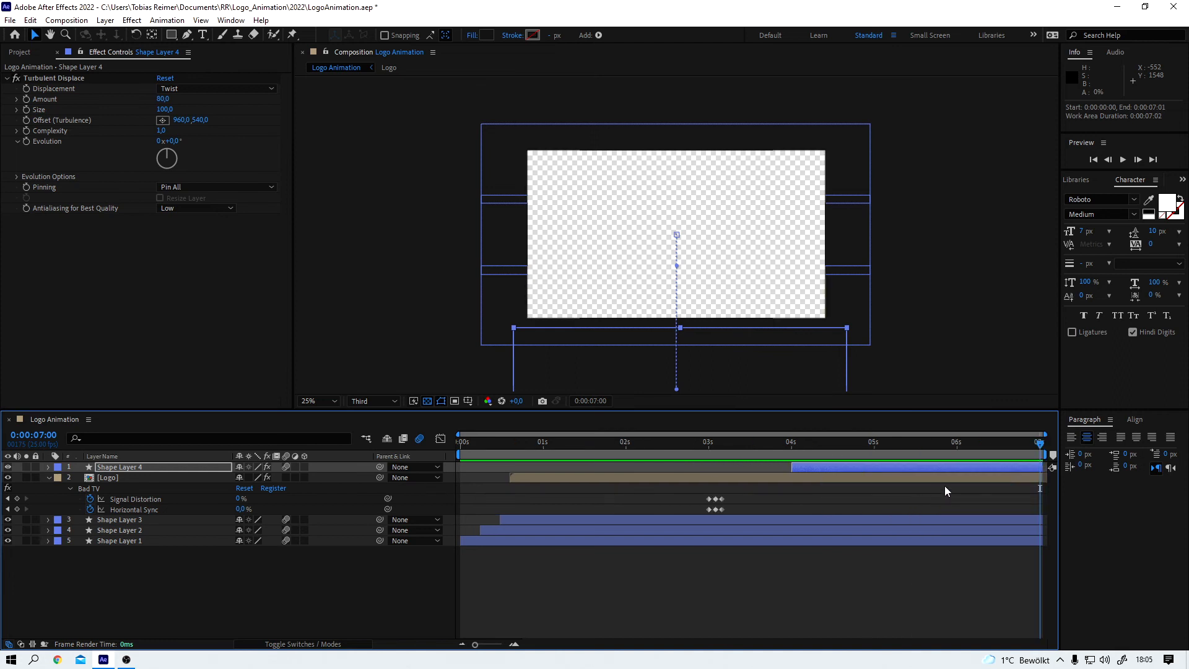
Step: Scrub through the drip wipe, return to the start, and open the Logo comp
click(818, 445)
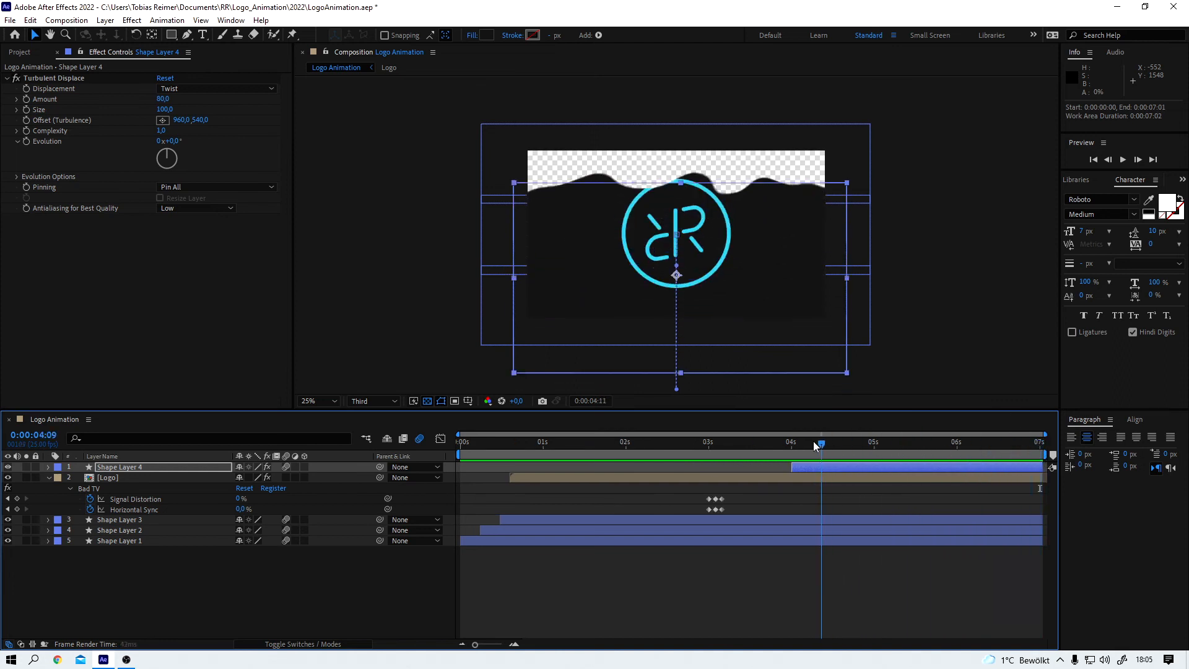
click(497, 442)
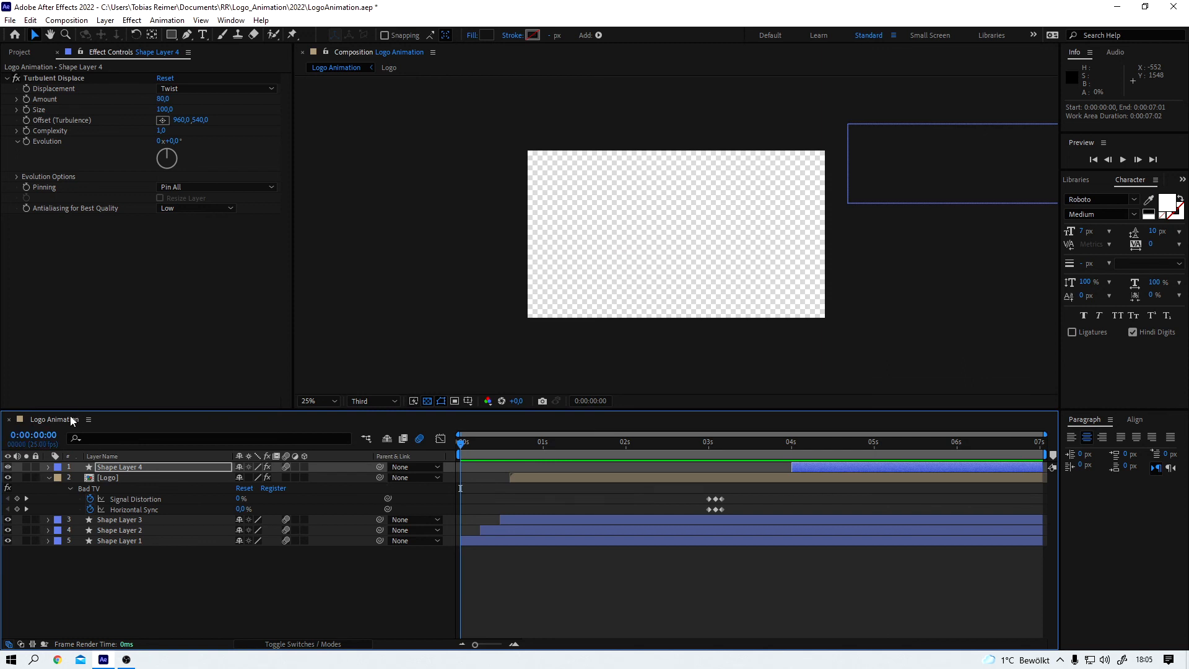
click(1121, 159)
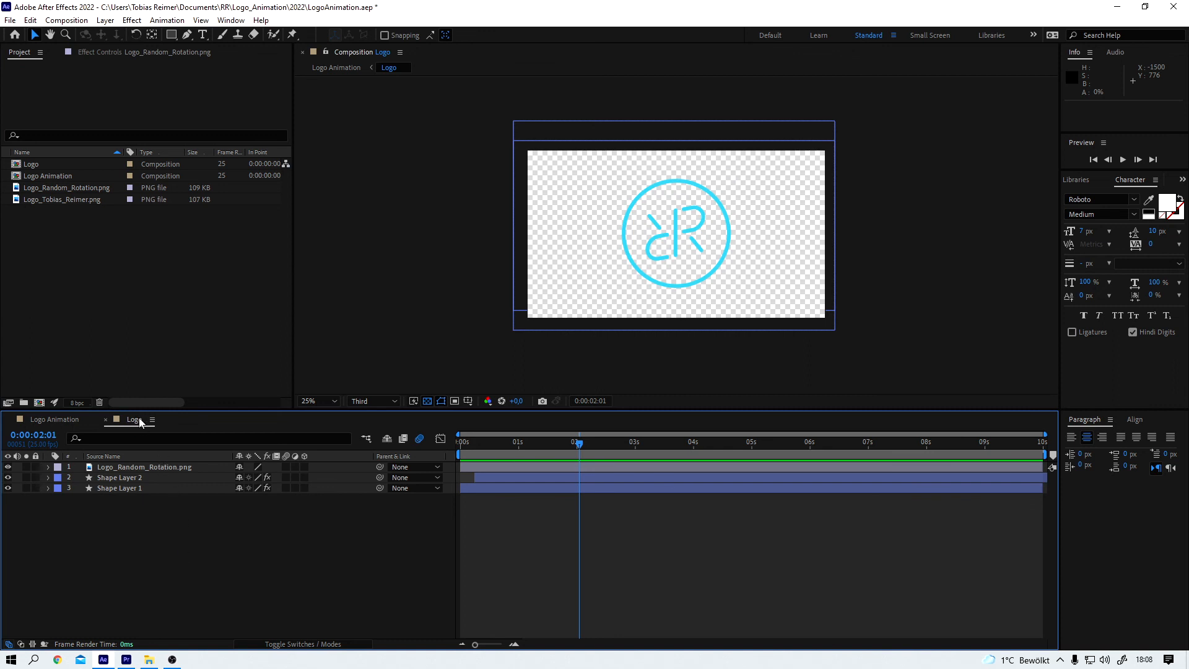
Step: Replace the Logo_Random_Rotation.png layer's source with Logo_Tobias_Reimer.png via Alt-drag
click(143, 466)
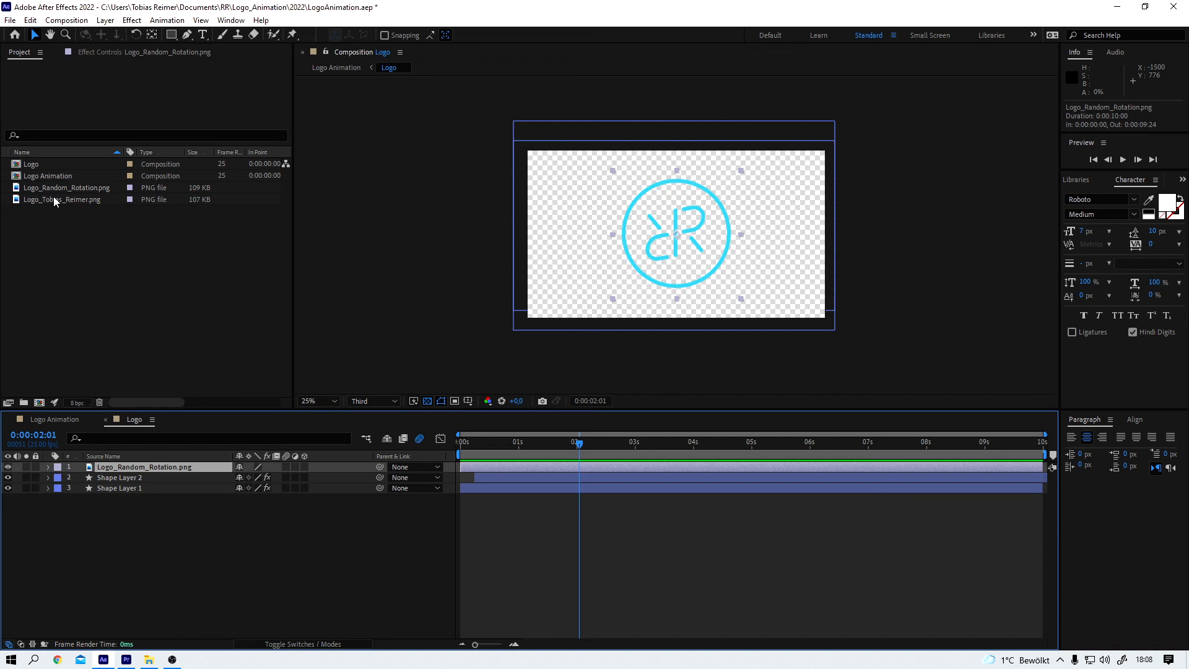
click(62, 199)
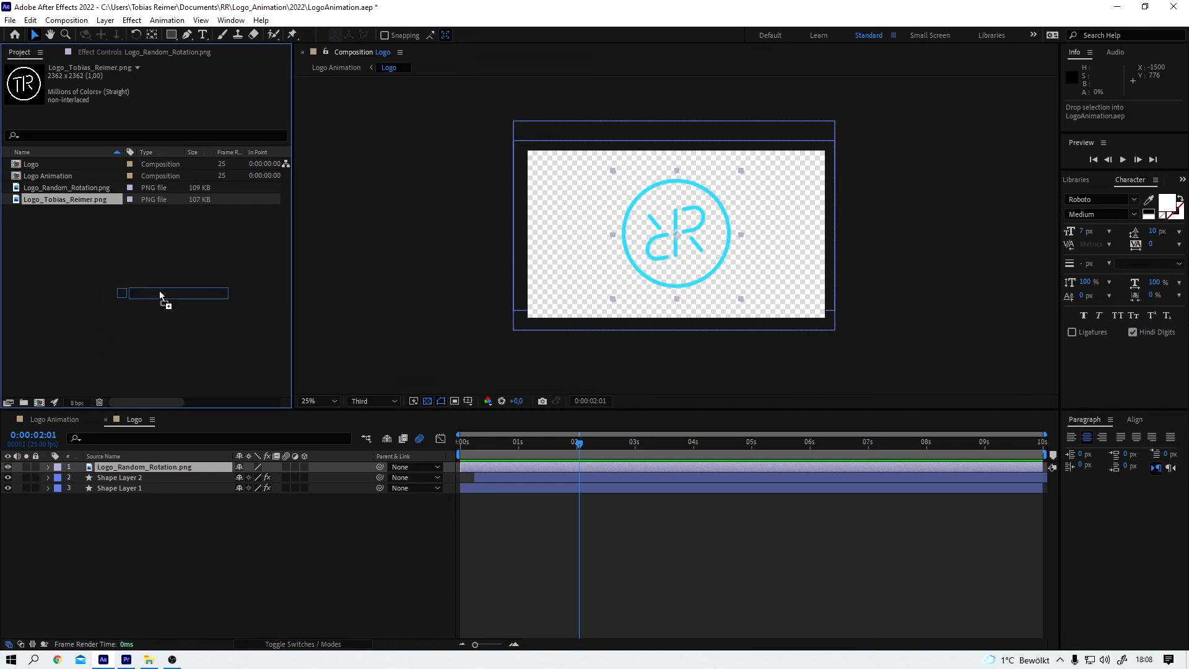
drag(159, 296, 159, 466)
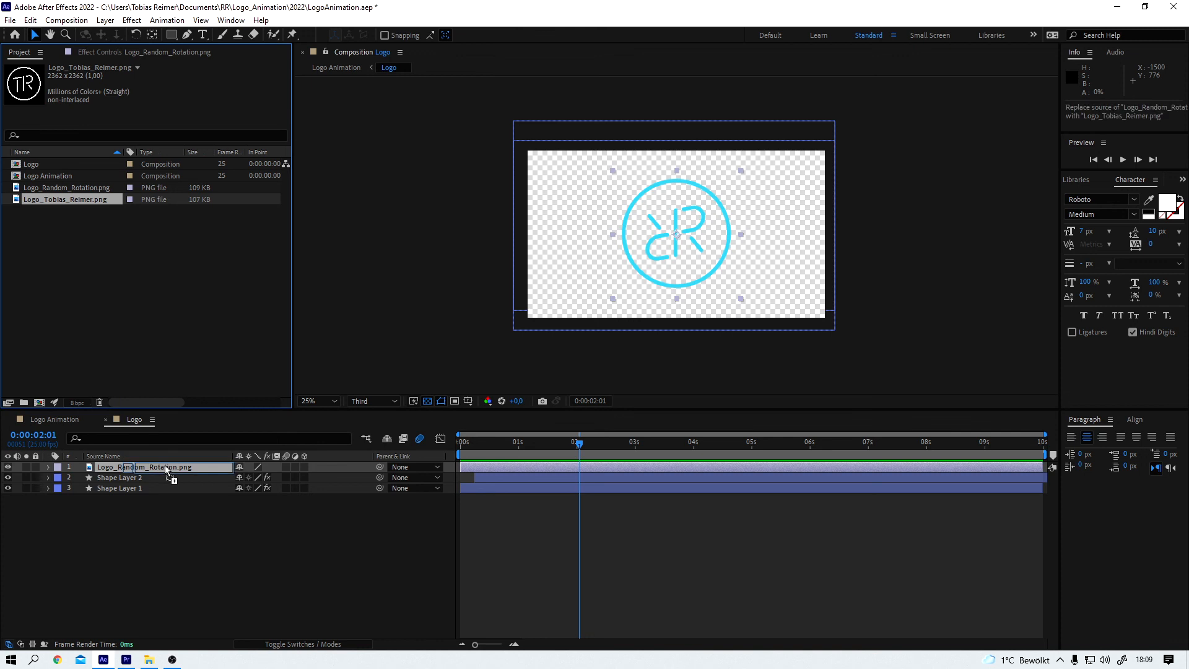